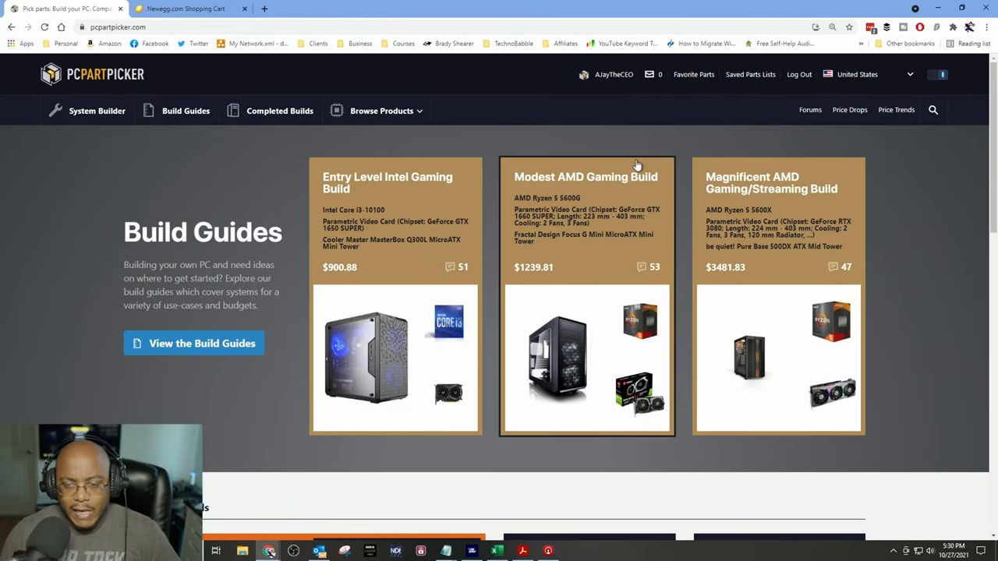
mouse_move(135, 135)
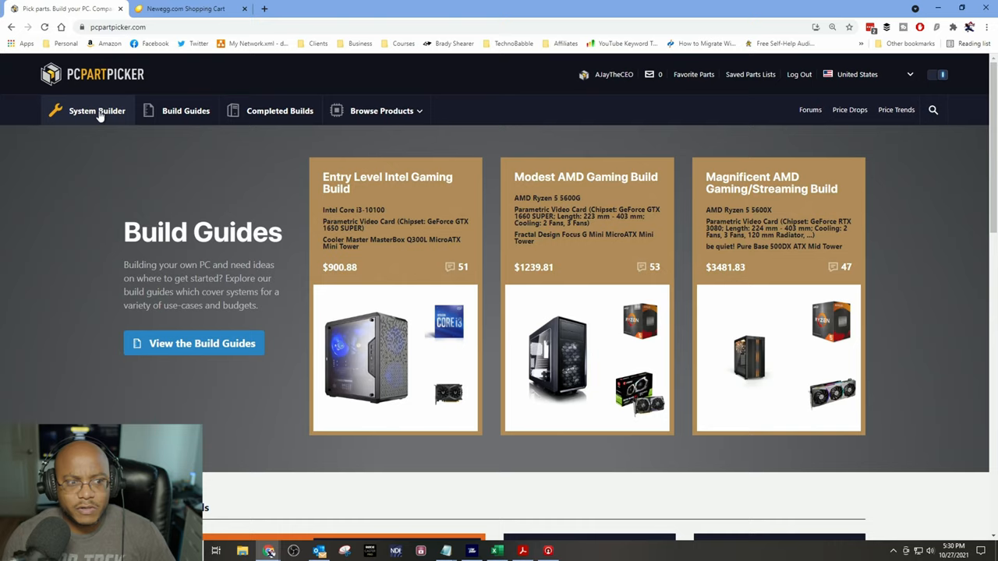
Step: Go to System Builder from the top navigation to start an empty parts list
left_click(97, 111)
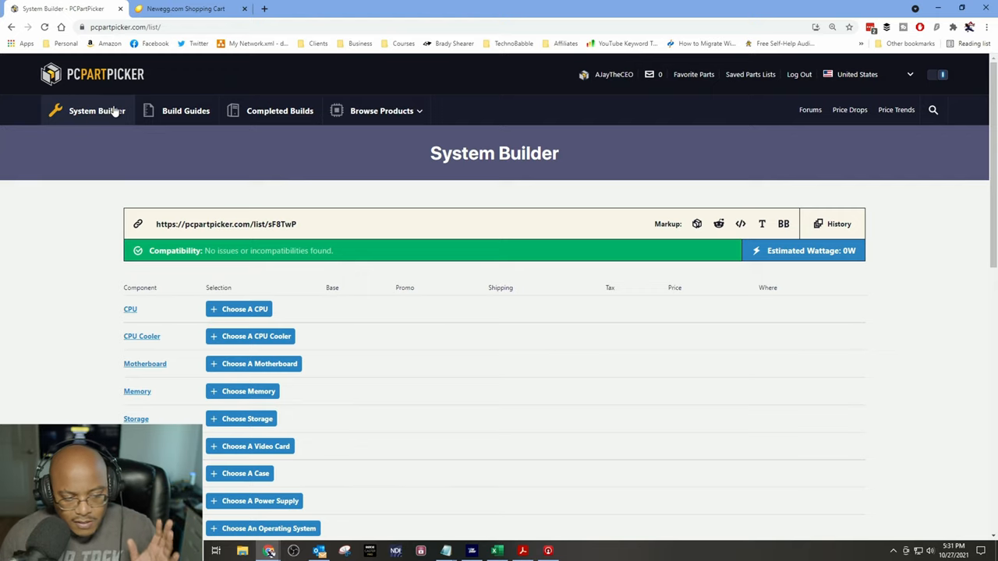
mouse_move(230, 464)
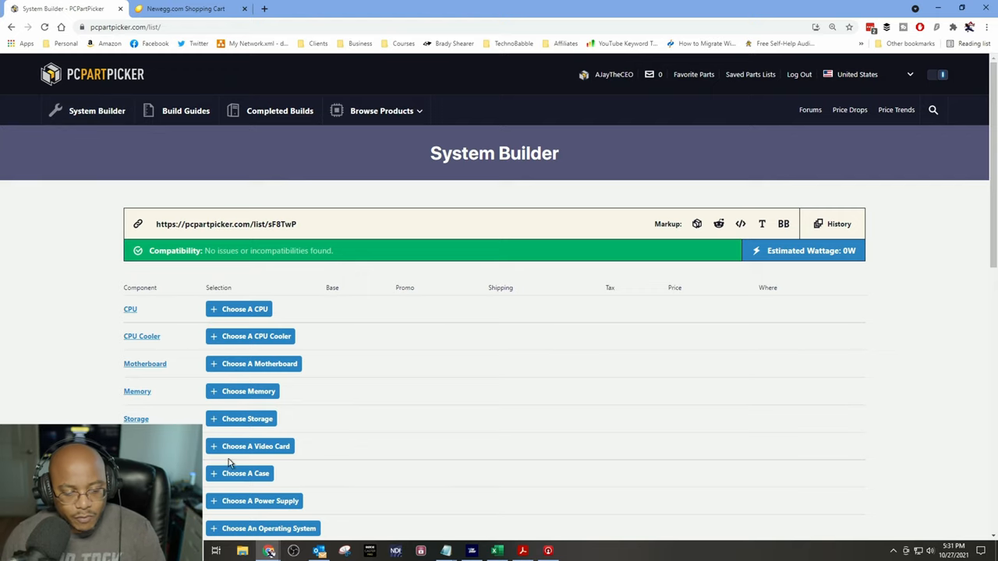
left_click(255, 446)
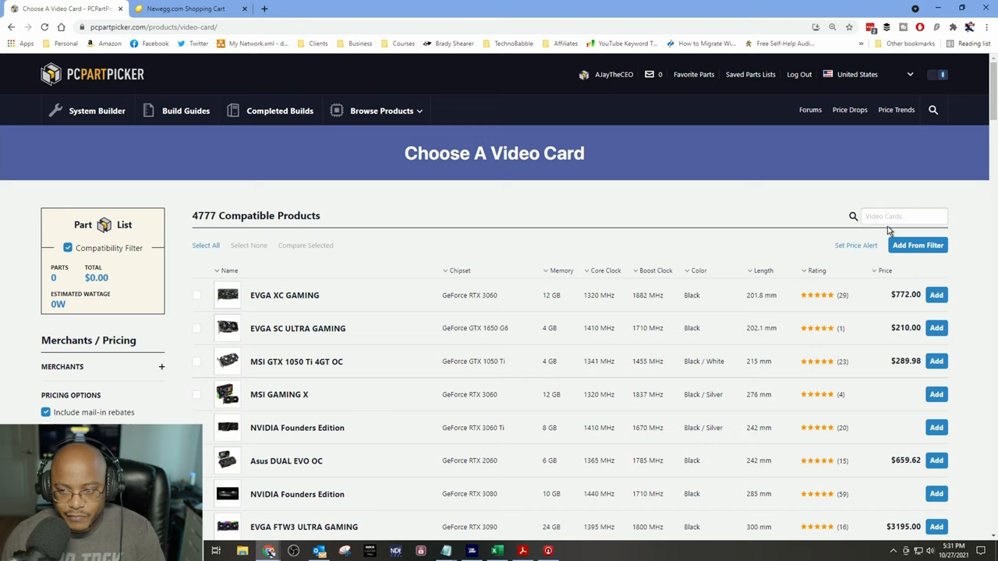
left_click(903, 216)
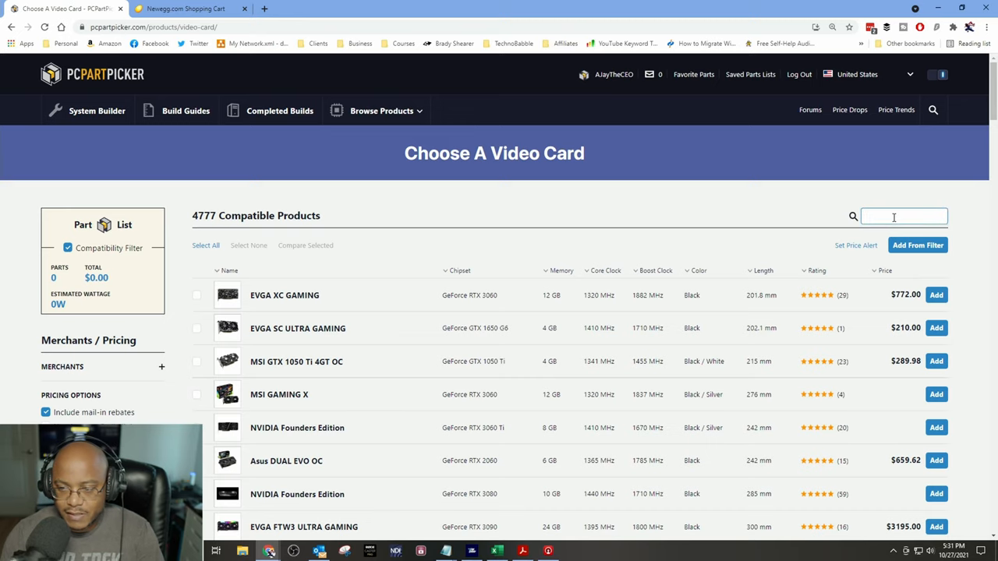
type("1660")
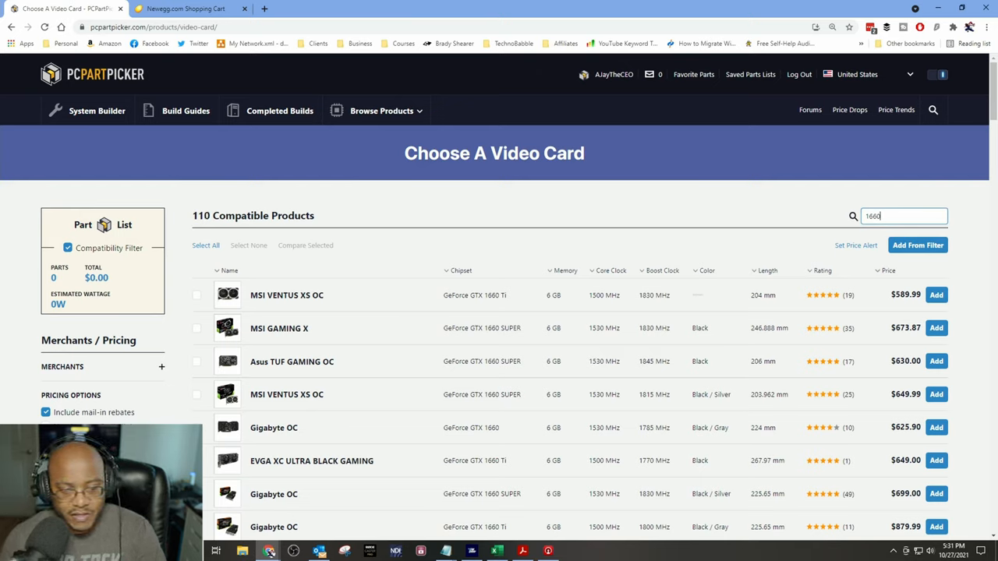
mouse_move(892, 241)
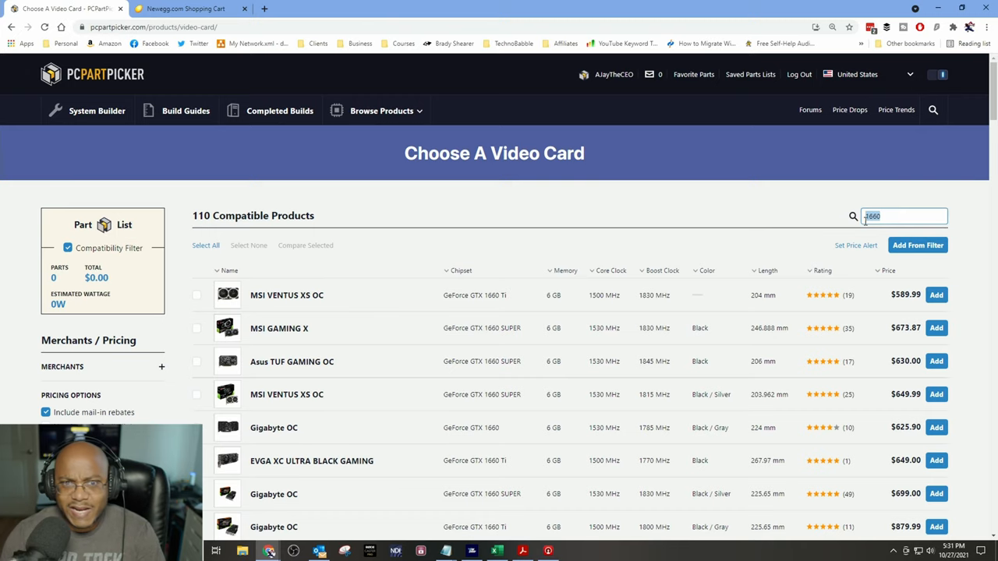
type("5600")
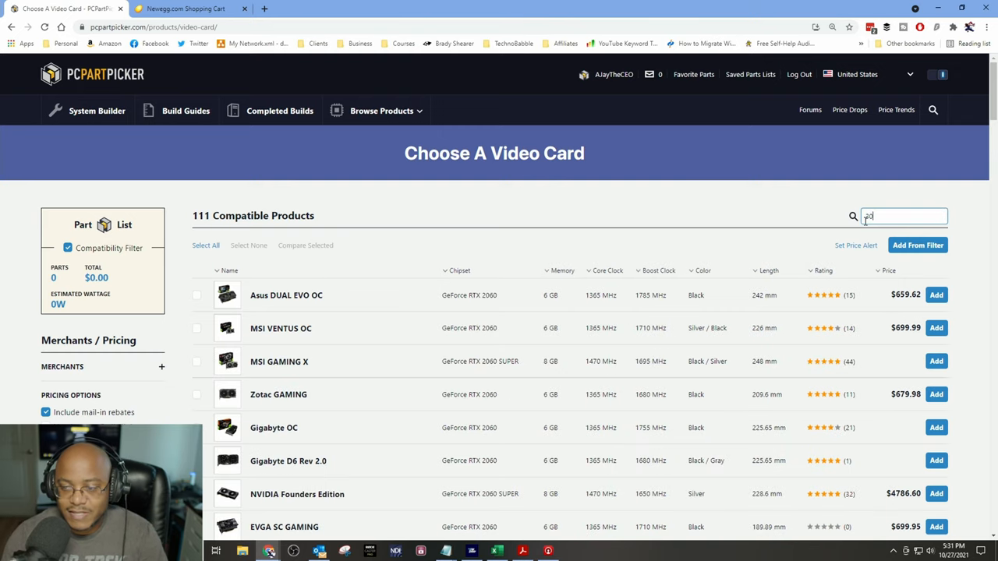
type("3060")
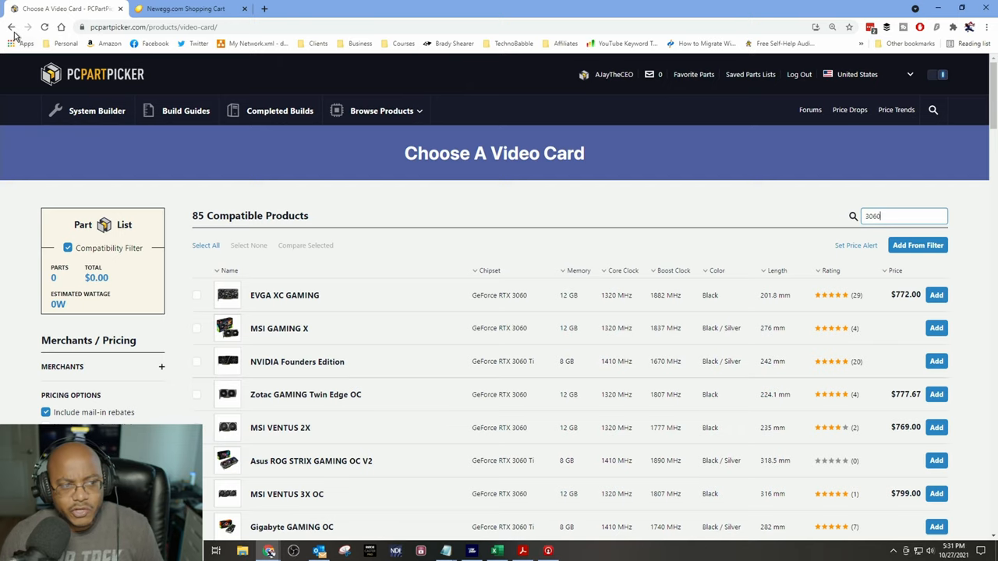
left_click(11, 26)
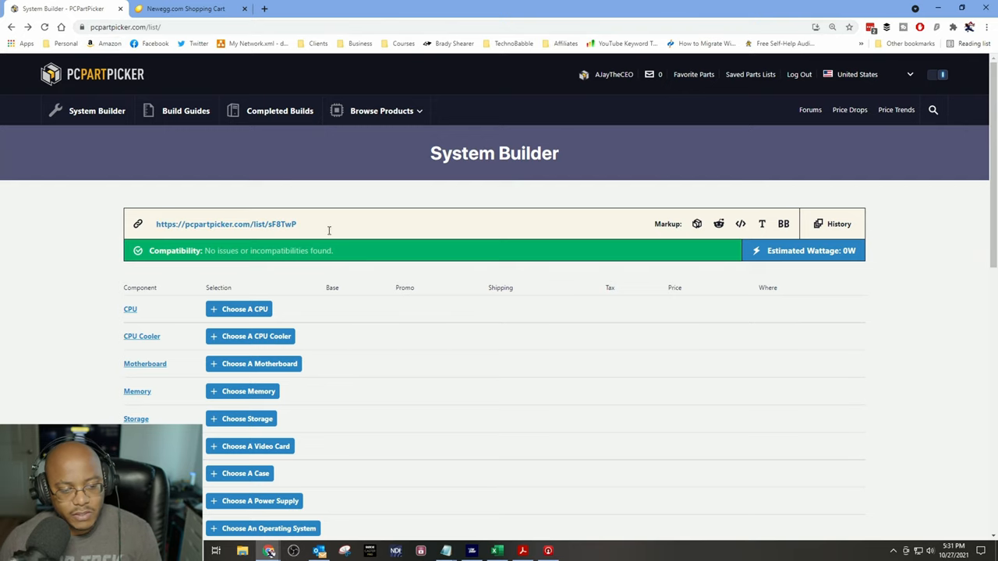
Step: Search processors for '560' and add the AMD Ryzen 5 5600G ($239) as the CPU
left_click(244, 309)
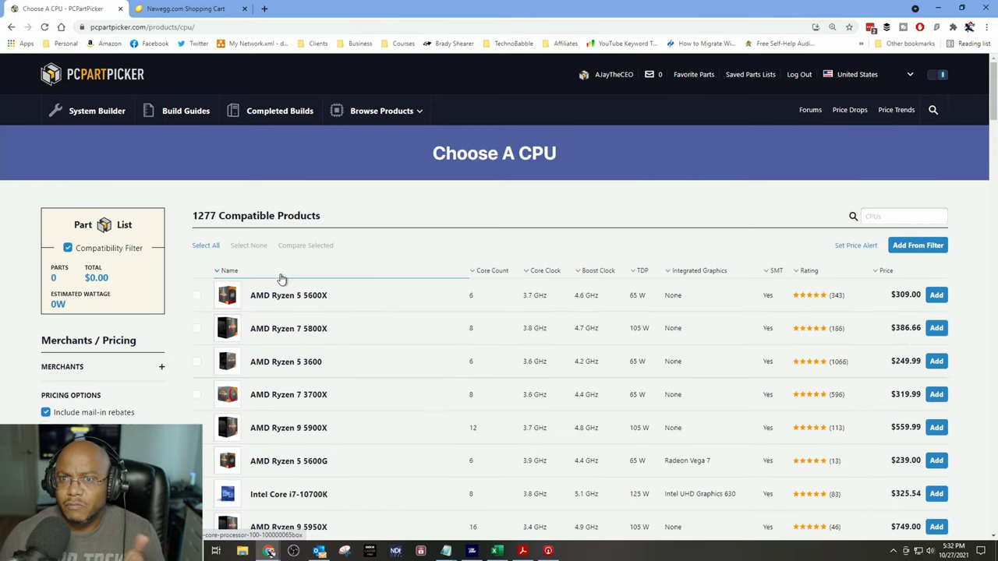
left_click(896, 216)
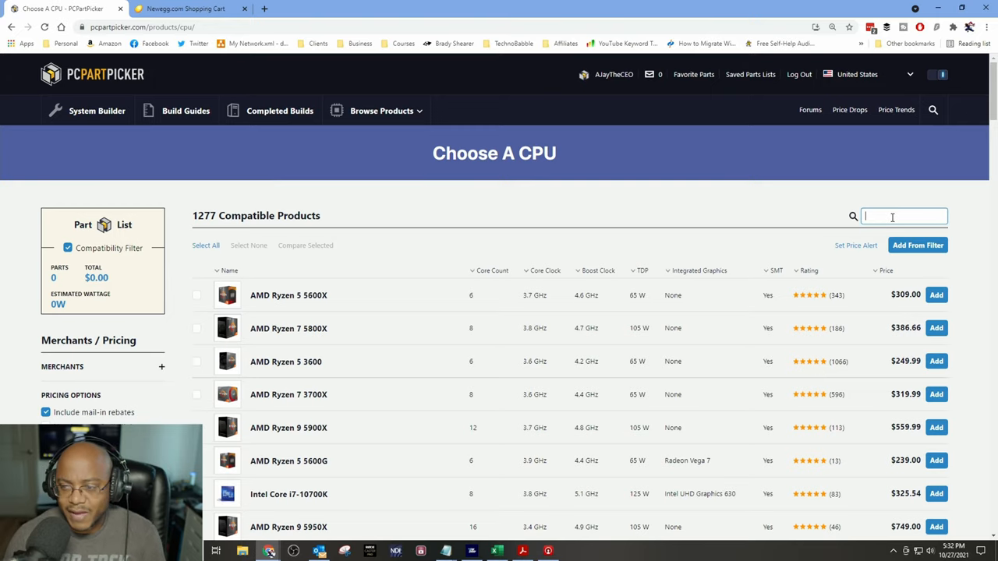
type("560")
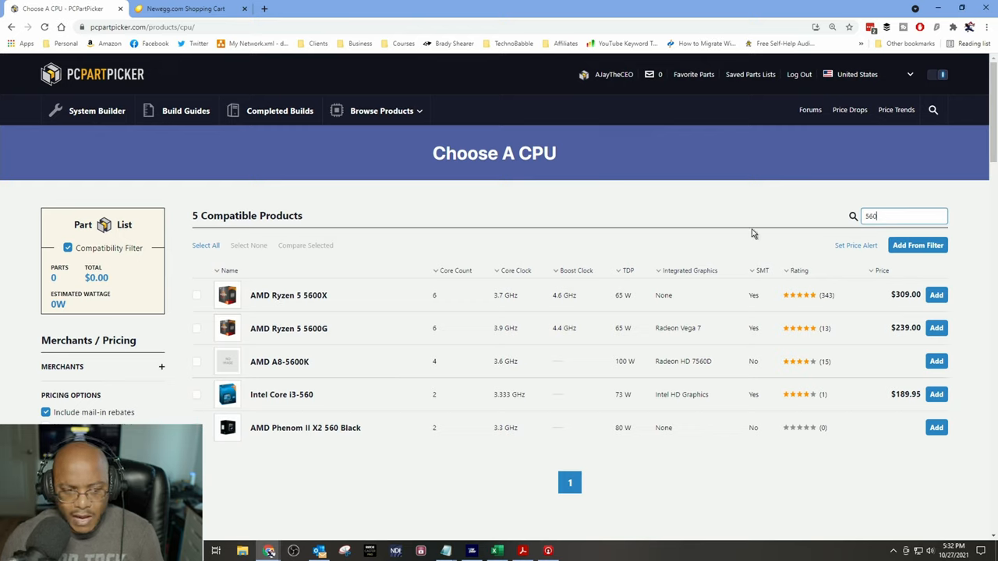
mouse_move(330, 347)
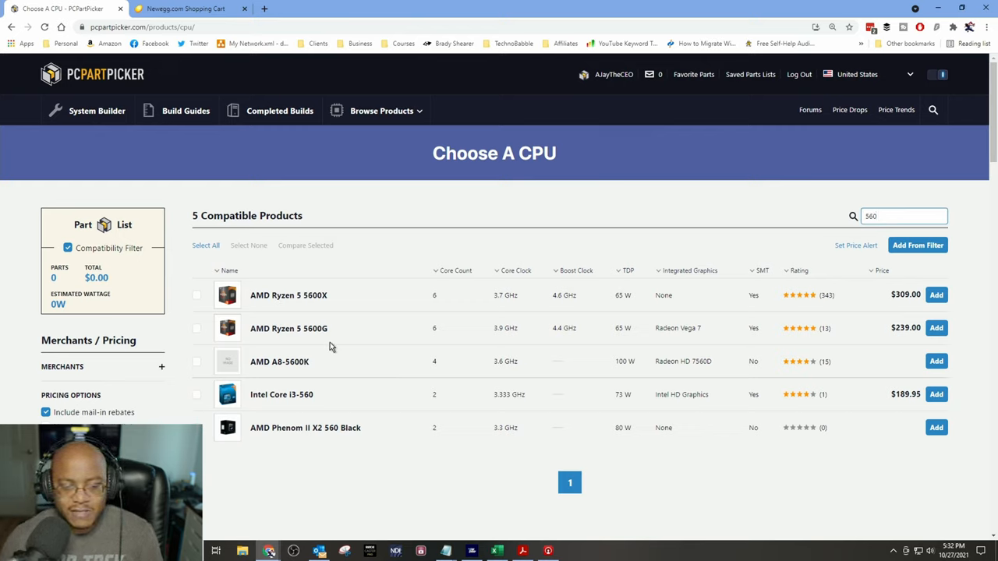
mouse_move(682, 369)
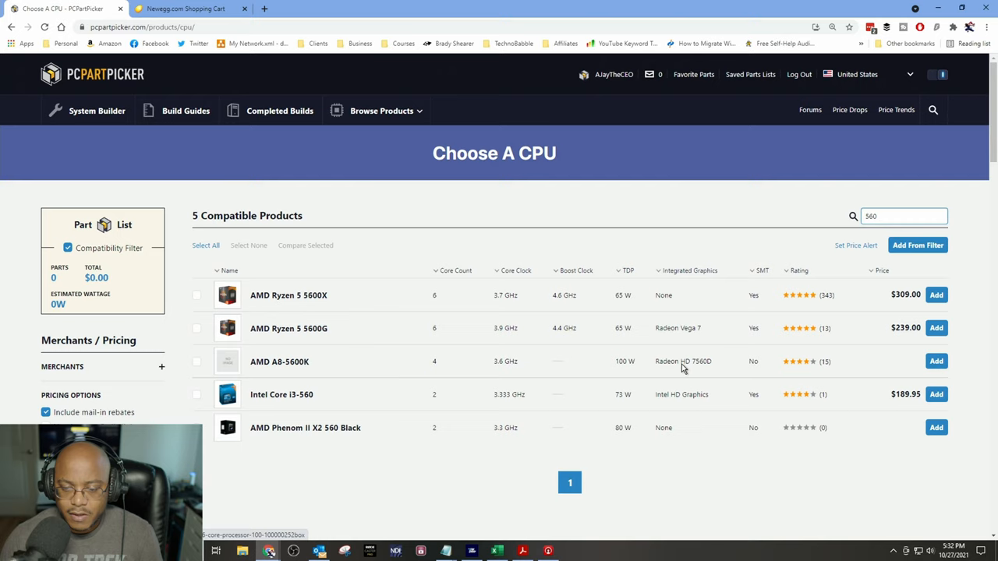
left_click(936, 327)
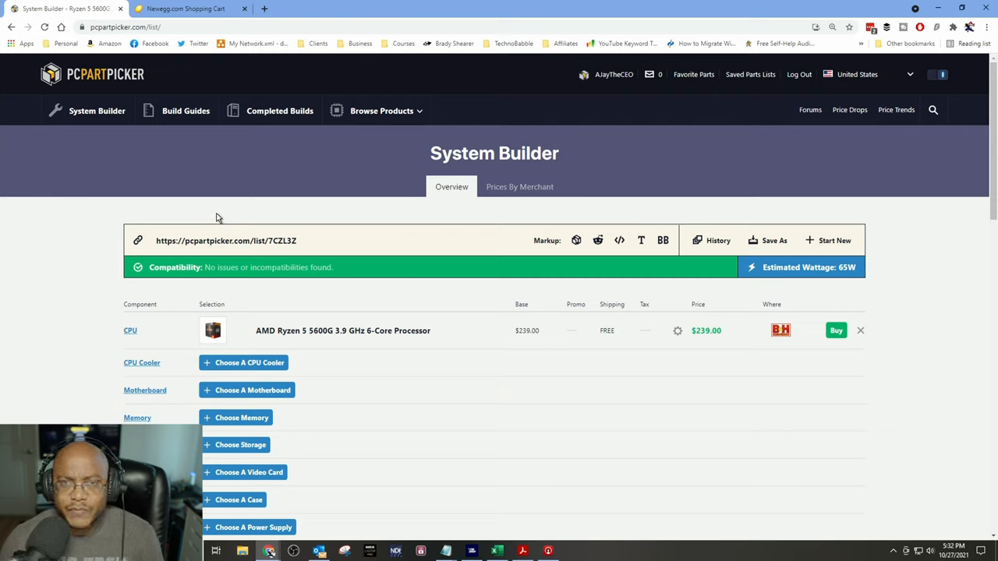
mouse_move(211, 231)
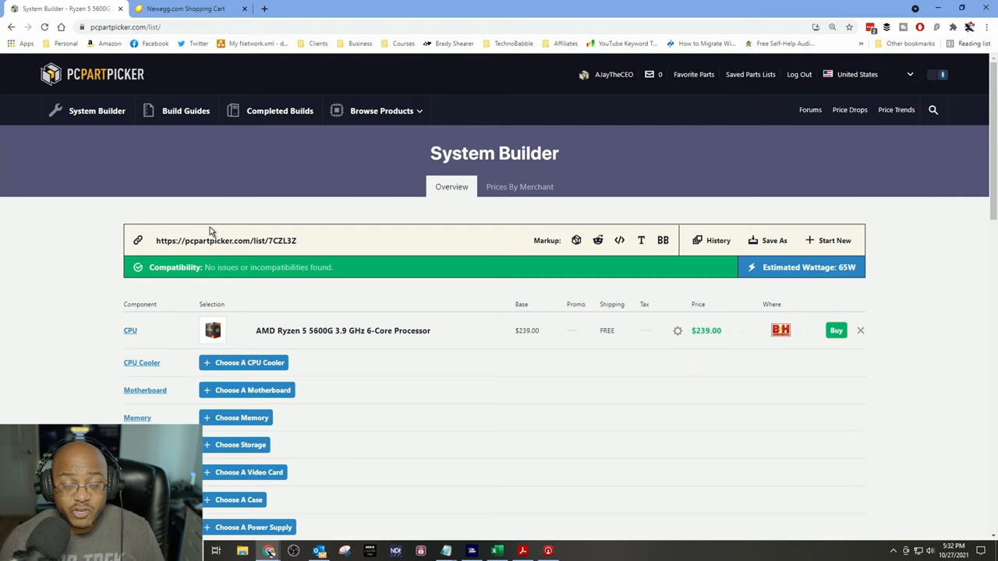
mouse_move(196, 230)
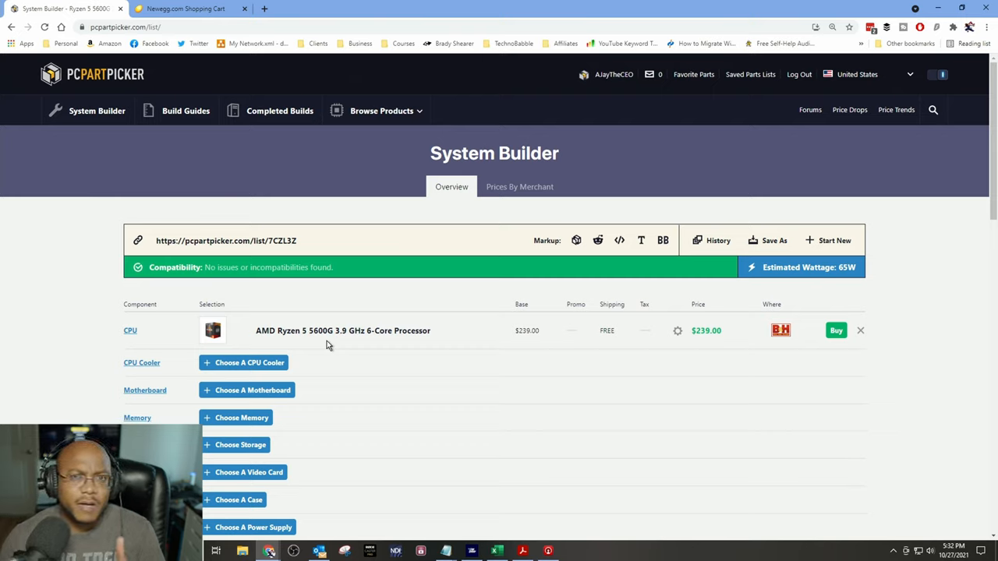
mouse_move(211, 267)
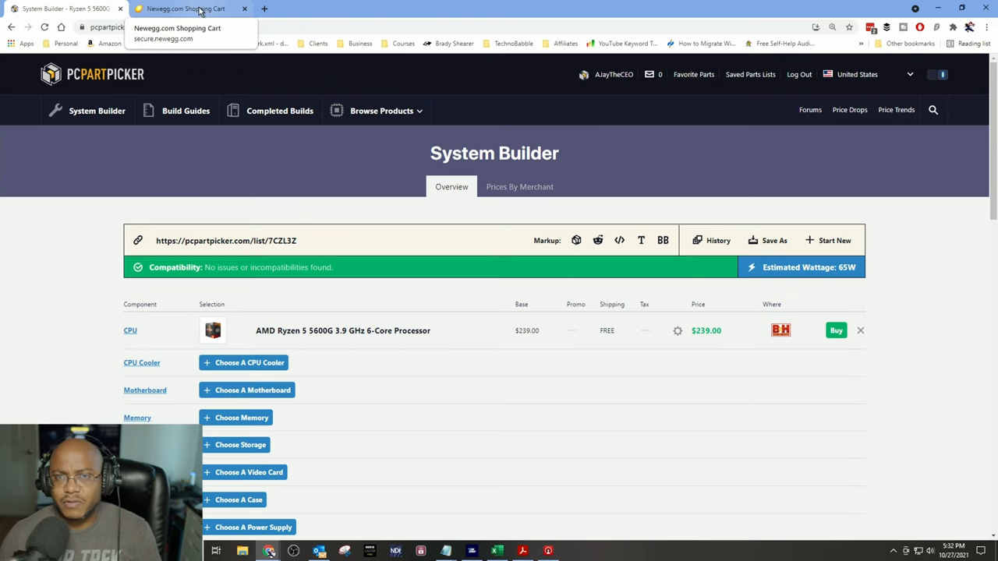
Step: Add the AMD Ryzen 5 1600 processor to the Newegg cart, declining the protection plan
left_click(185, 9)
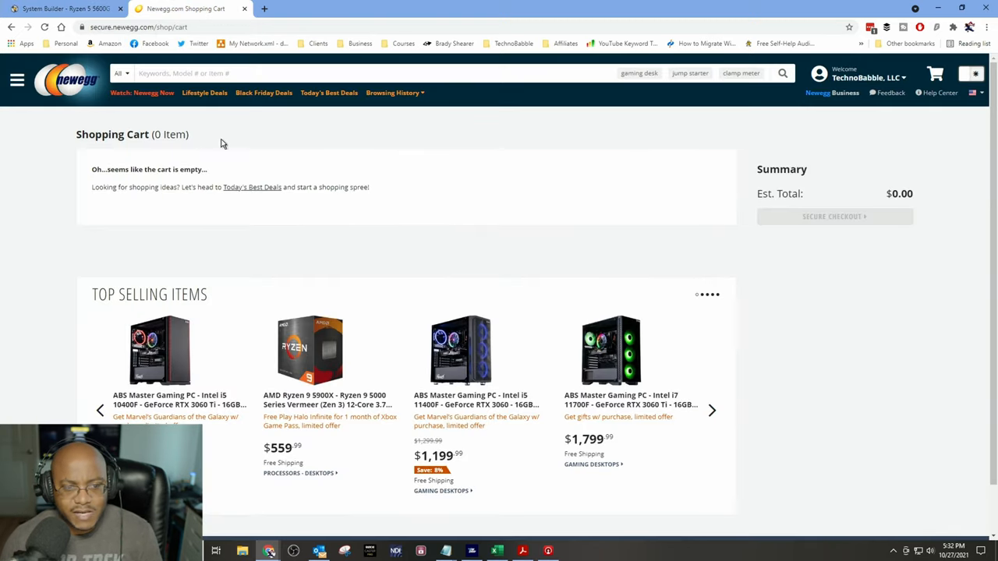
type("ry")
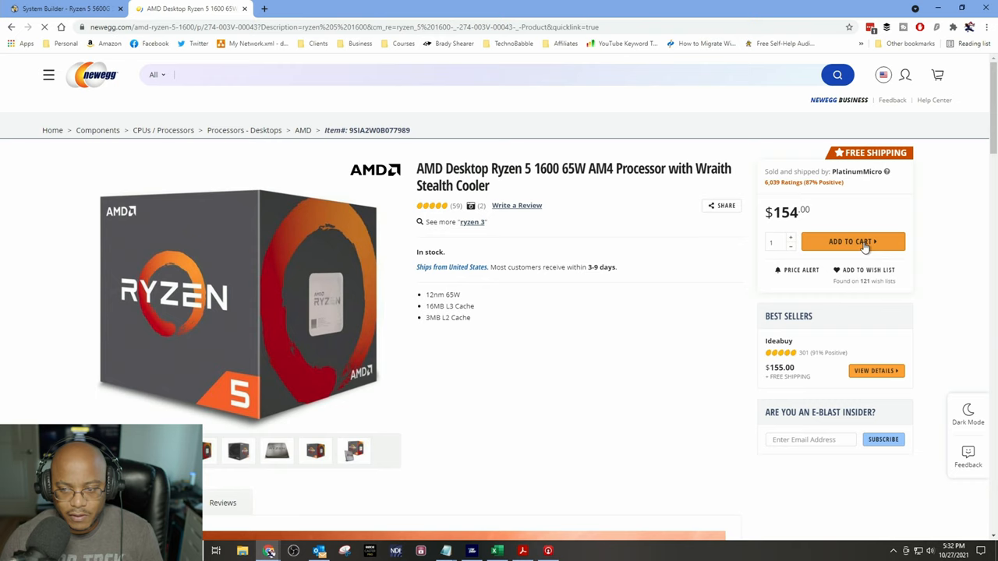
left_click(851, 241)
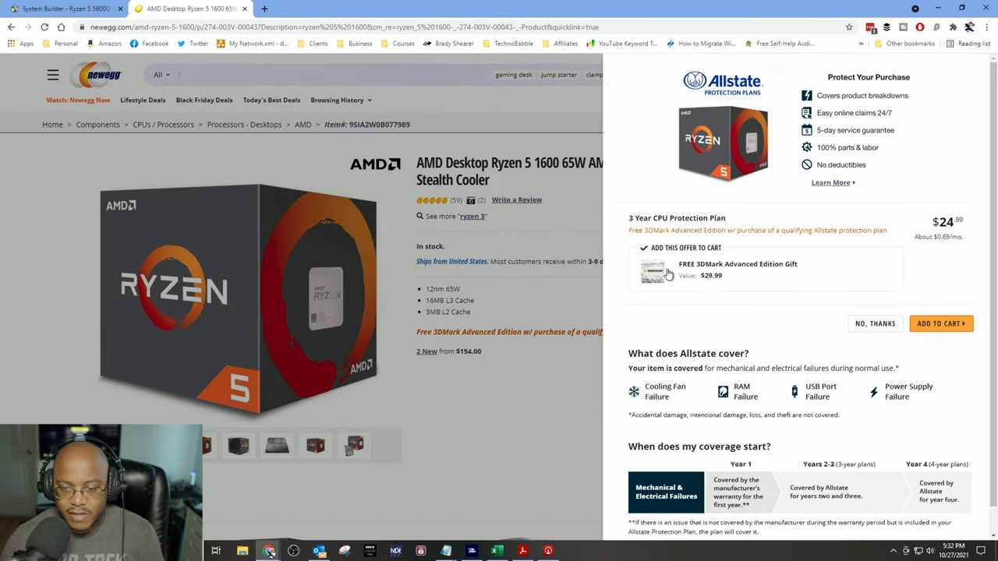
left_click(940, 323)
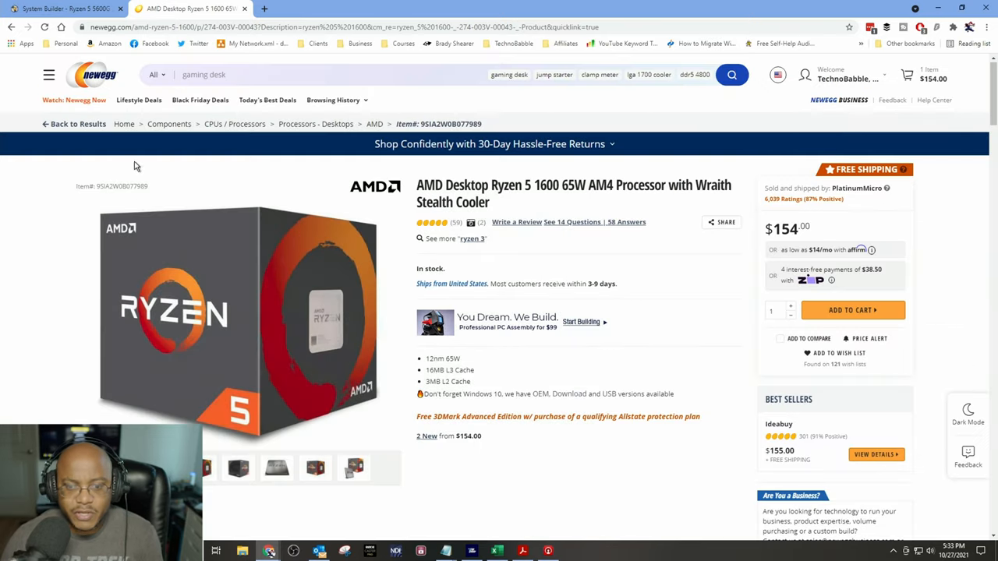
Step: Search Newegg for GT 710 cards and open the GIGABYTE GeForce GT 710 2GB listing
left_click(311, 74)
type("gt 710")
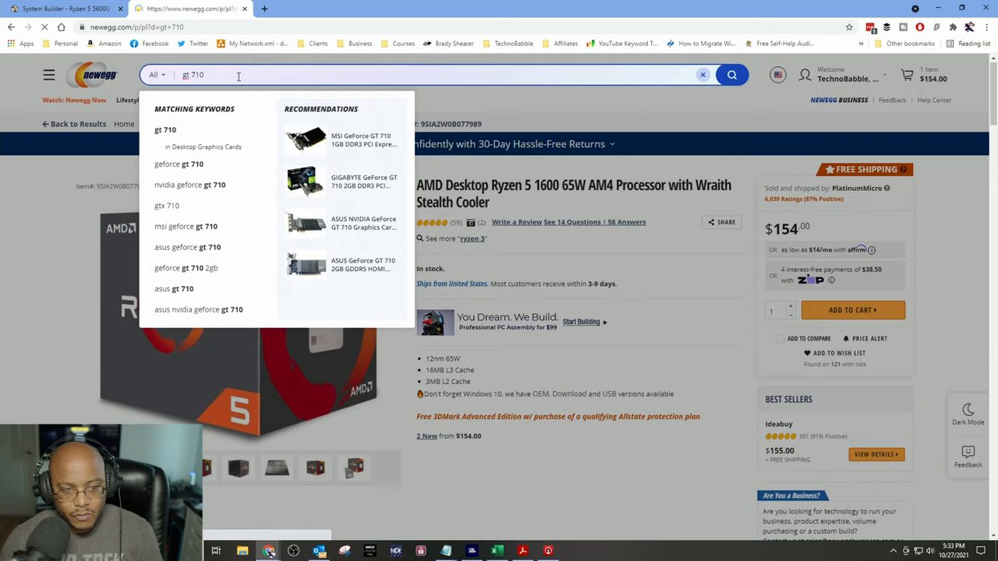
left_click(730, 74)
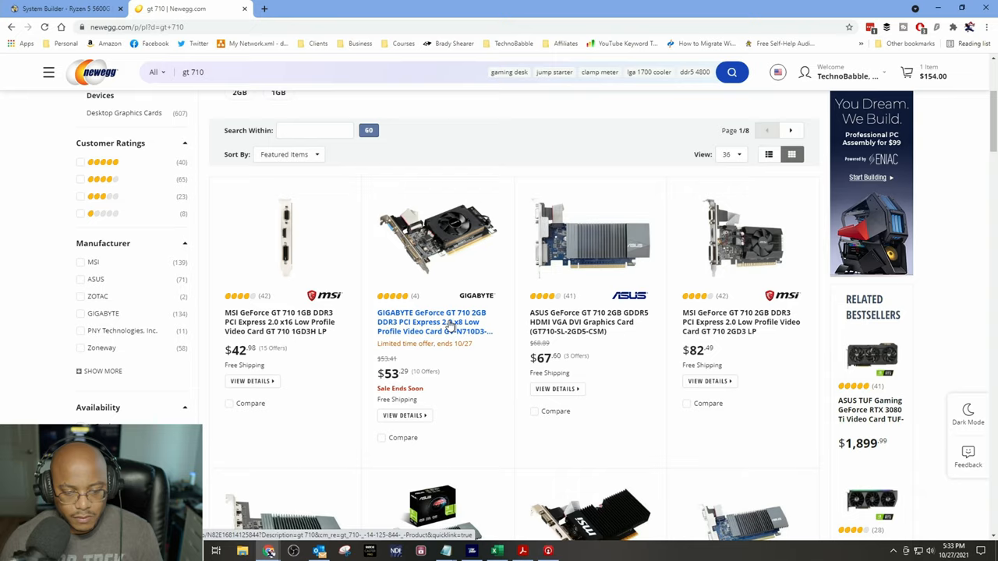
left_click(431, 322)
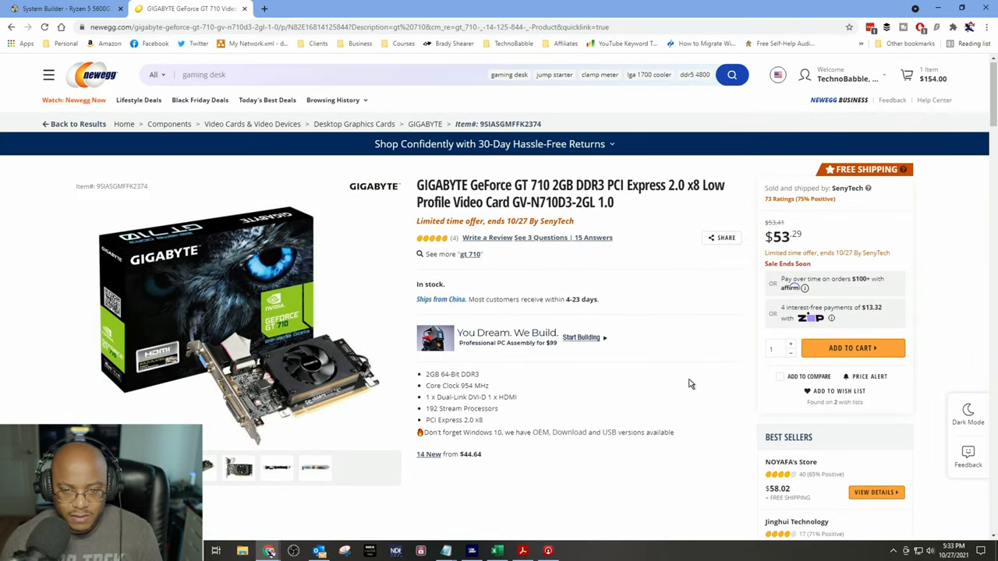
mouse_move(852, 349)
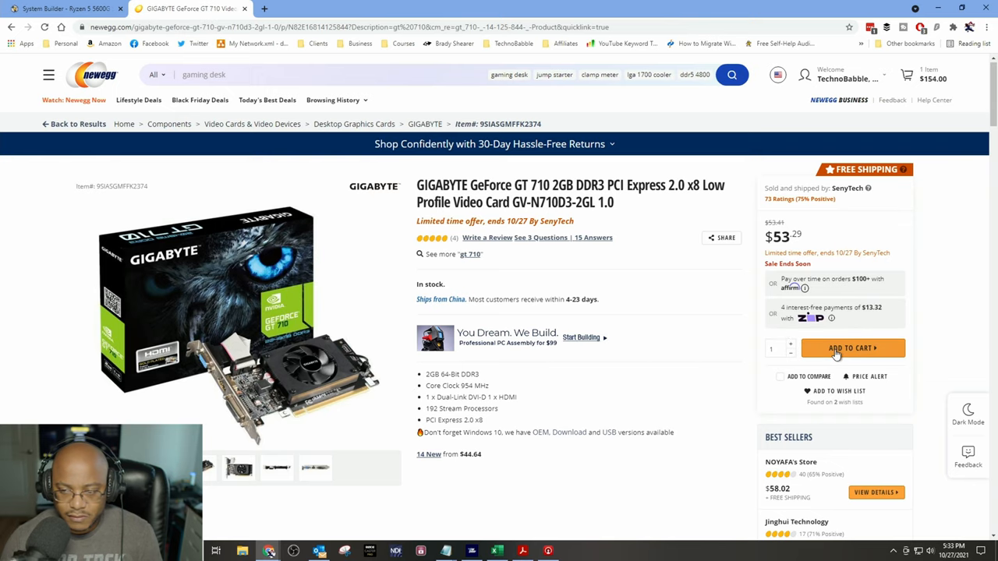
Step: Add the GIGABYTE GT 710 card to the Newegg cart, bringing the total to $207.29
left_click(851, 348)
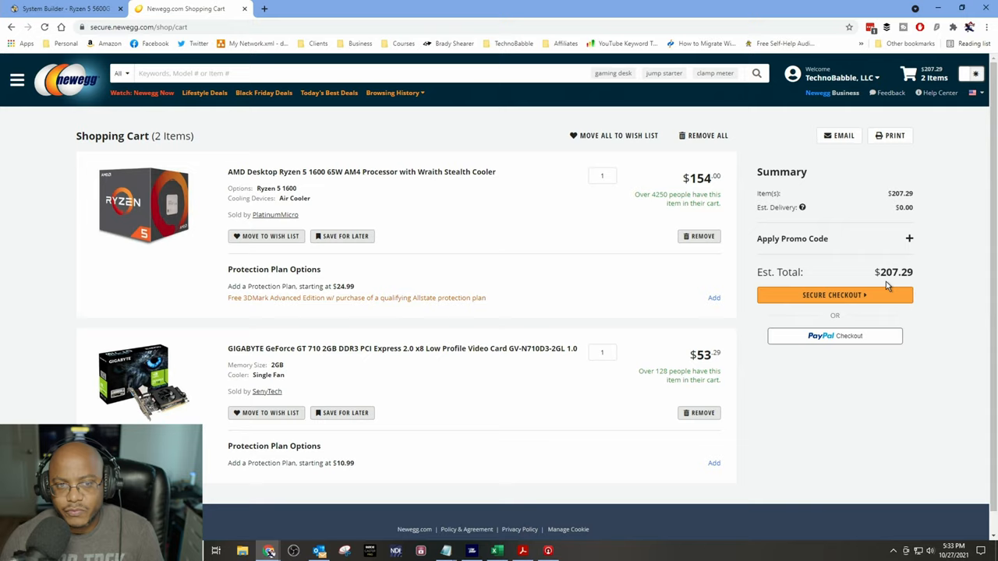
mouse_move(886, 287)
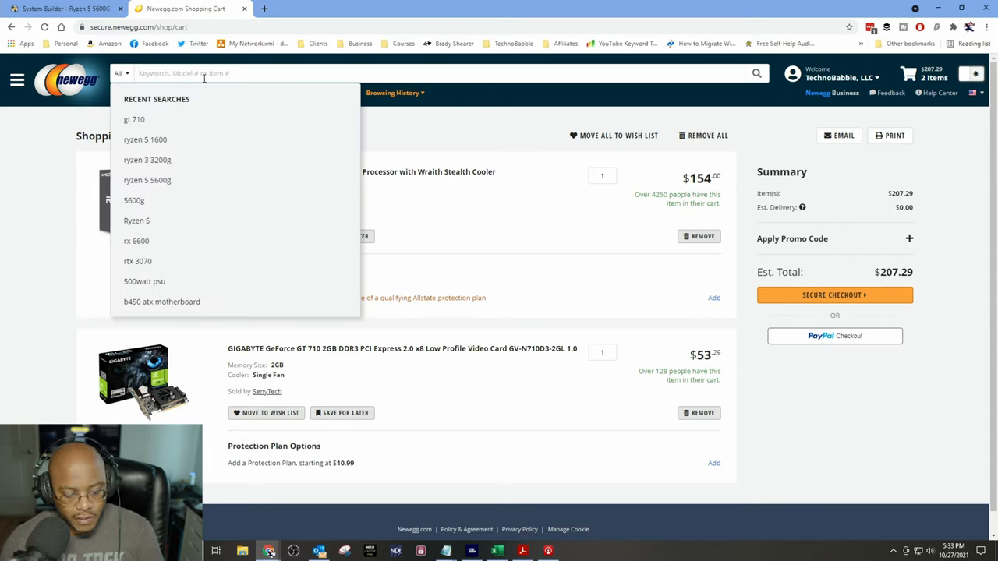
Step: Search 'ryzen 5' and add the AMD Ryzen 5 5600G ($239) to the Newegg cart
type("ryzen 5 5600g")
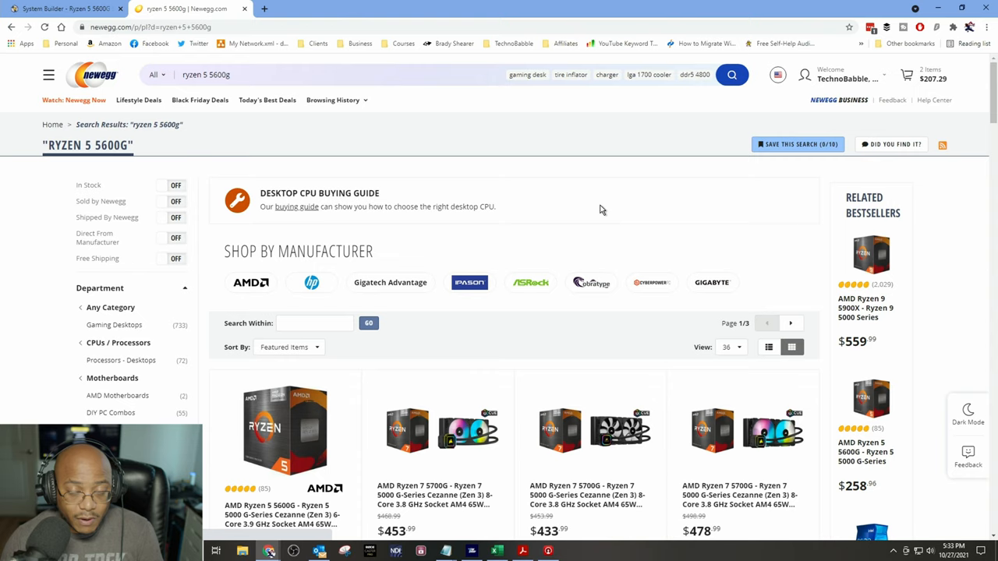
scroll("down", 3)
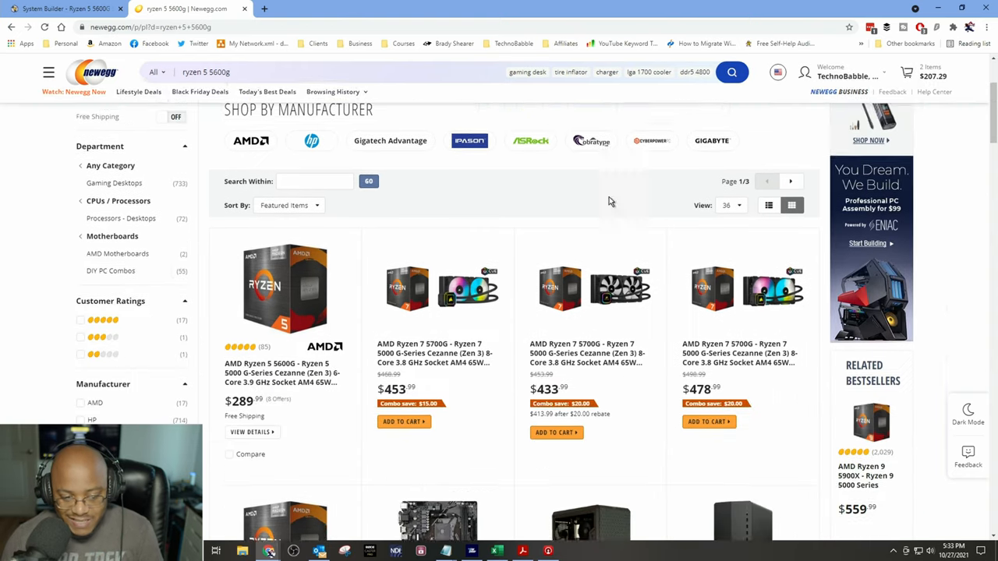
scroll("down", 3)
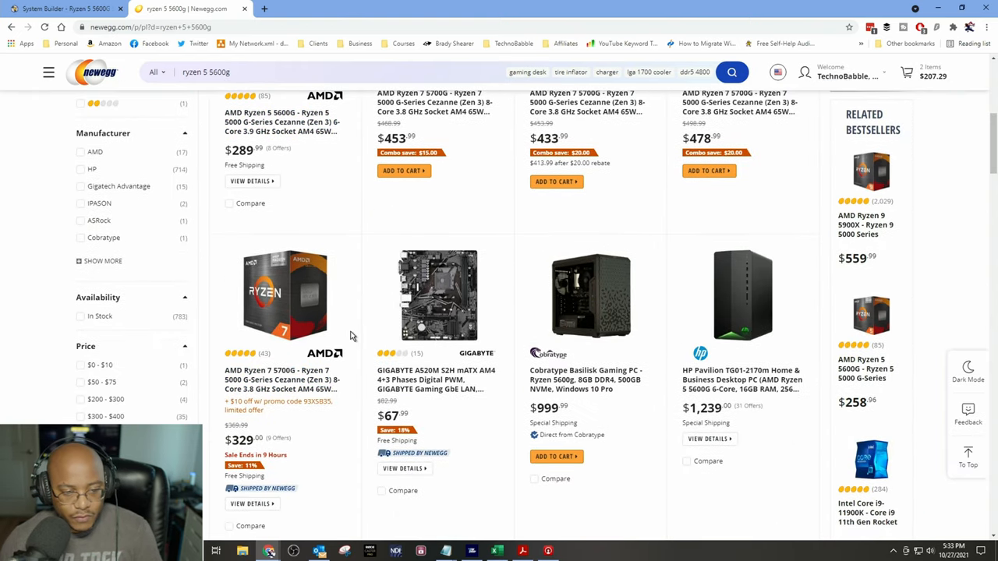
scroll("up", 3)
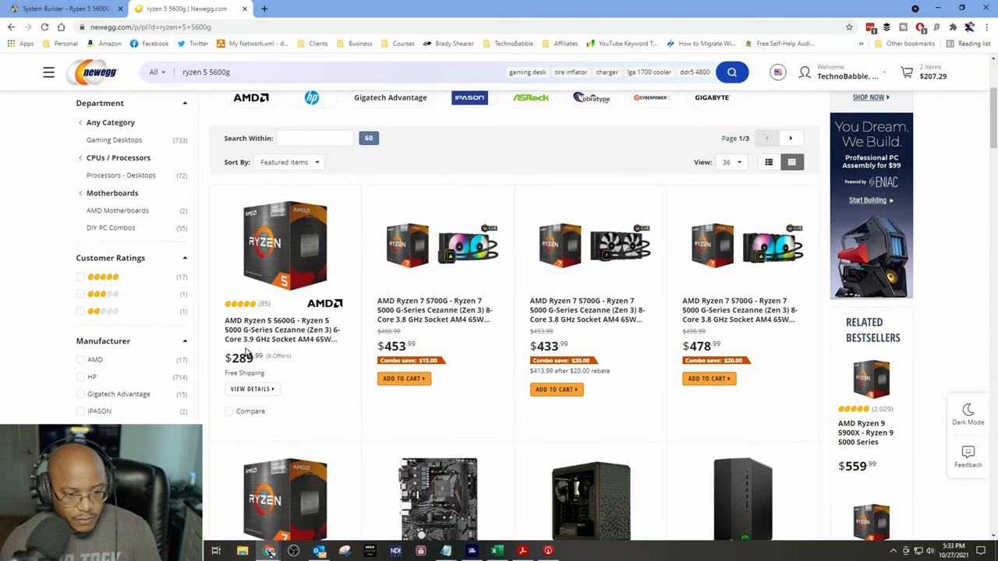
left_click(281, 329)
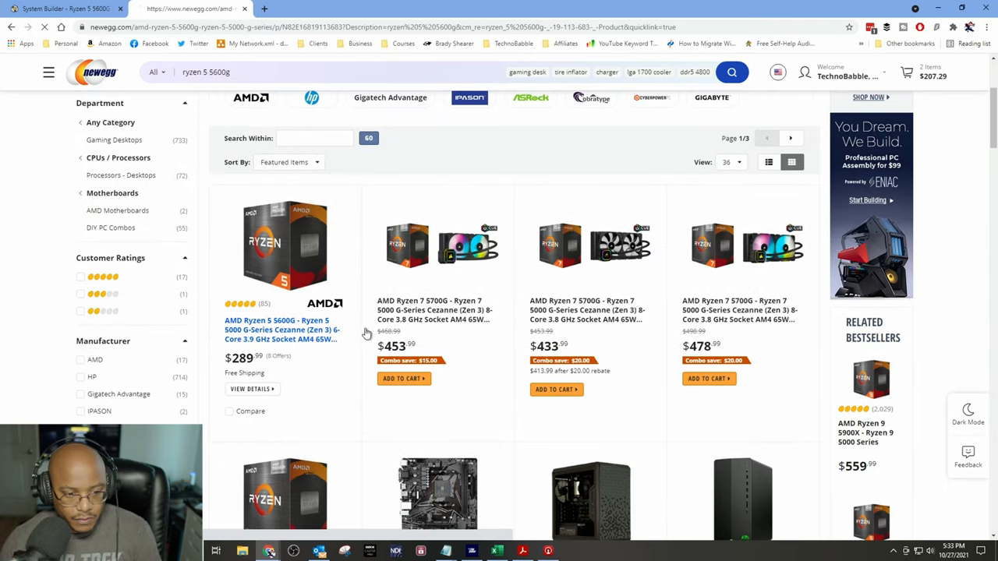
left_click(280, 329)
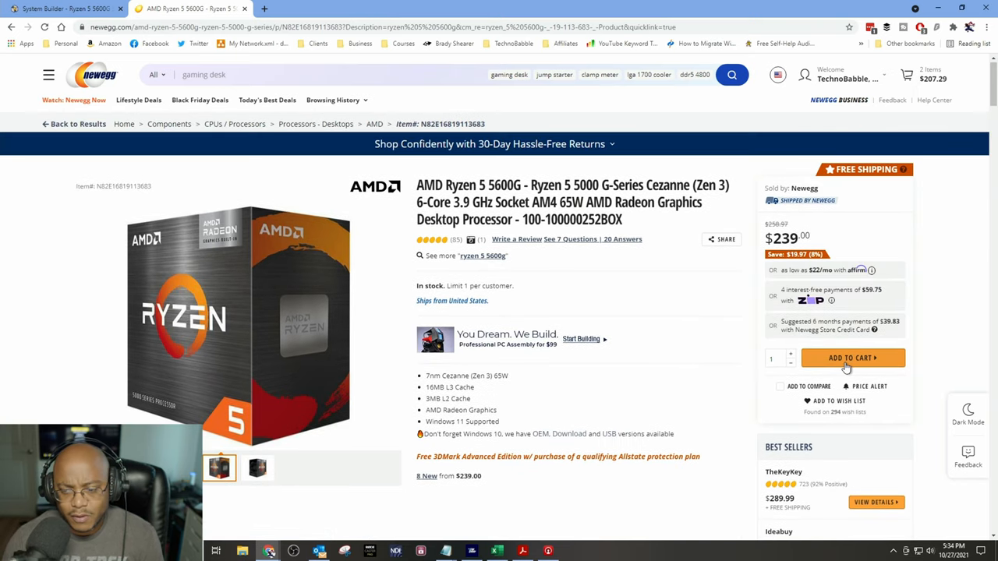
left_click(849, 358)
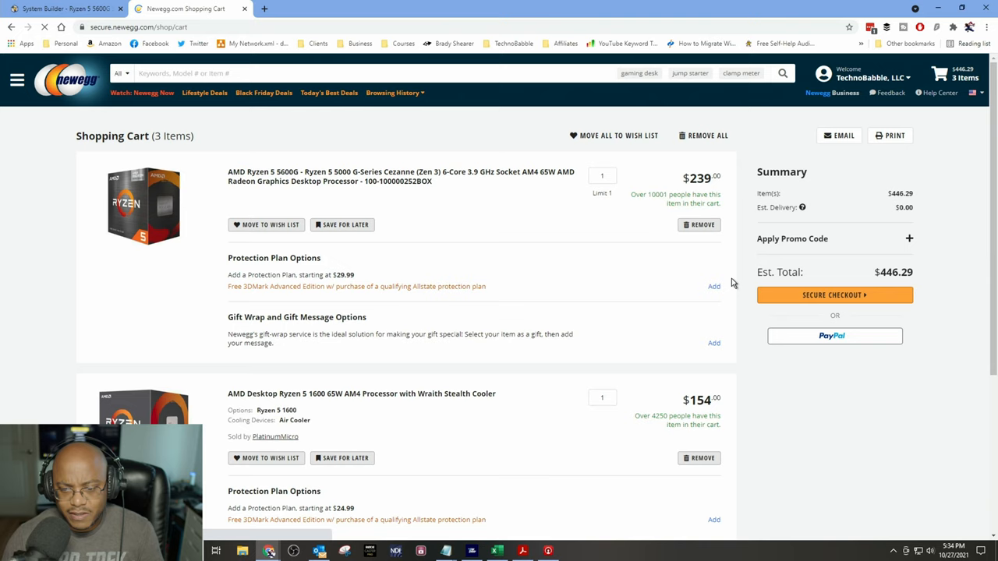
Step: Review the Newegg cart holding only the Ryzen 5 5600G, then return to PCPartPicker's motherboard picker
scroll("down", 3)
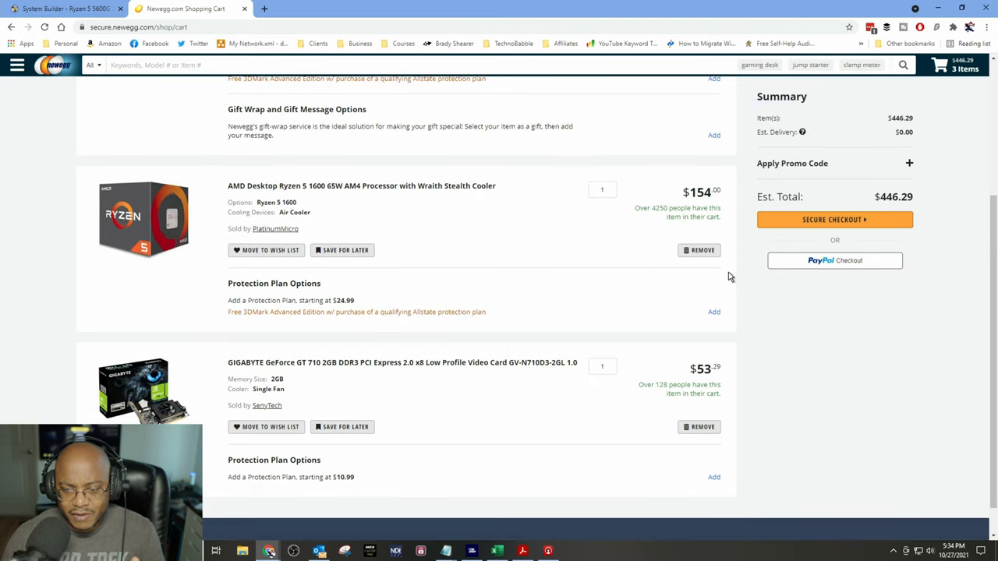
scroll("up", 3)
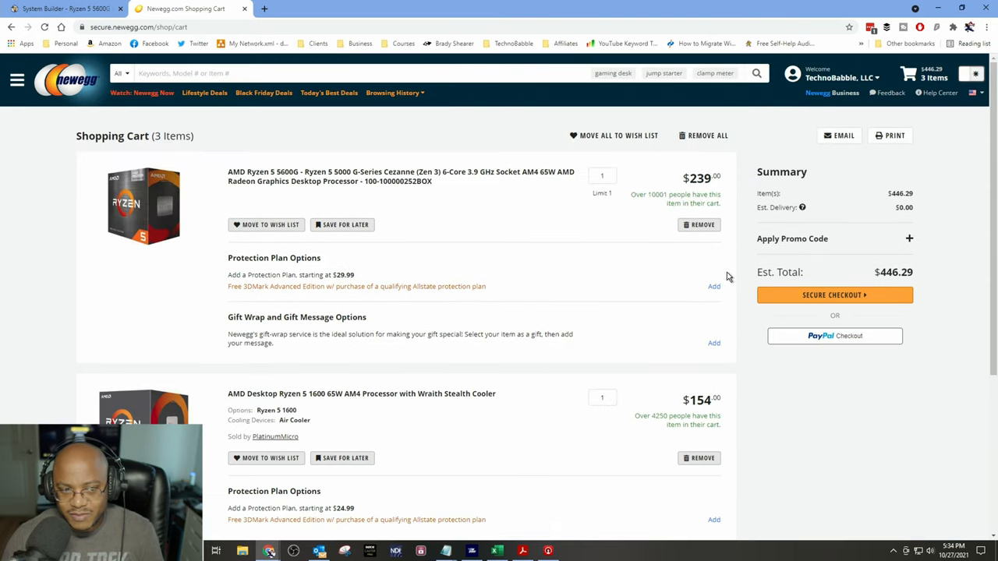
mouse_move(719, 267)
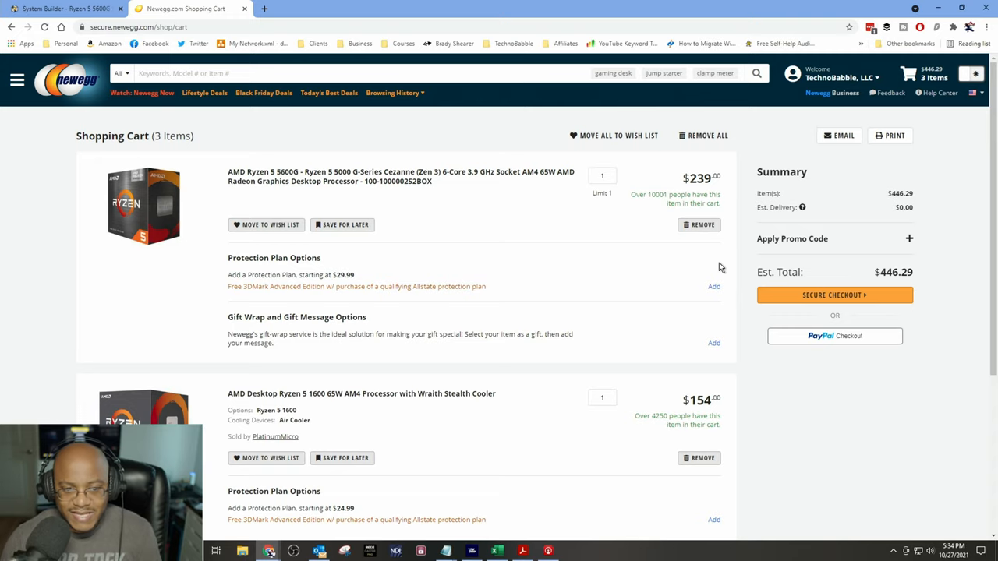
mouse_move(322, 196)
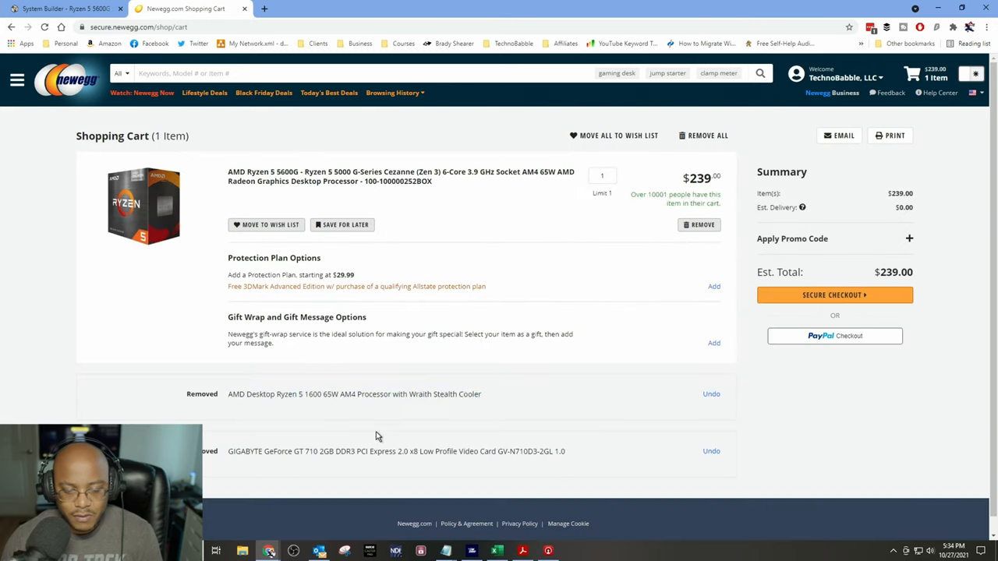
left_click(62, 8)
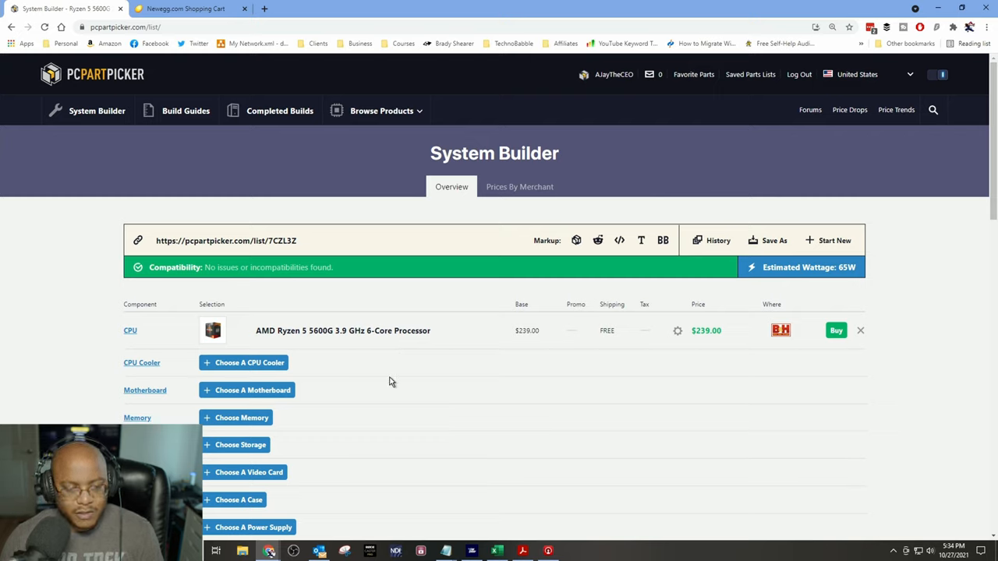
mouse_move(303, 350)
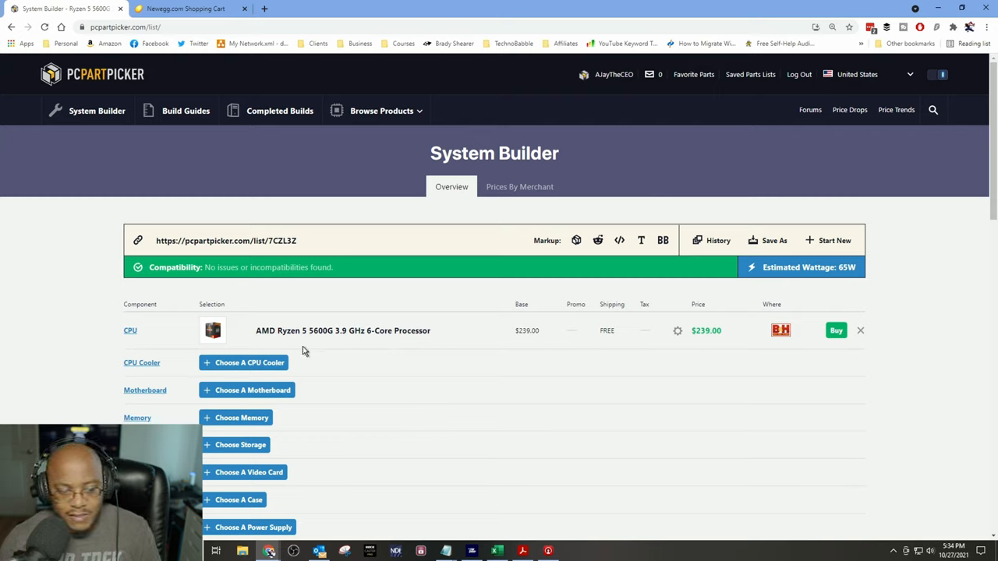
left_click(247, 390)
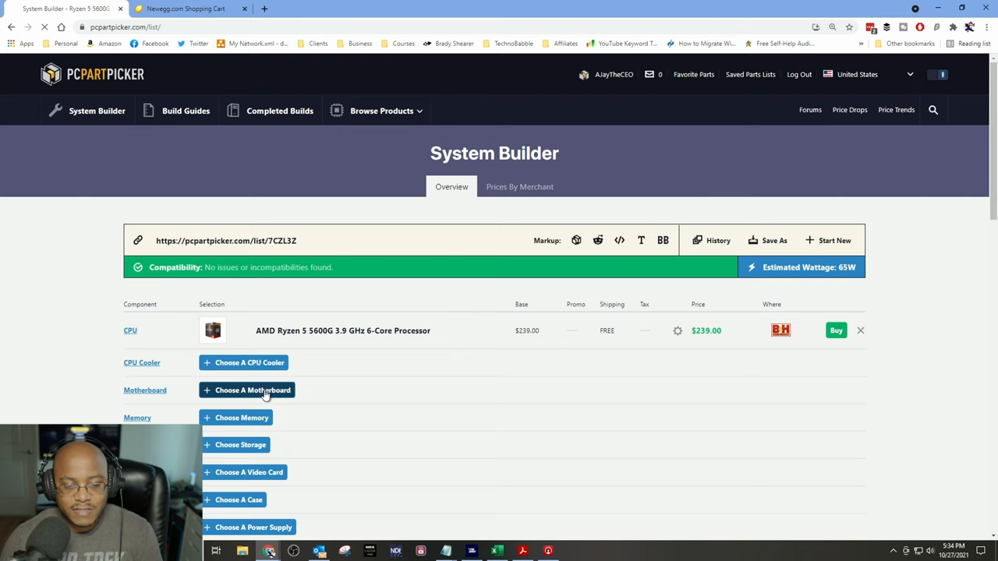
Step: List the 35 compatible Micro ATX AMD B550 motherboards sorted by price from $79.98
left_click(246, 390)
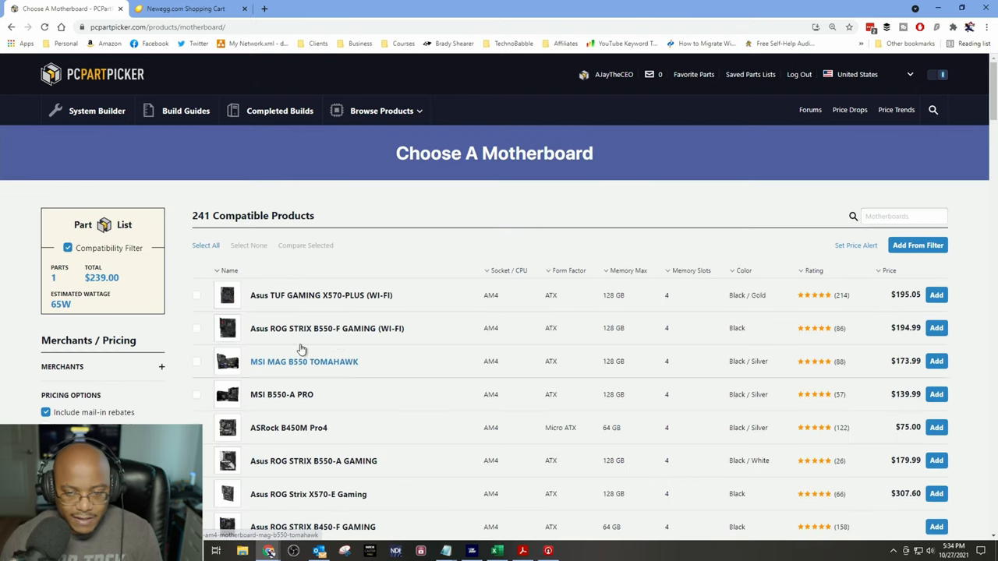
mouse_move(405, 341)
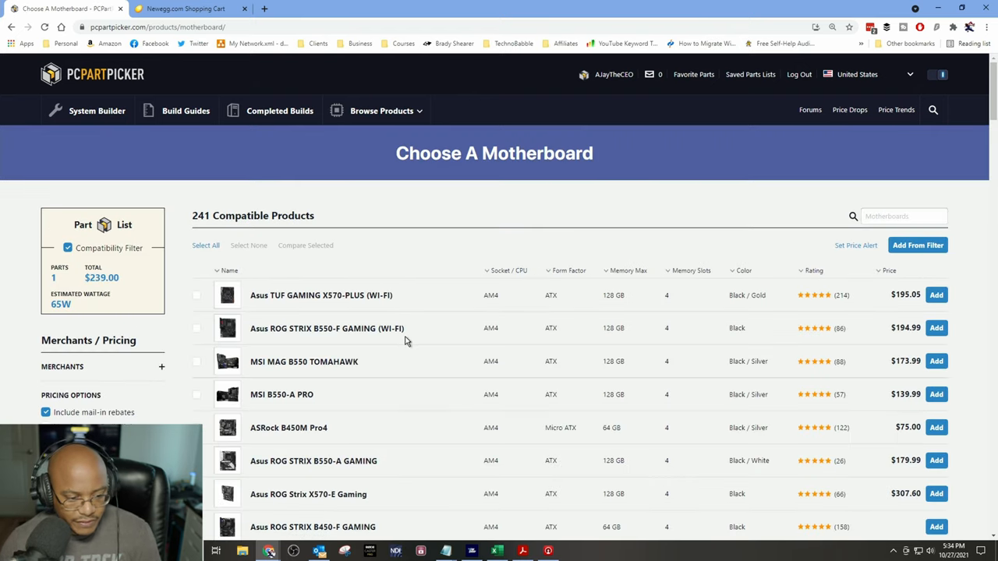
scroll("down", 3)
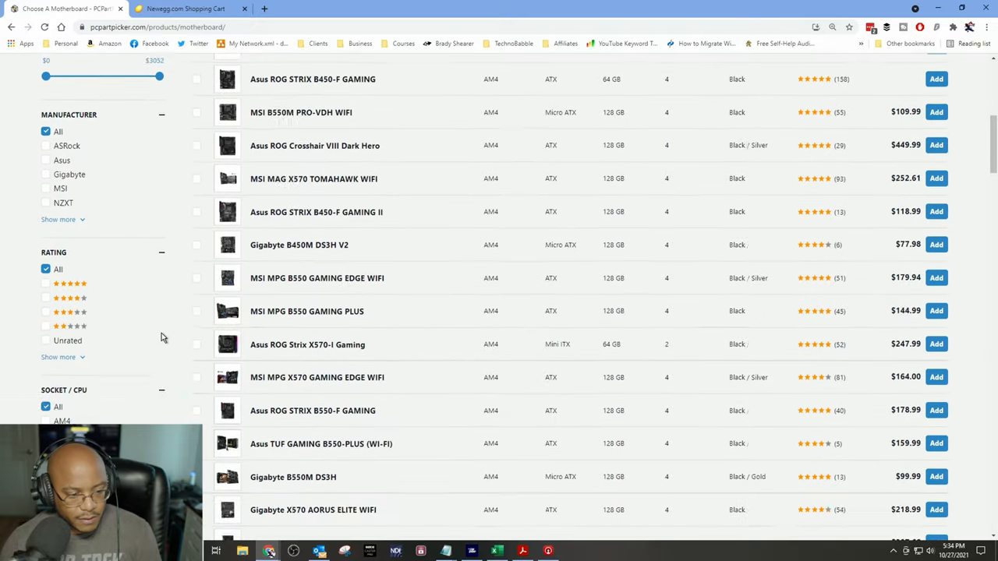
scroll("down", 3)
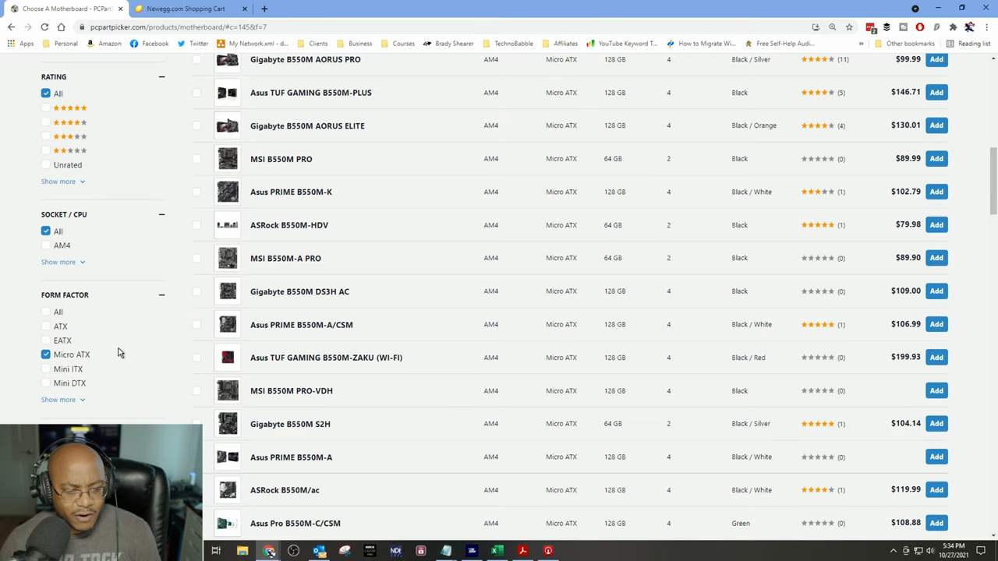
mouse_move(491, 243)
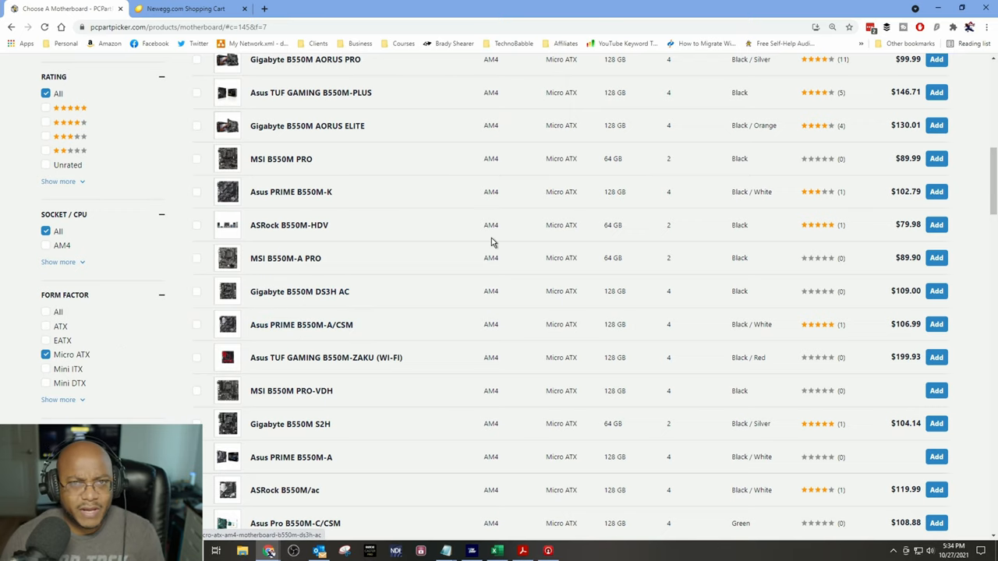
scroll("up", 3)
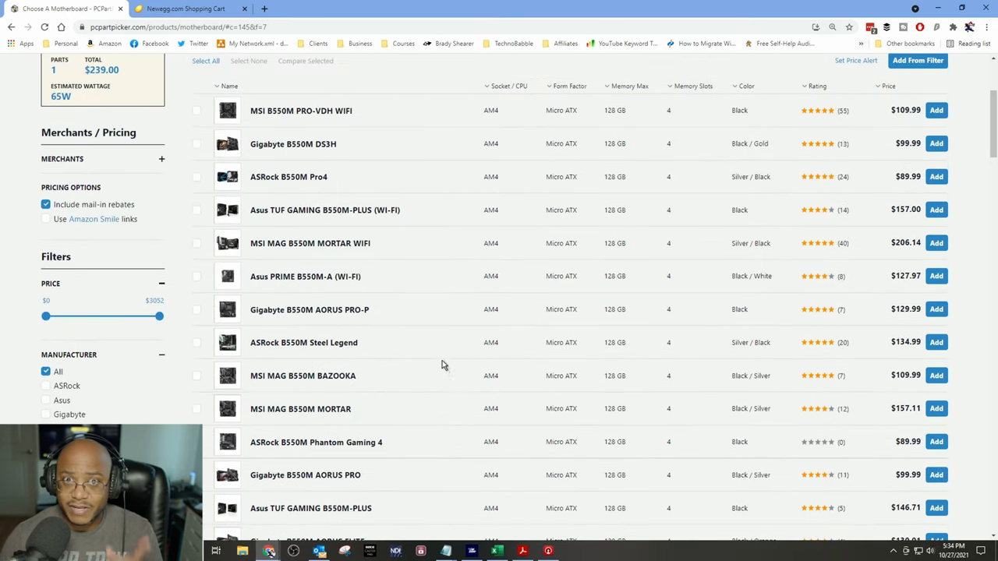
mouse_move(414, 259)
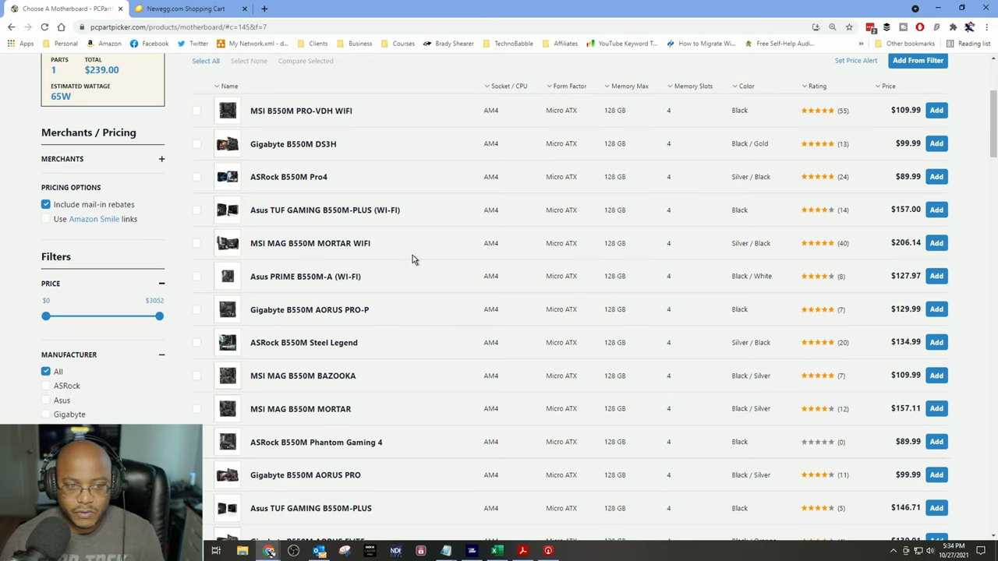
scroll("up", 3)
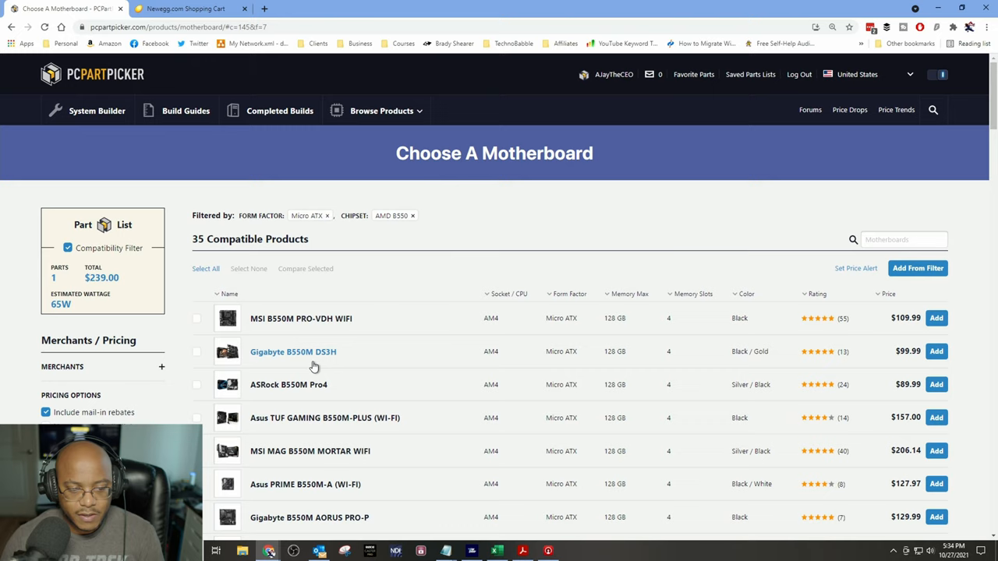
mouse_move(880, 300)
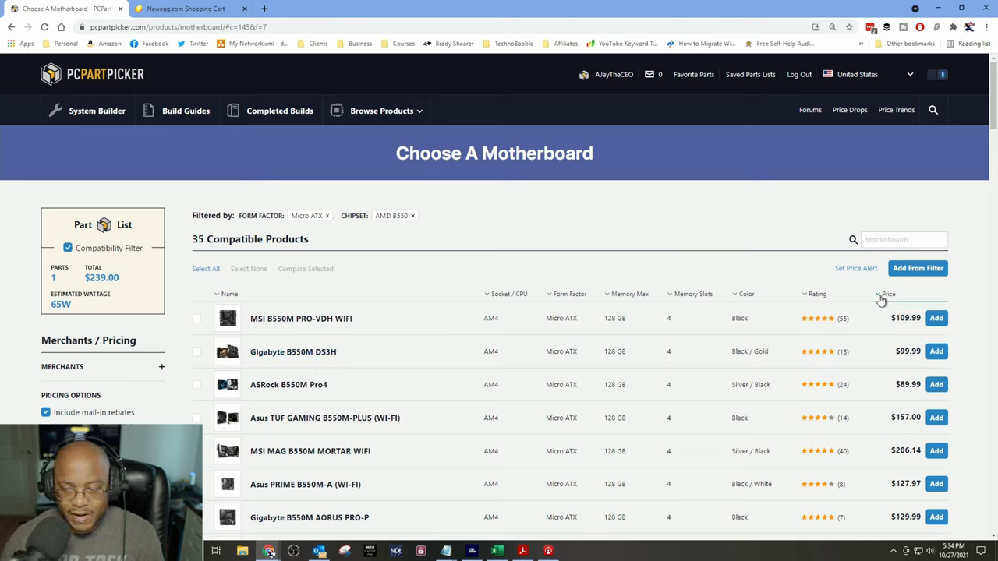
left_click(888, 293)
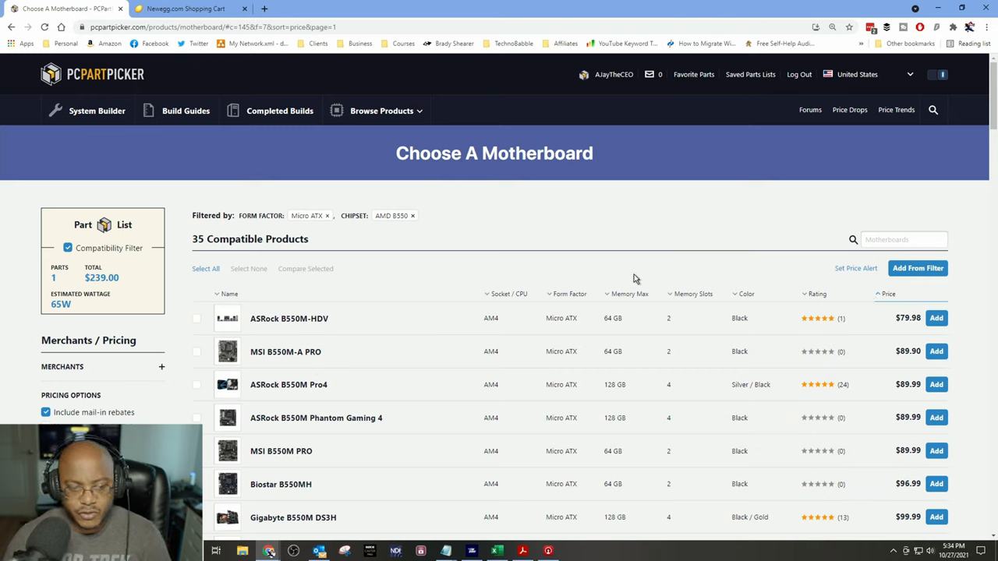
mouse_move(309, 339)
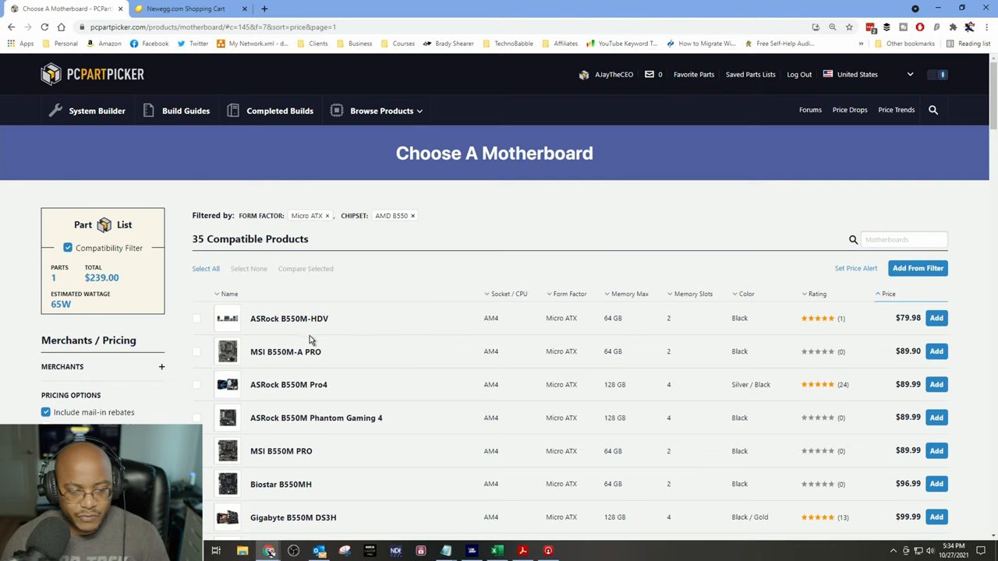
mouse_move(289, 318)
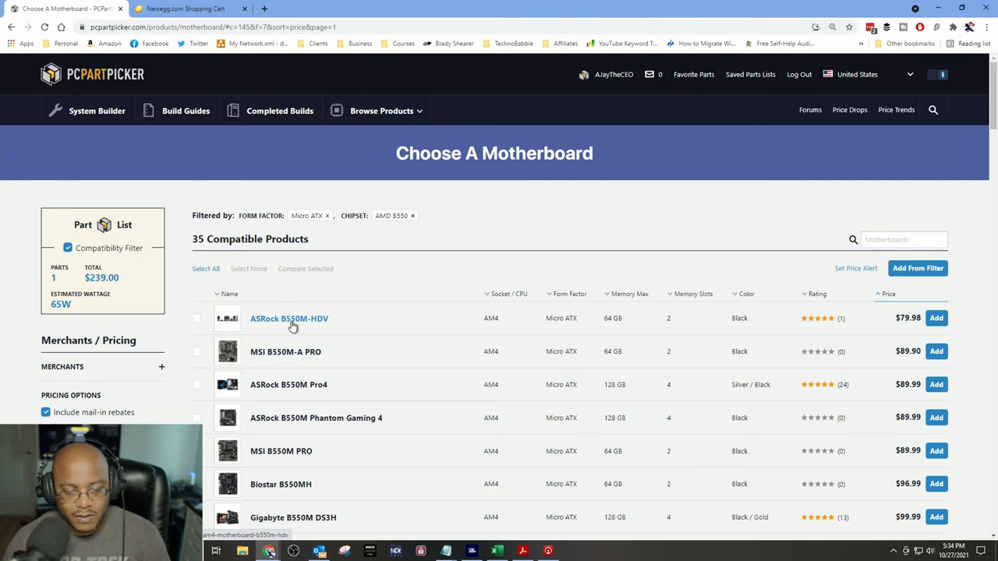
Step: View the ASRock B550M-HDV page, priced $79.98 at Amazon and $79.99 at Newegg
left_click(289, 318)
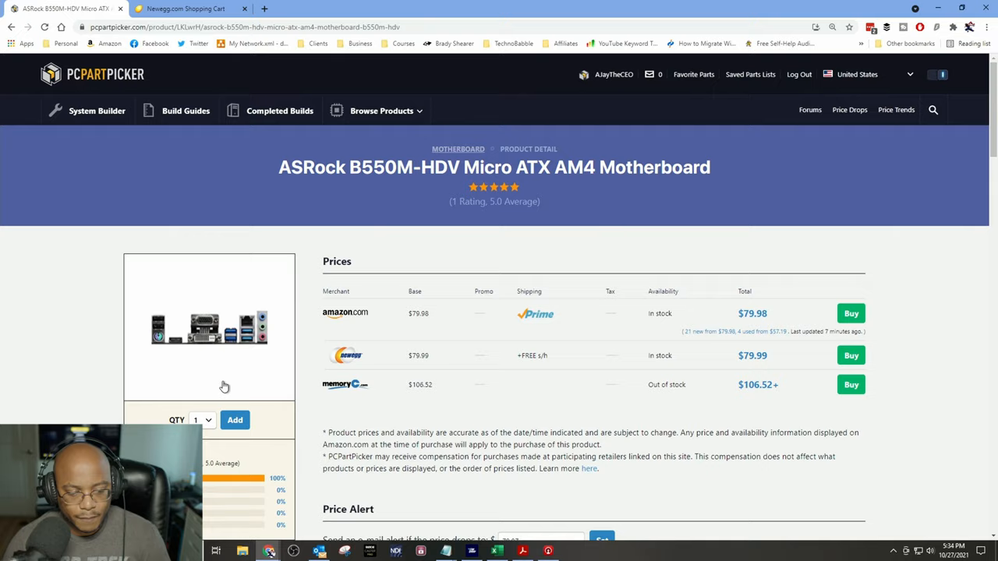
scroll("down", 3)
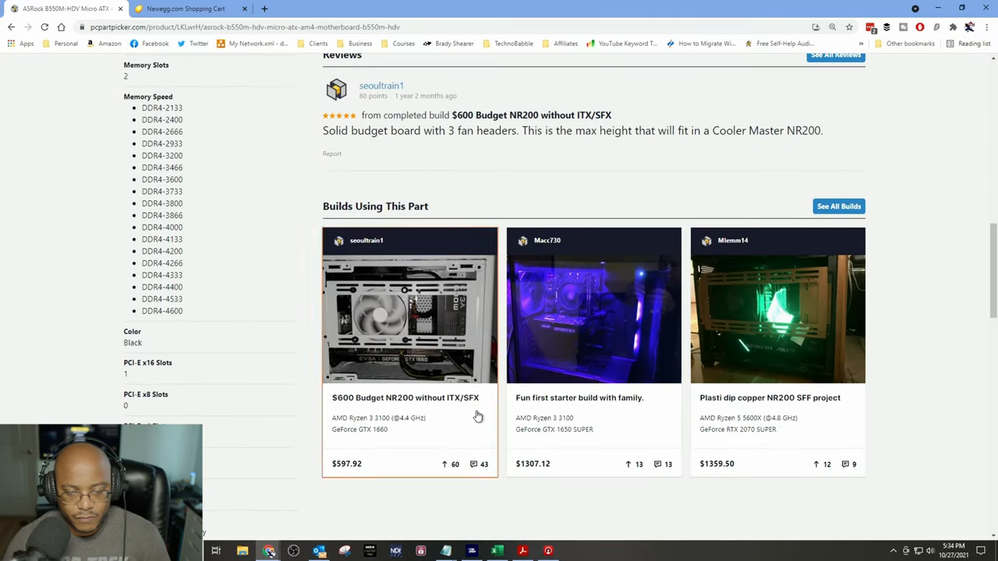
scroll("up", 3)
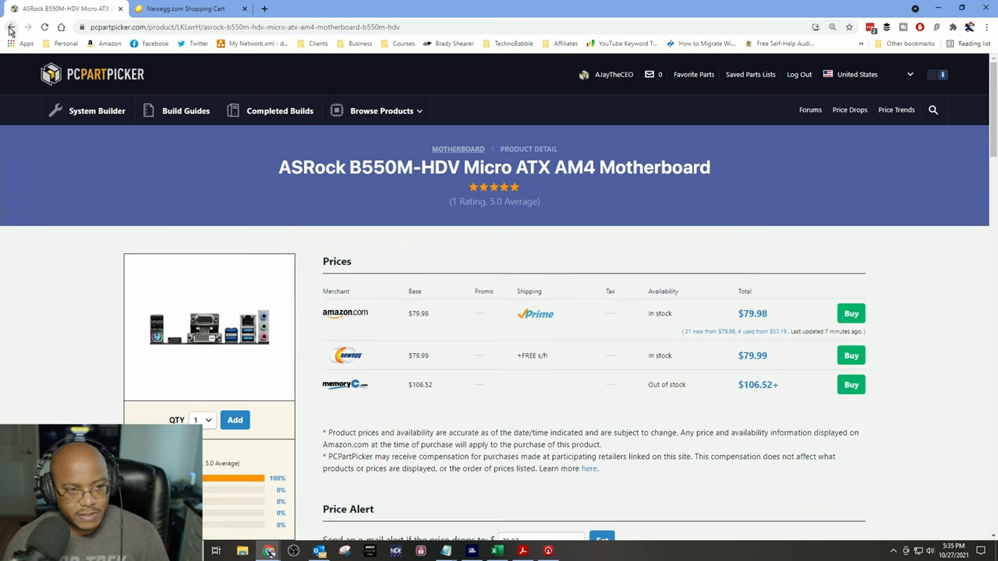
Step: Return to the motherboard list and add the Gigabyte B550M DS3H at $99.99
left_click(11, 27)
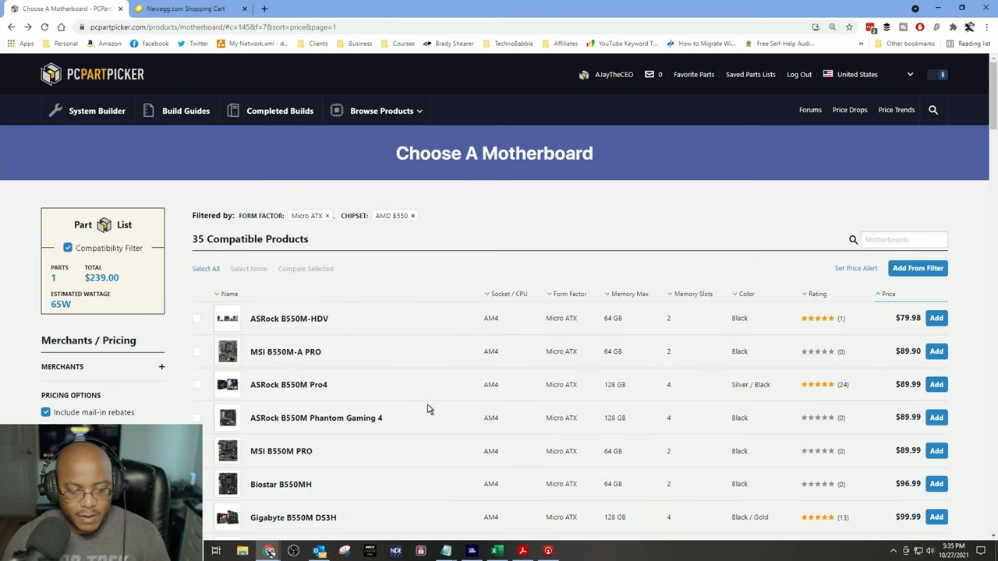
mouse_move(364, 442)
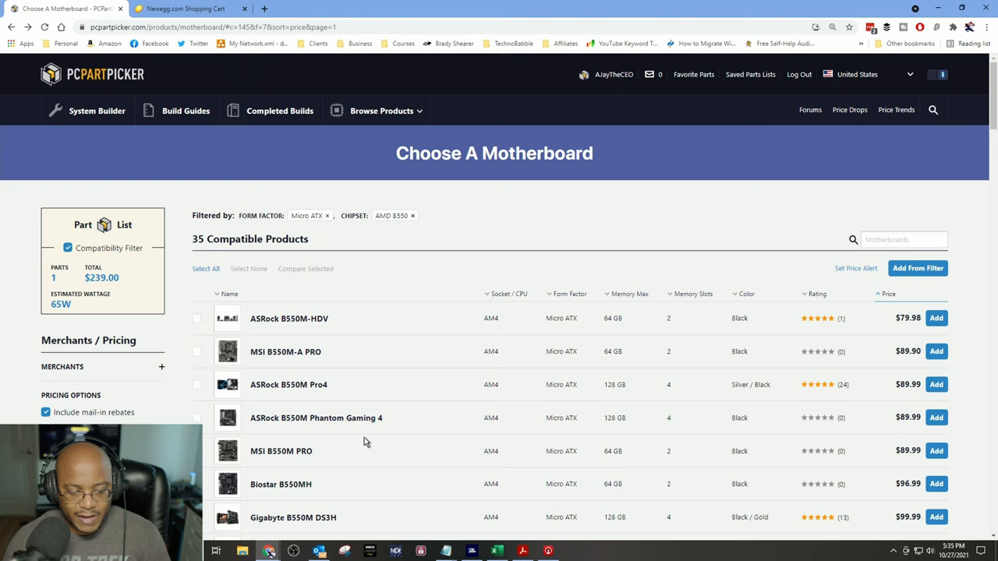
scroll("down", 3)
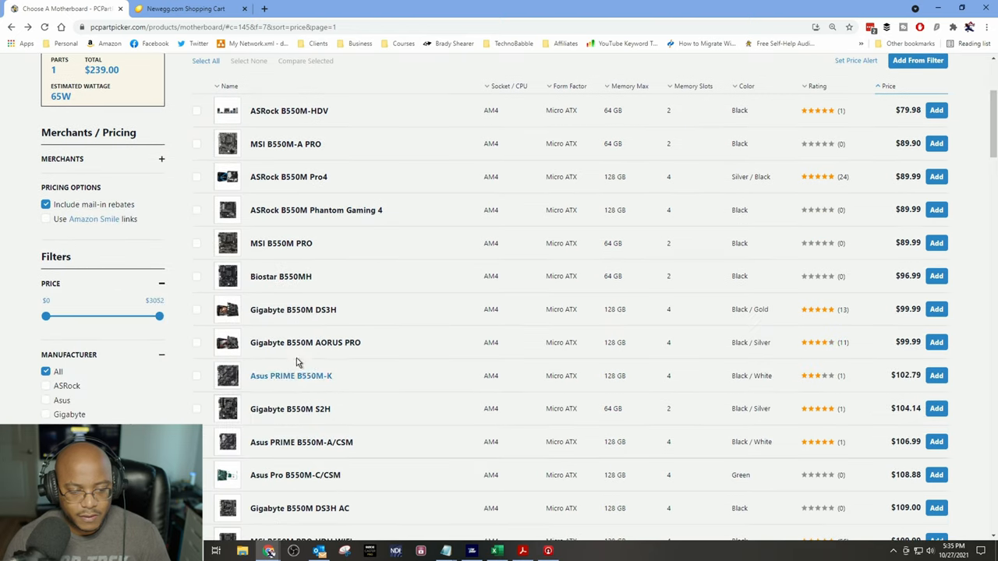
mouse_move(315, 316)
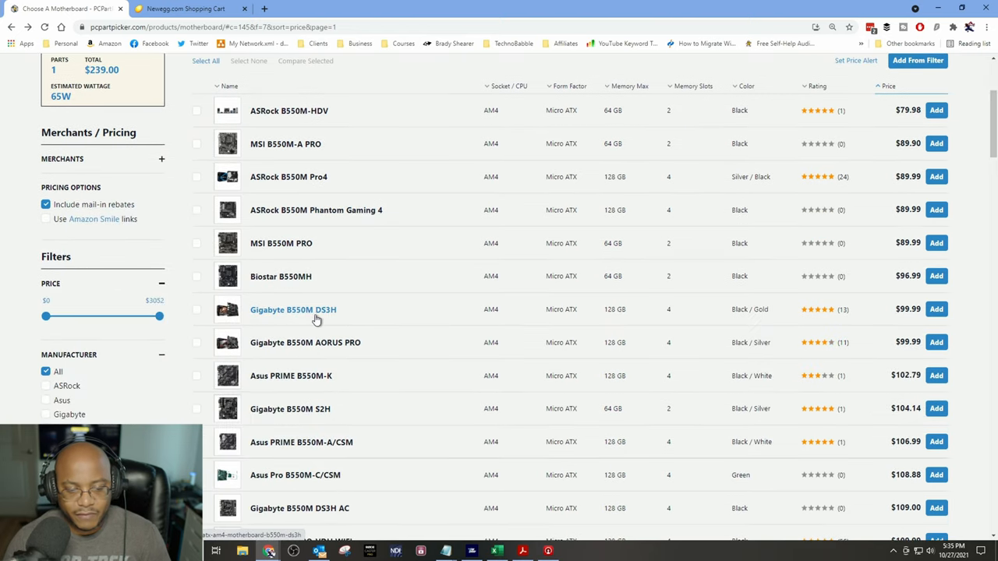
mouse_move(302, 316)
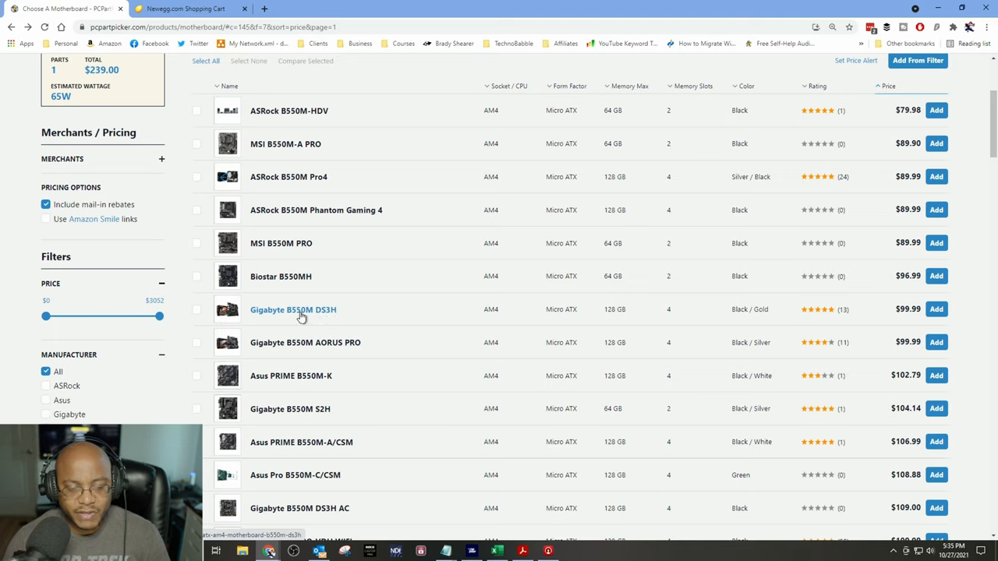
mouse_move(299, 312)
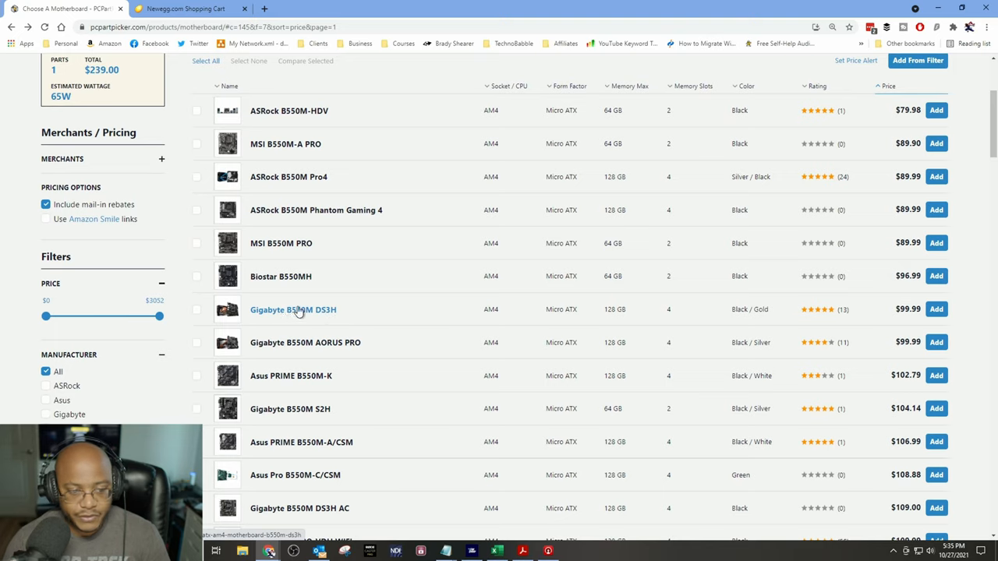
mouse_move(304, 276)
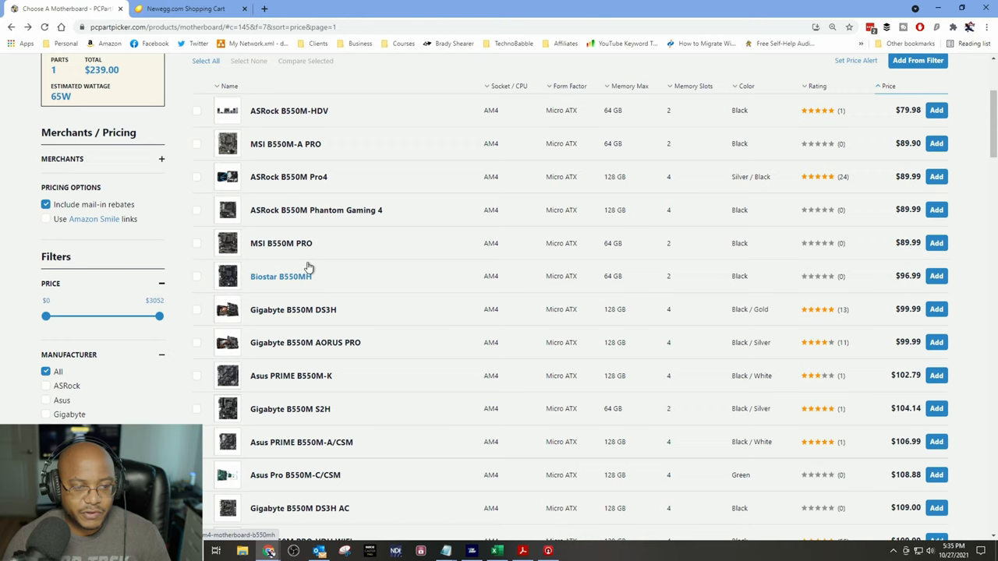
mouse_move(285, 143)
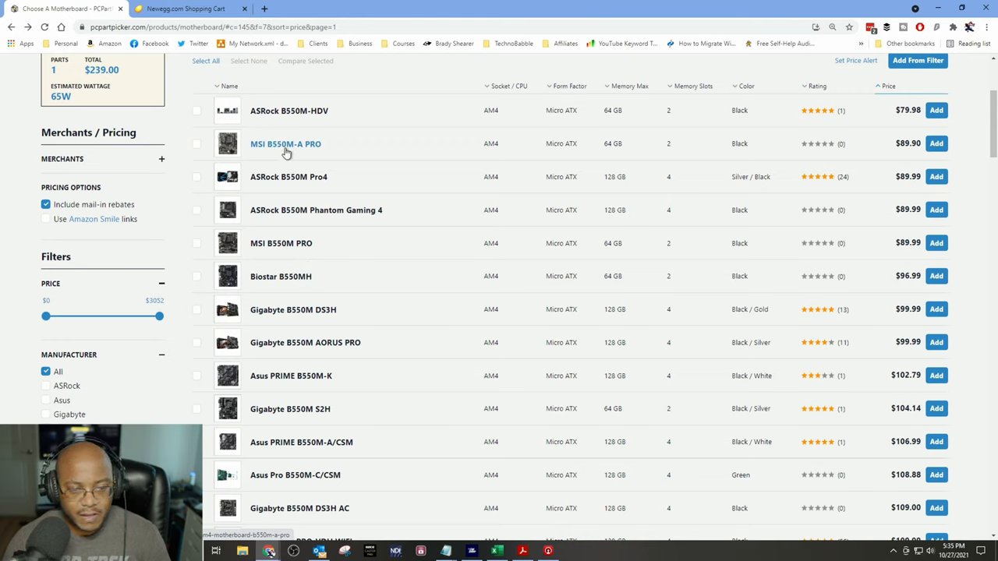
mouse_move(292, 150)
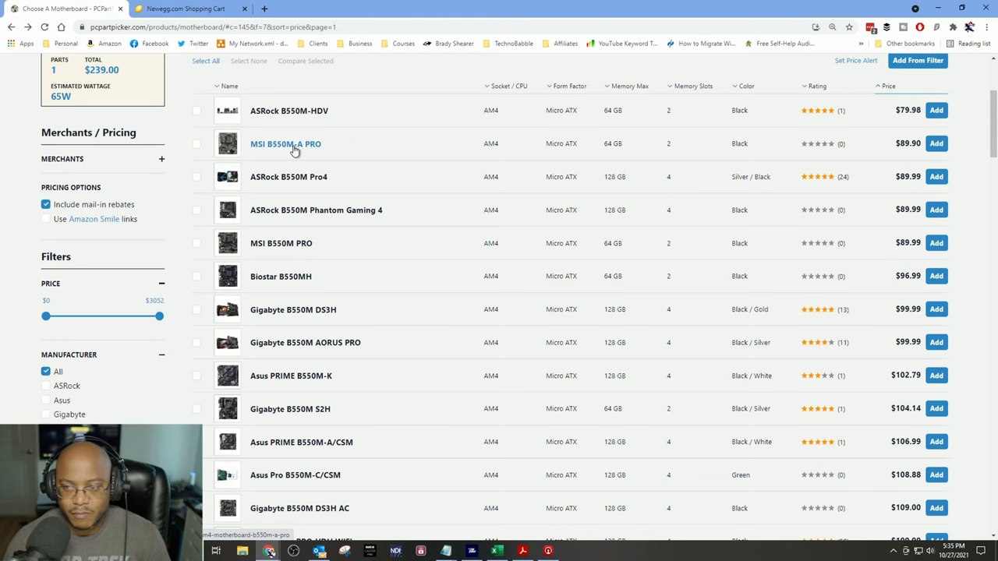
mouse_move(960, 229)
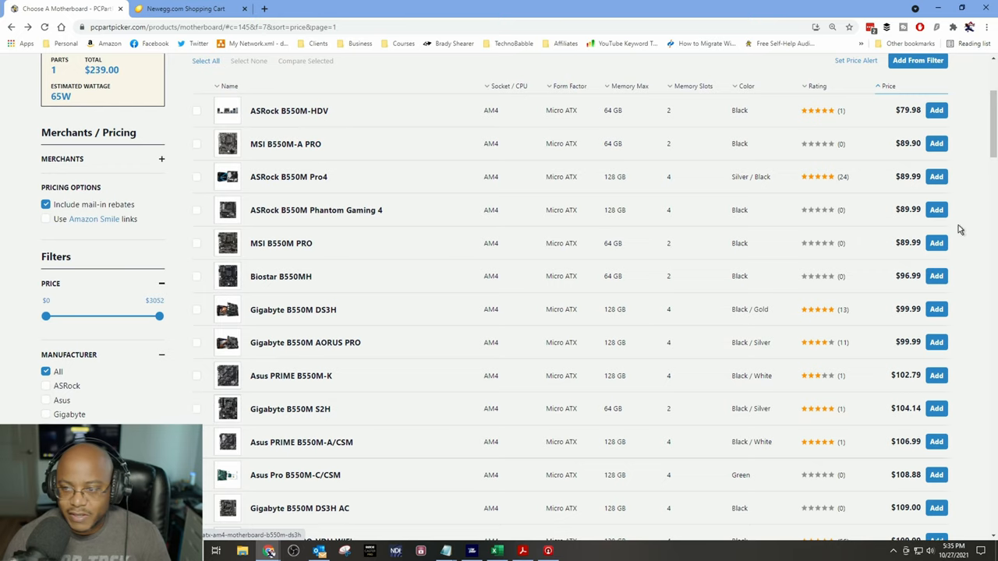
mouse_move(546, 334)
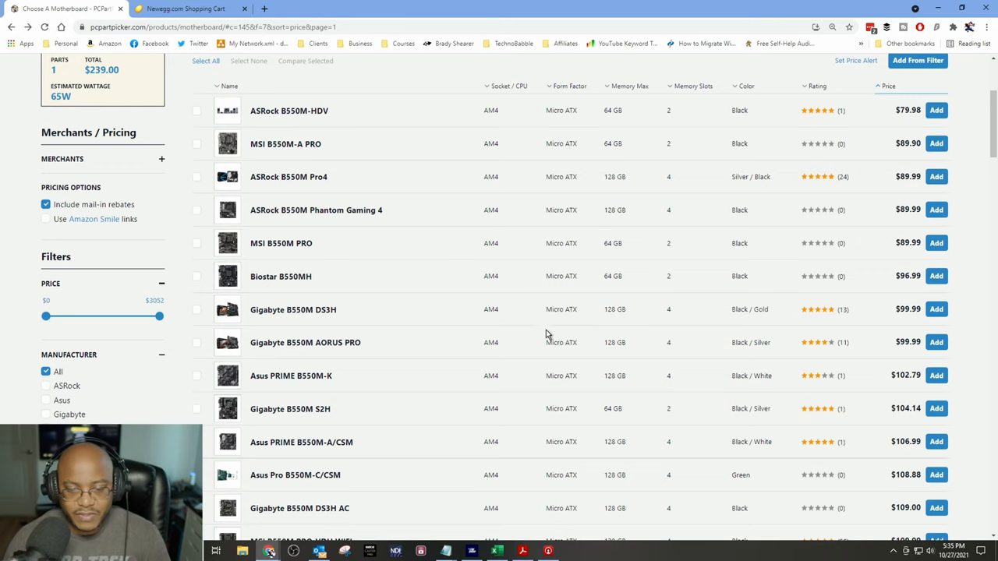
mouse_move(633, 300)
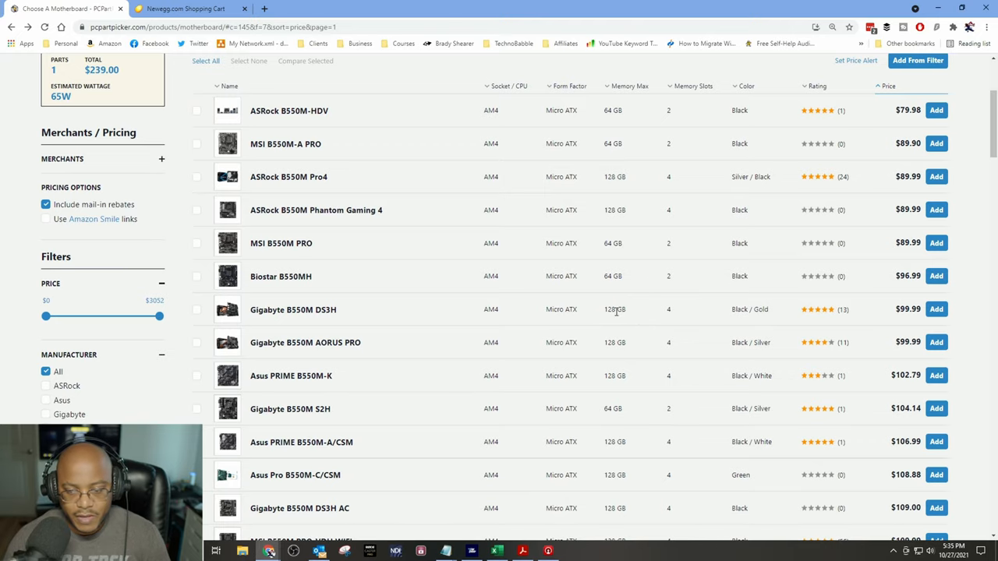
mouse_move(936, 309)
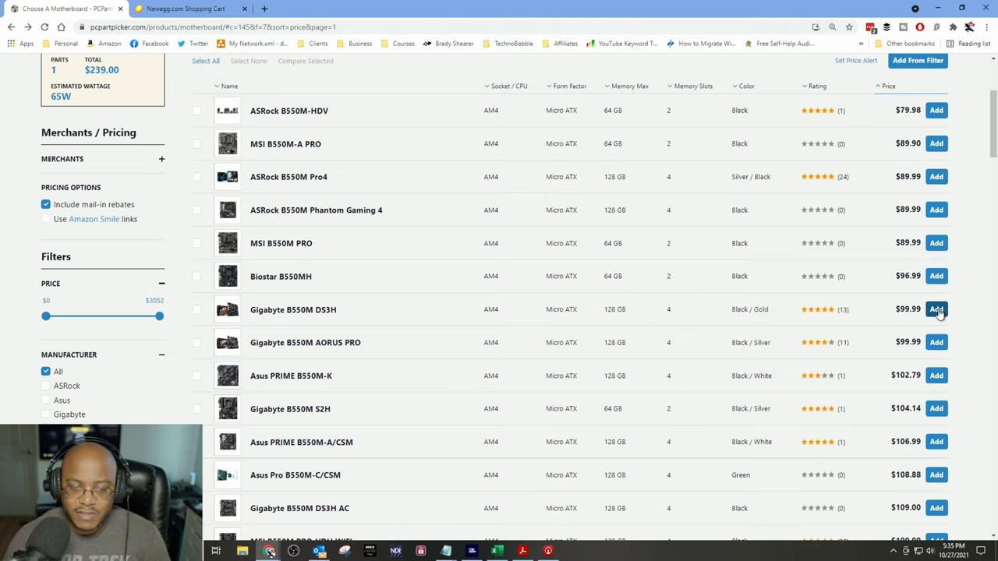
left_click(935, 309)
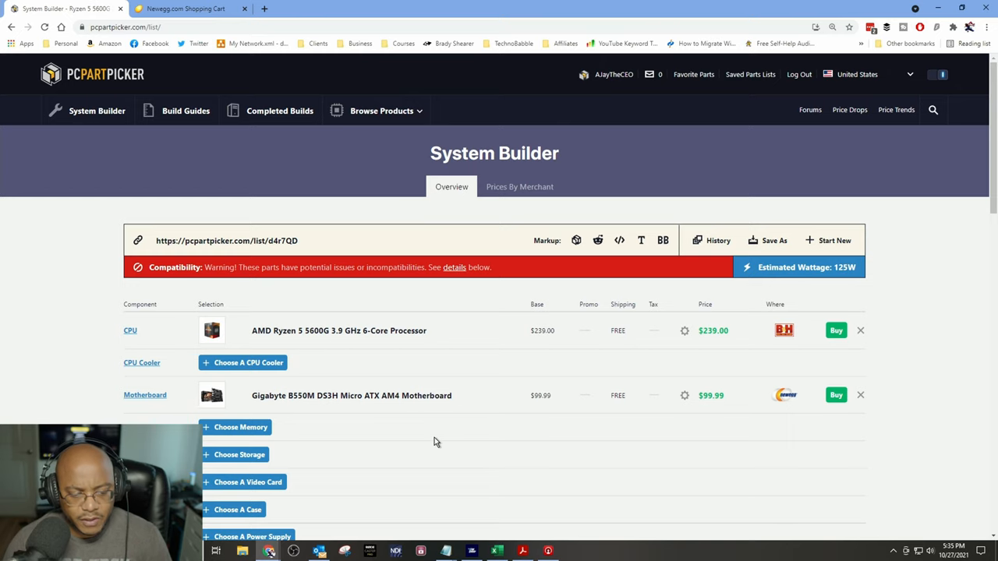
mouse_move(240, 427)
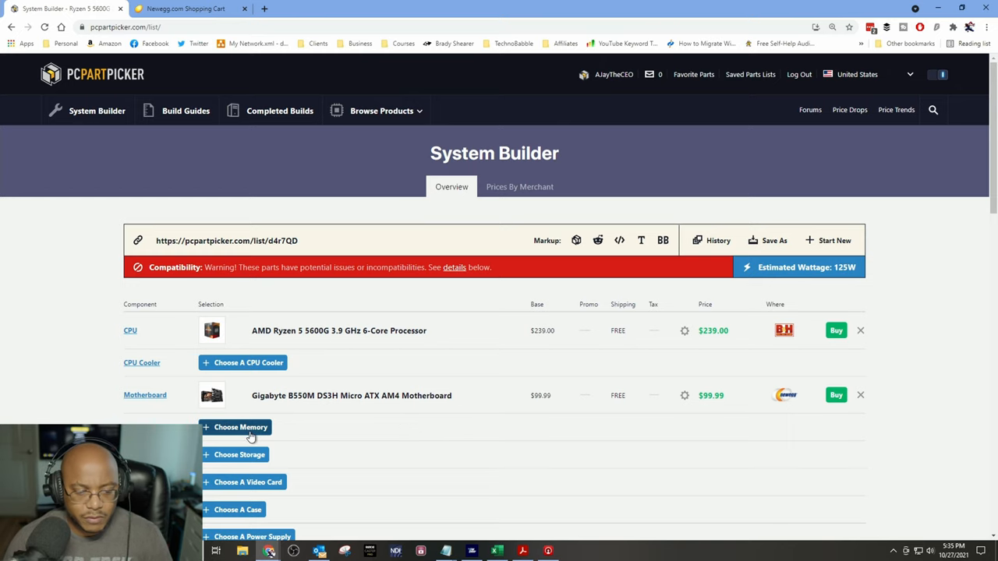
Step: Open the memory catalog of 3454 compatible kits for the $338.99 build
left_click(239, 427)
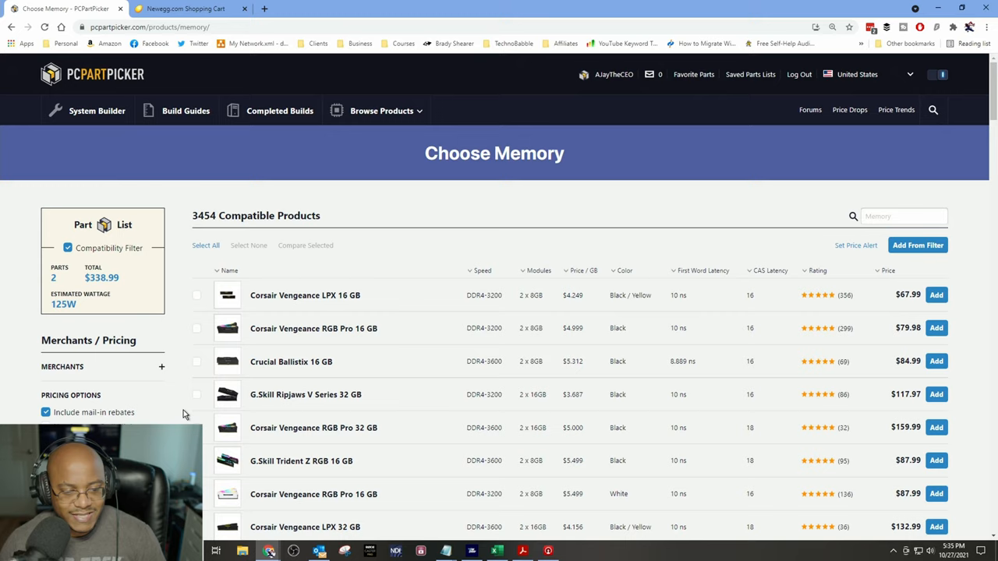
mouse_move(665, 330)
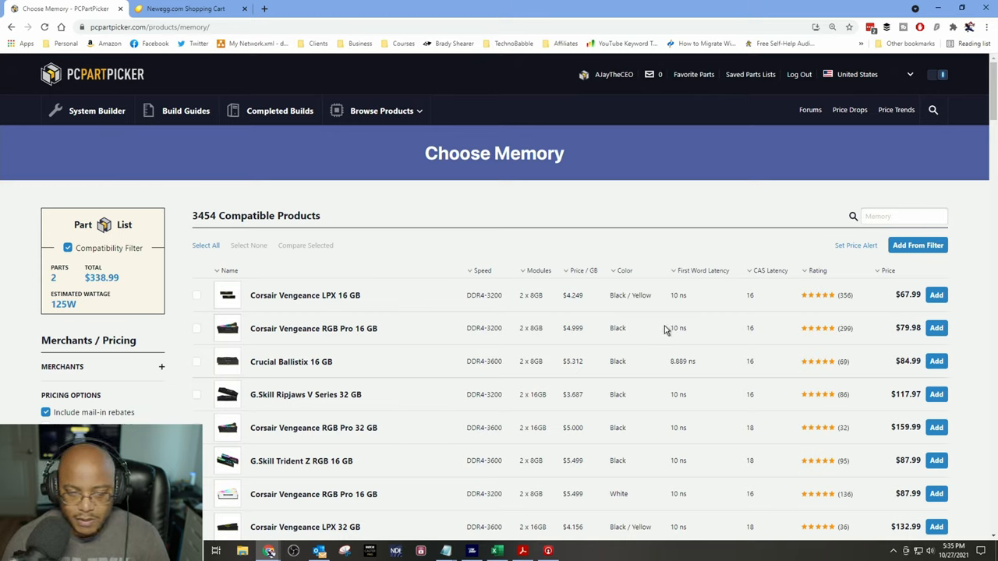
mouse_move(749, 308)
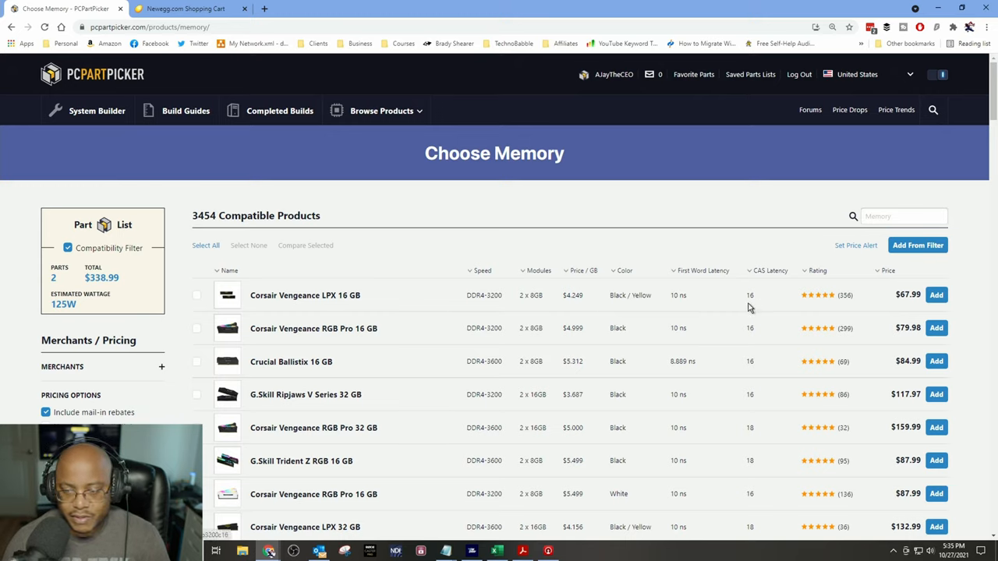
mouse_move(936, 294)
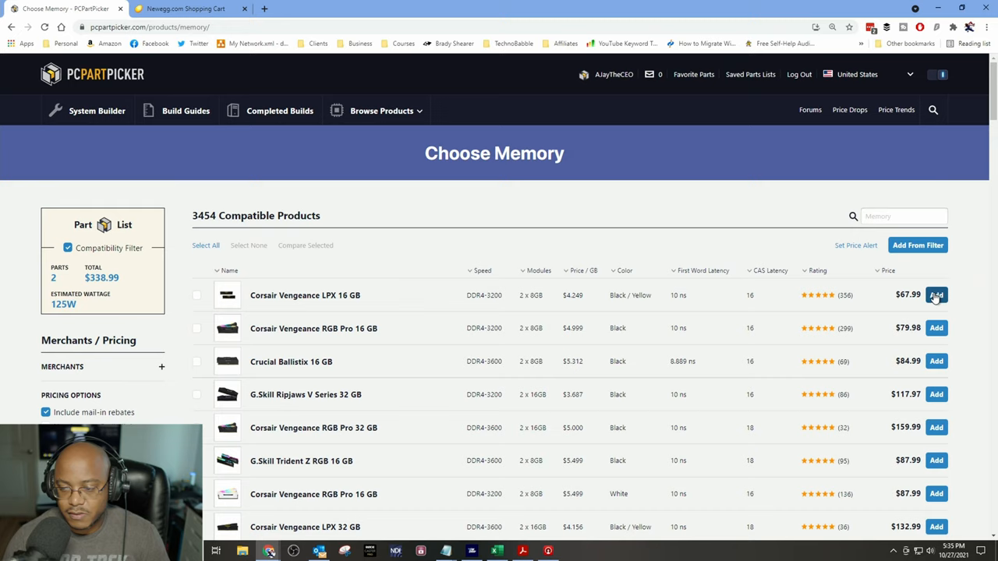
Step: Add Corsair Vengeance LPX 16 GB DDR4-3200 memory at $67.99, raising estimated wattage to 139W
left_click(935, 295)
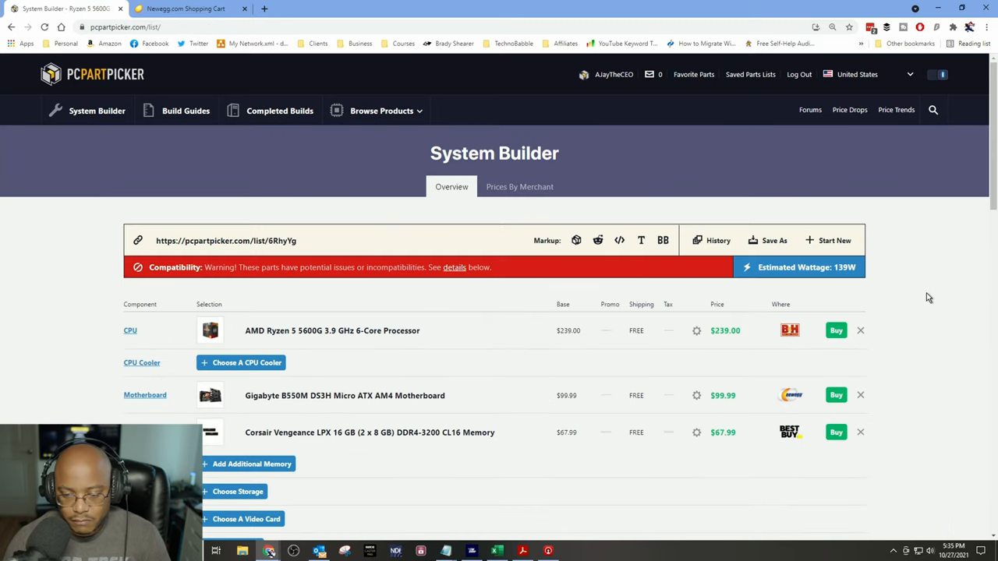
mouse_move(711, 367)
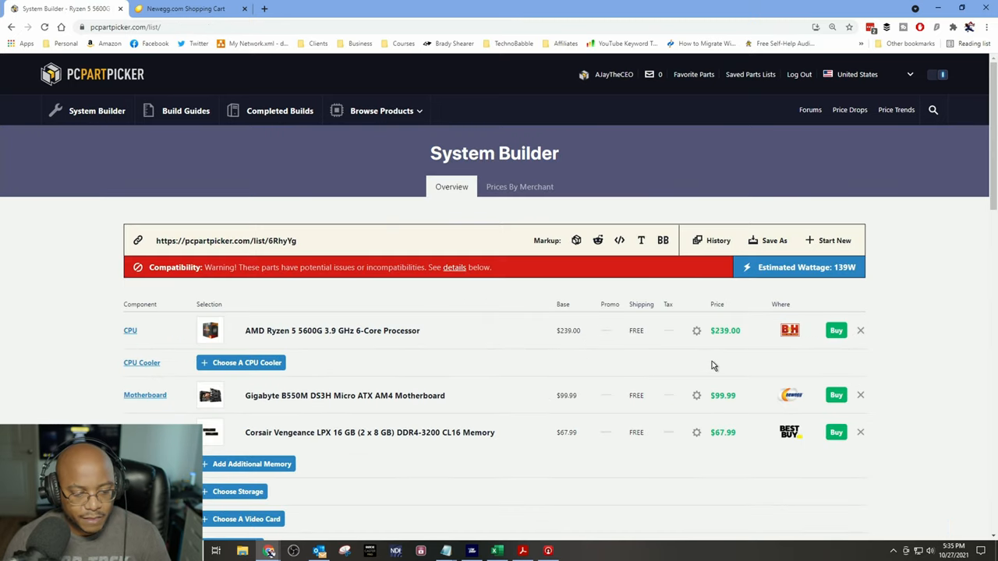
scroll("down", 3)
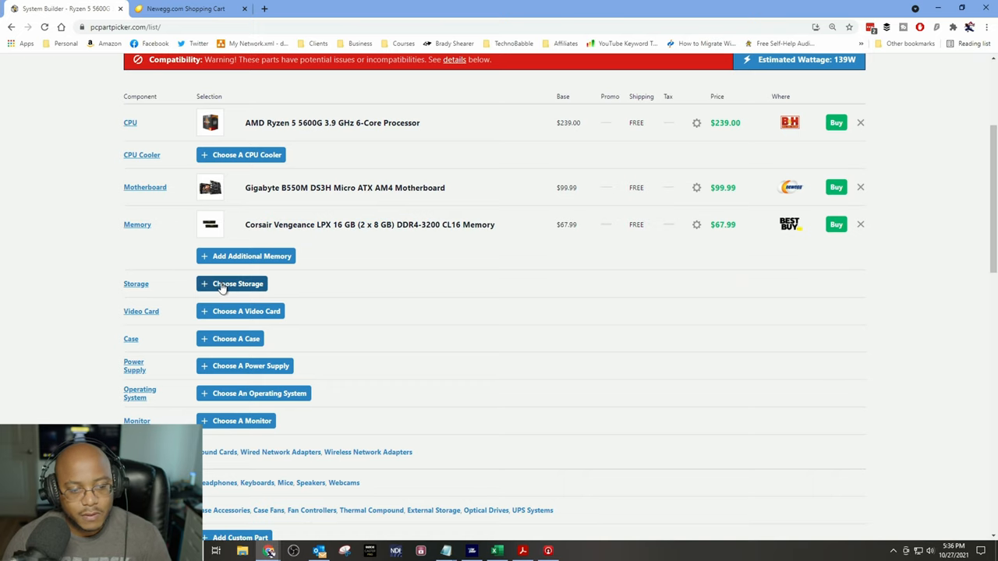
Step: Search storage for 512 GB SSDs and filter to M.2-2280 drives, leaving 107 results
left_click(231, 283)
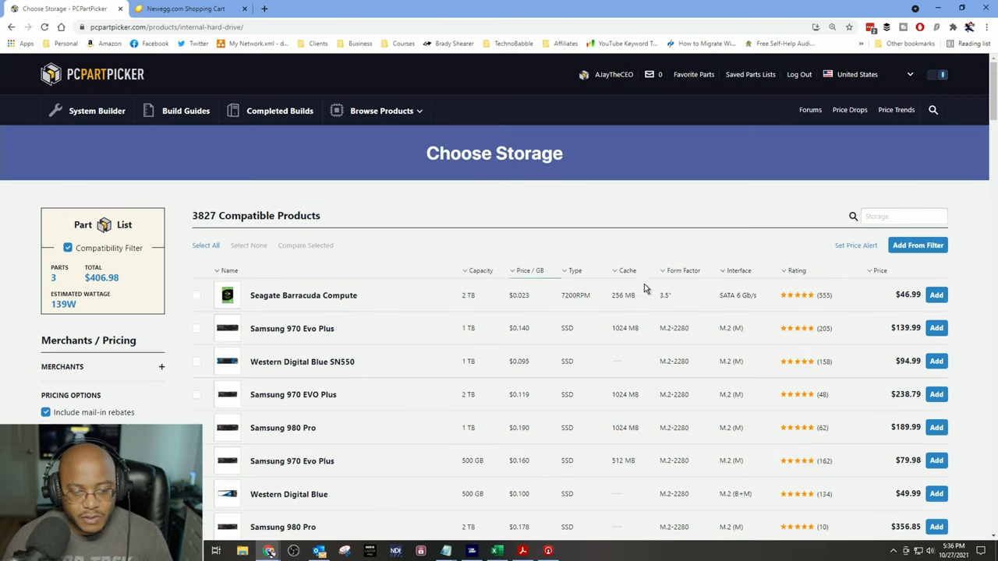
type("512gb s")
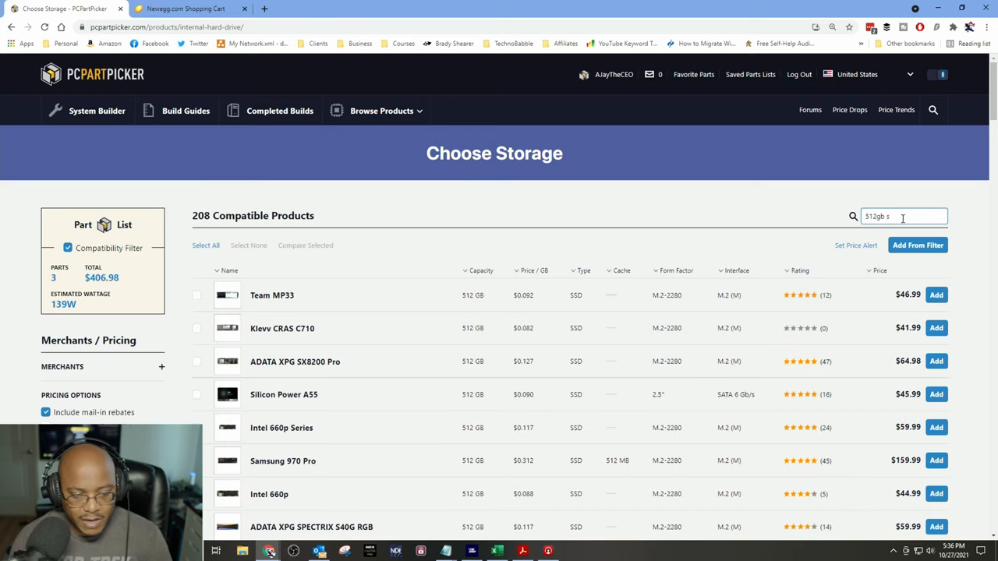
scroll("down", 3)
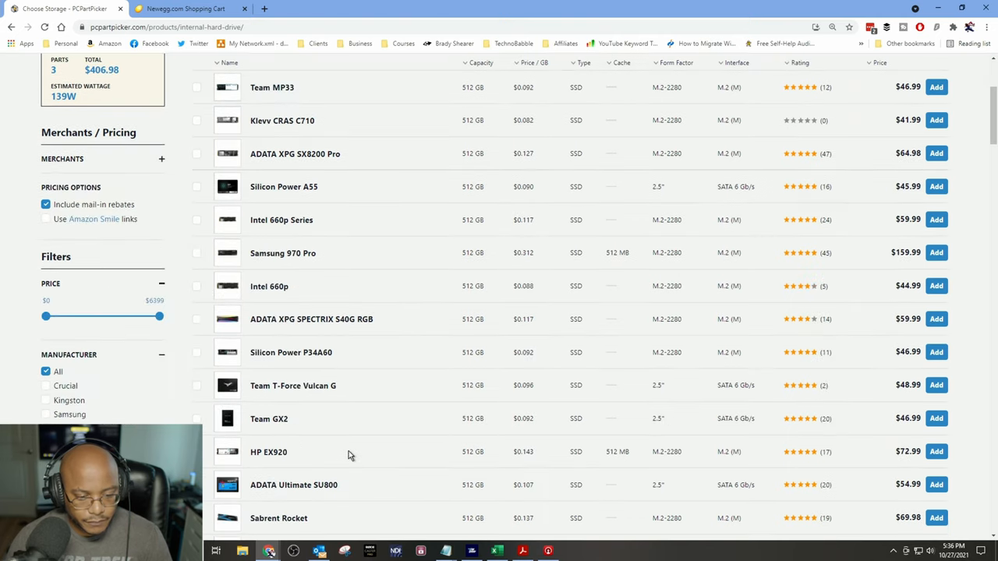
scroll("down", 3)
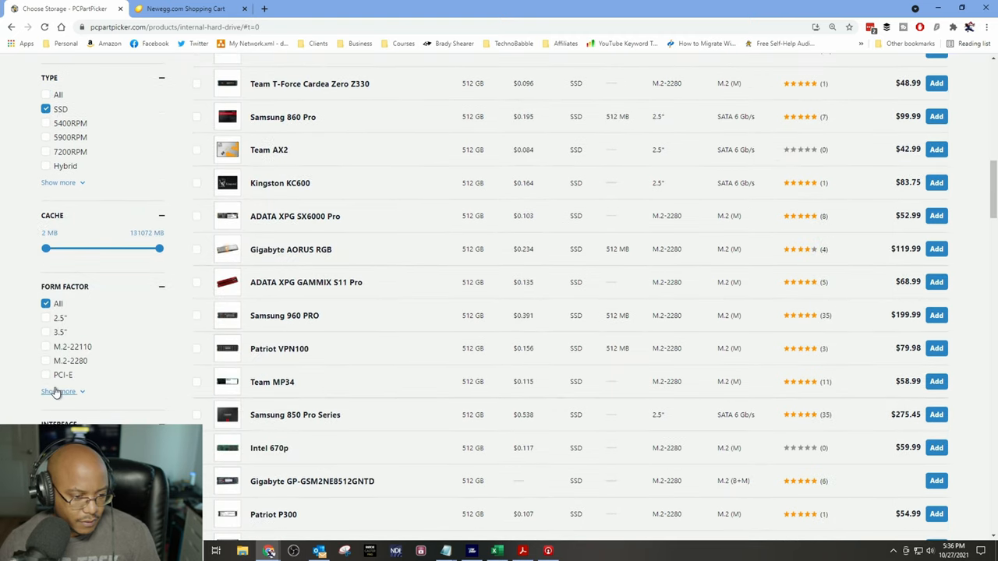
left_click(46, 361)
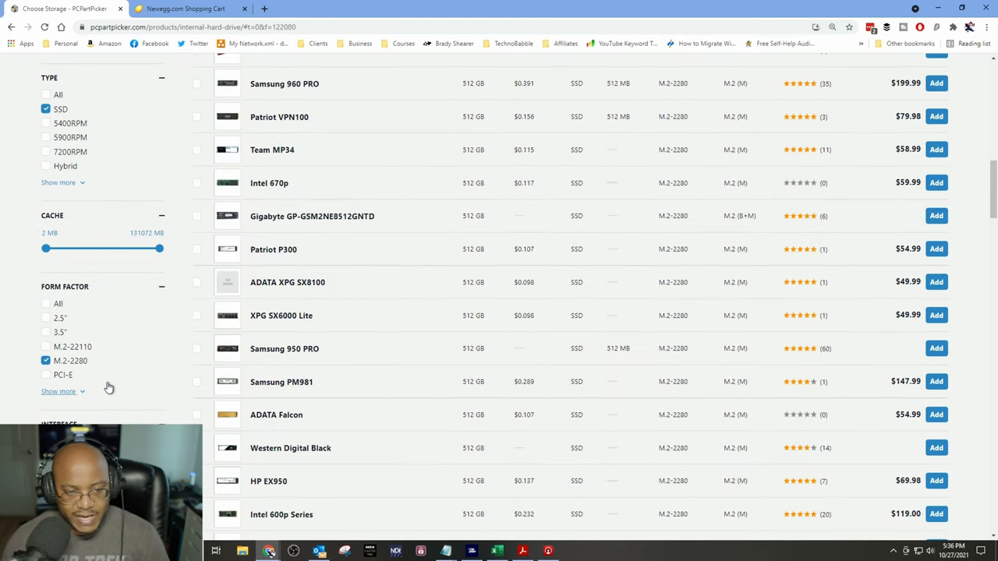
scroll("up", 3)
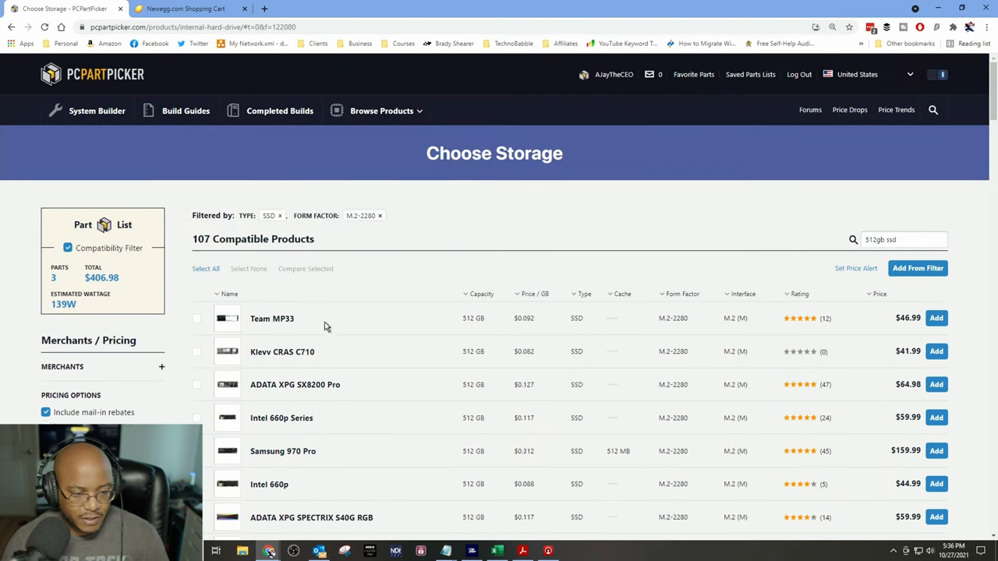
mouse_move(348, 389)
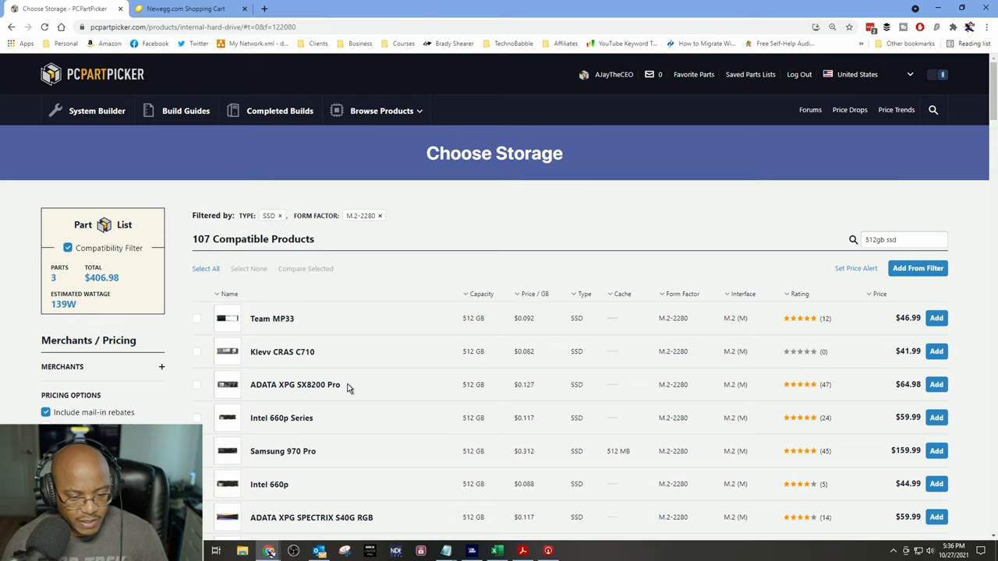
mouse_move(317, 462)
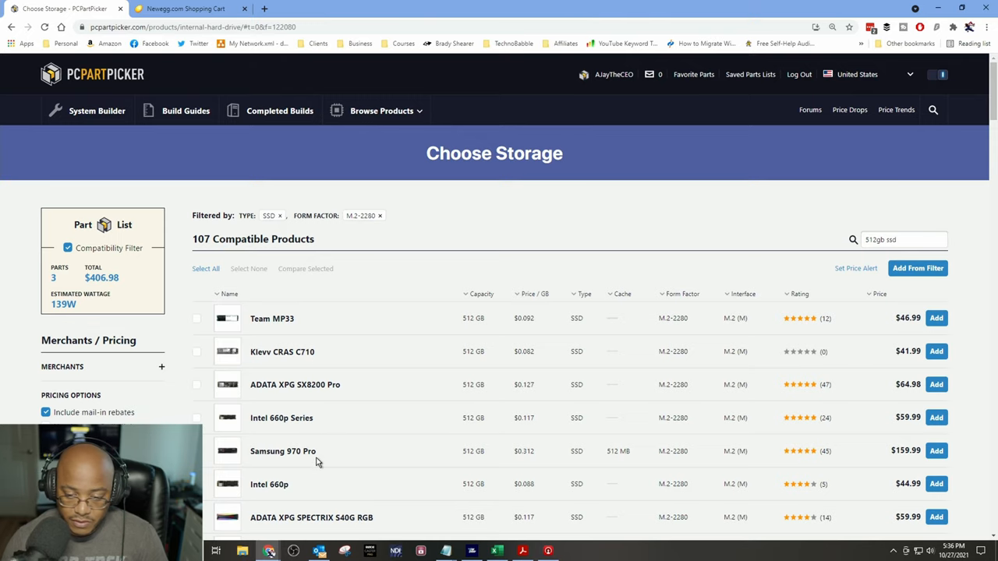
Step: Add the Silicon Power P34A60 512 GB NVMe SSD at $46.99 as storage
scroll("down", 3)
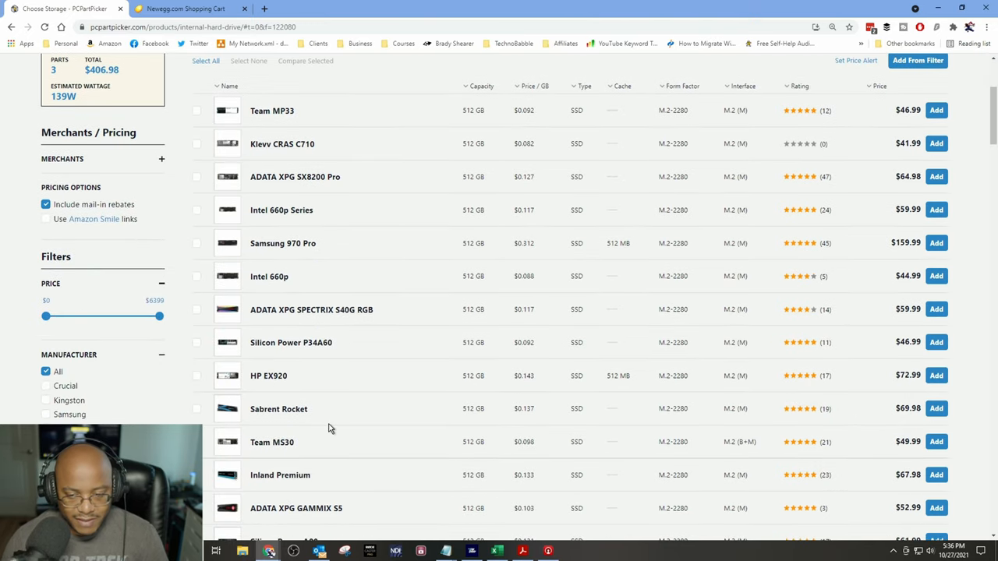
mouse_move(382, 416)
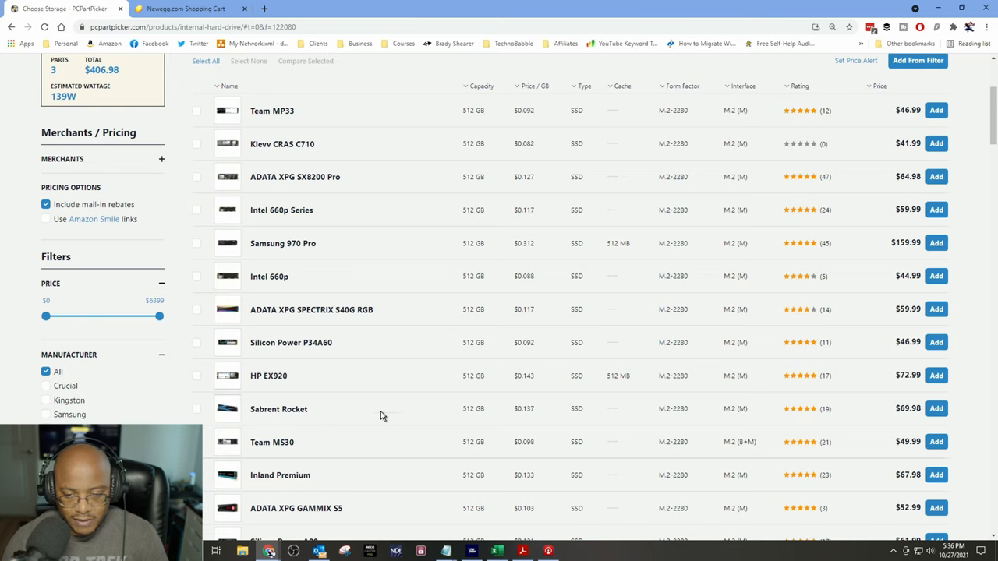
mouse_move(291, 342)
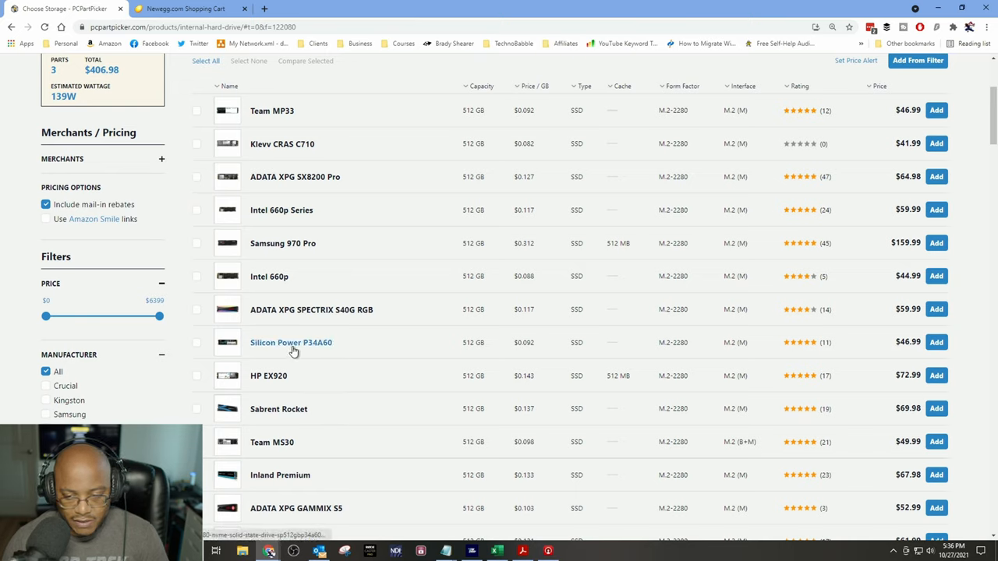
mouse_move(321, 352)
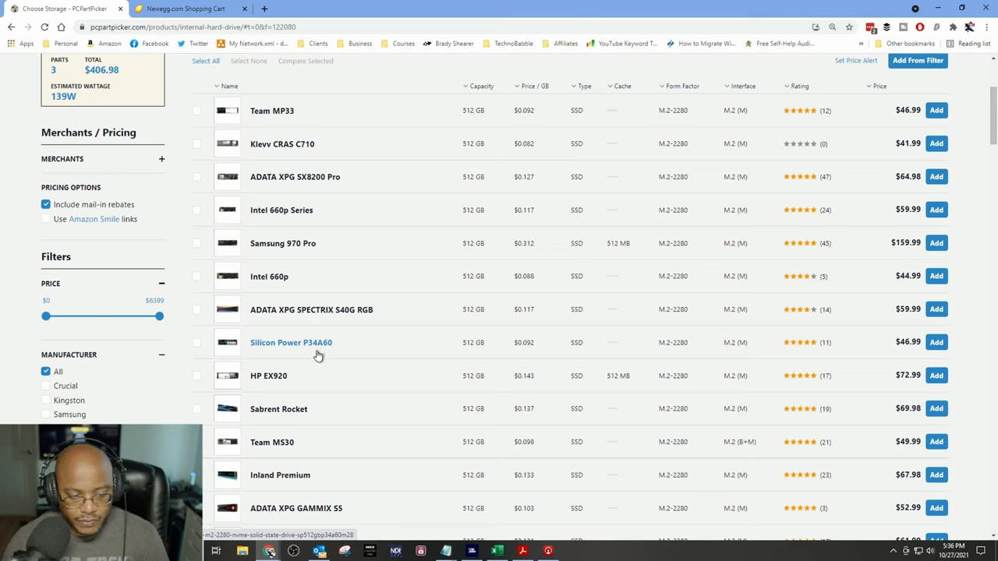
mouse_move(333, 487)
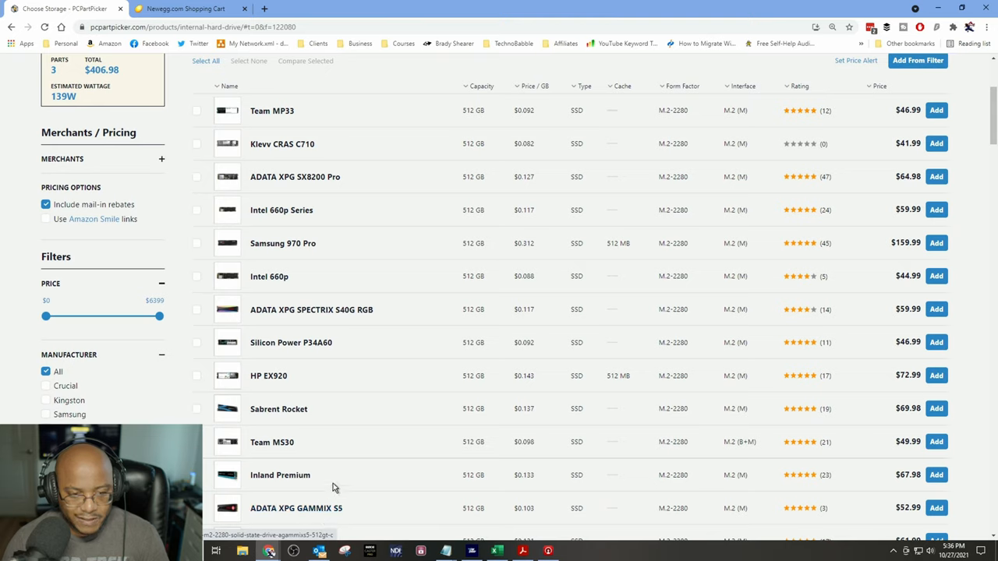
mouse_move(291, 342)
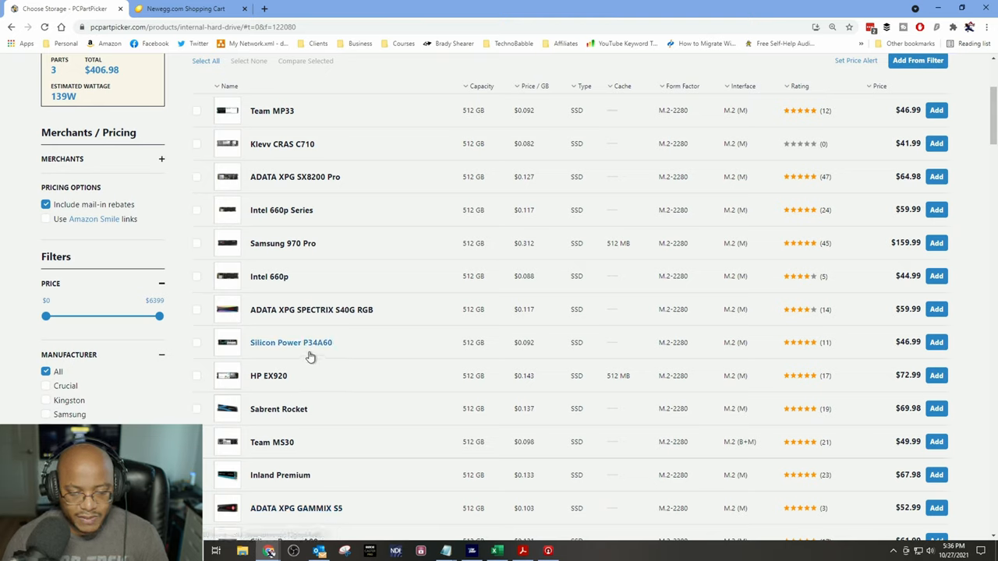
mouse_move(487, 373)
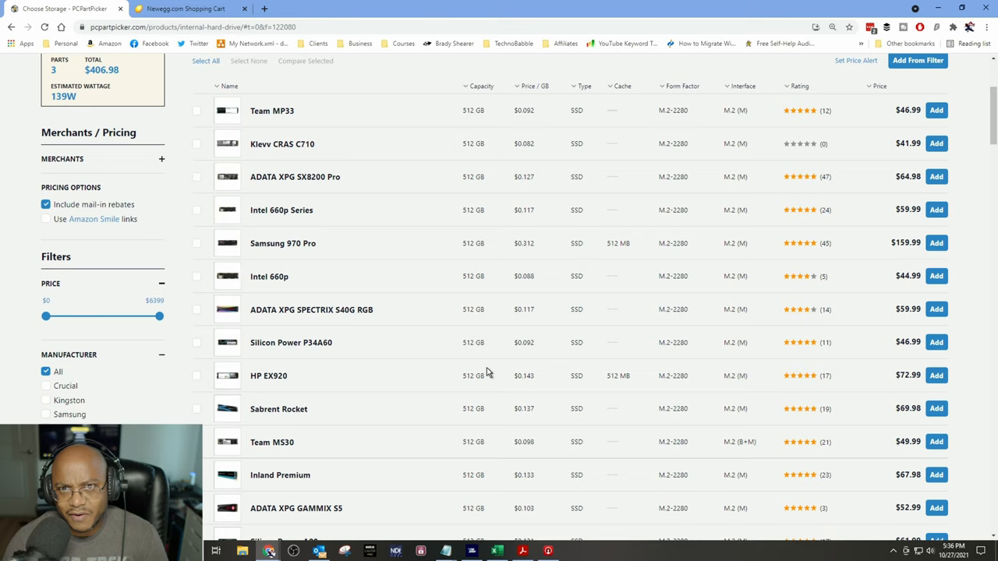
mouse_move(485, 375)
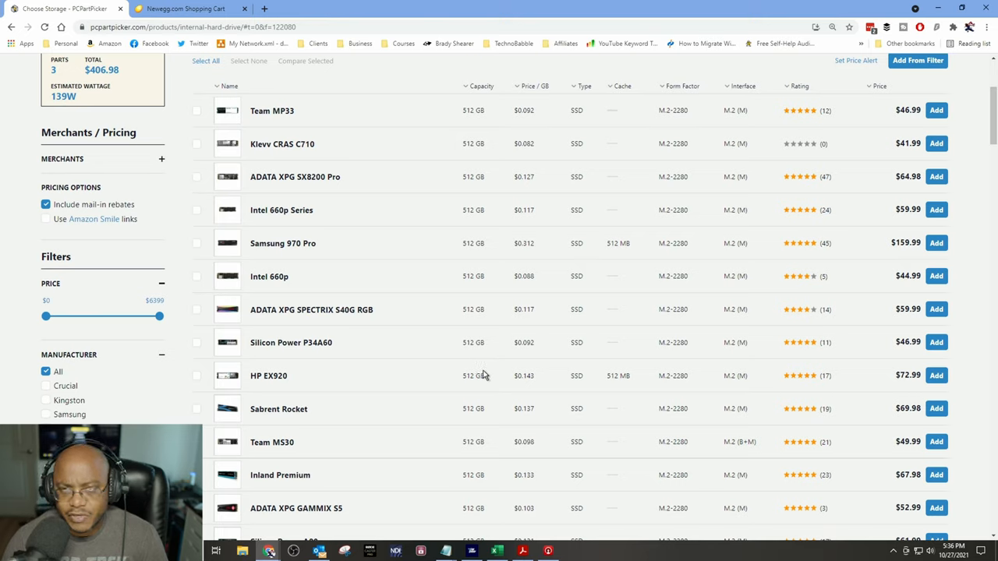
mouse_move(892, 353)
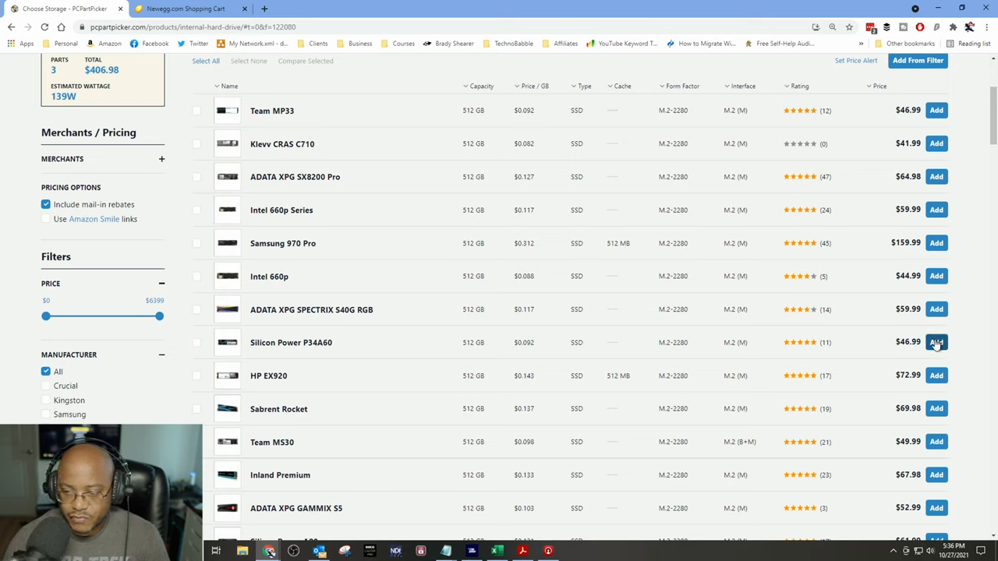
mouse_move(936, 275)
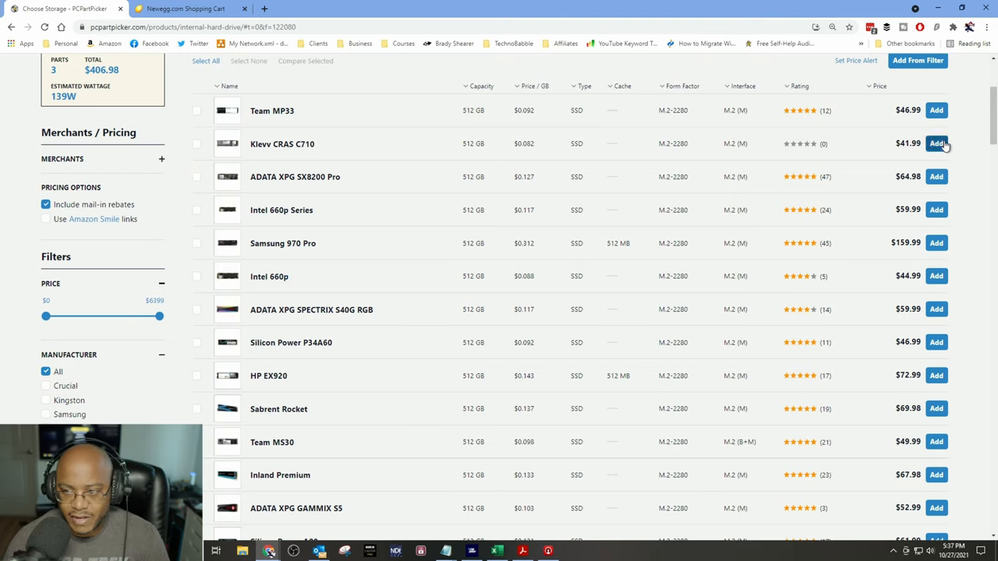
mouse_move(936, 342)
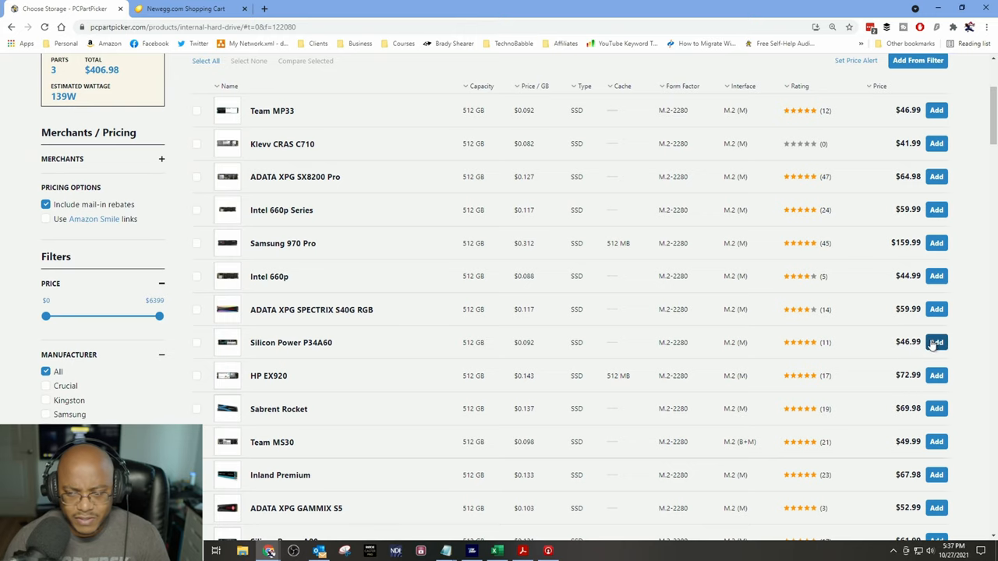
left_click(936, 342)
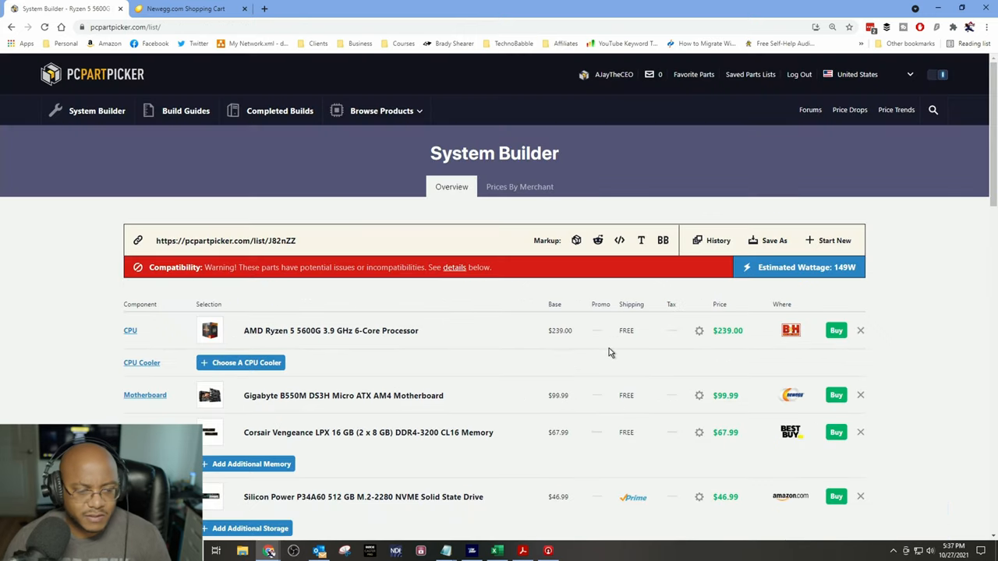
Step: Start loading the case catalog with Choose A Case in the System Builder list
scroll("down", 3)
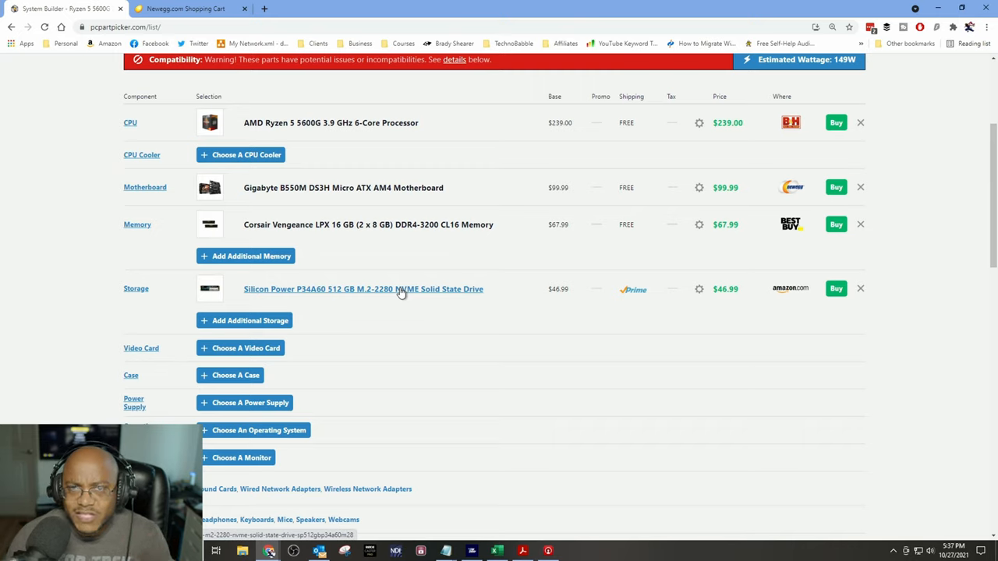
mouse_move(134, 349)
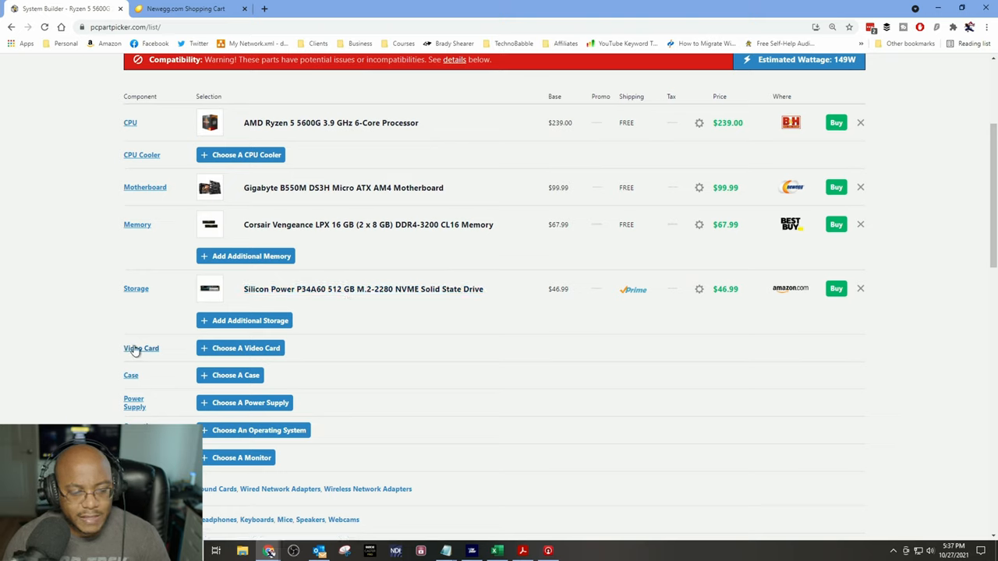
mouse_move(205, 347)
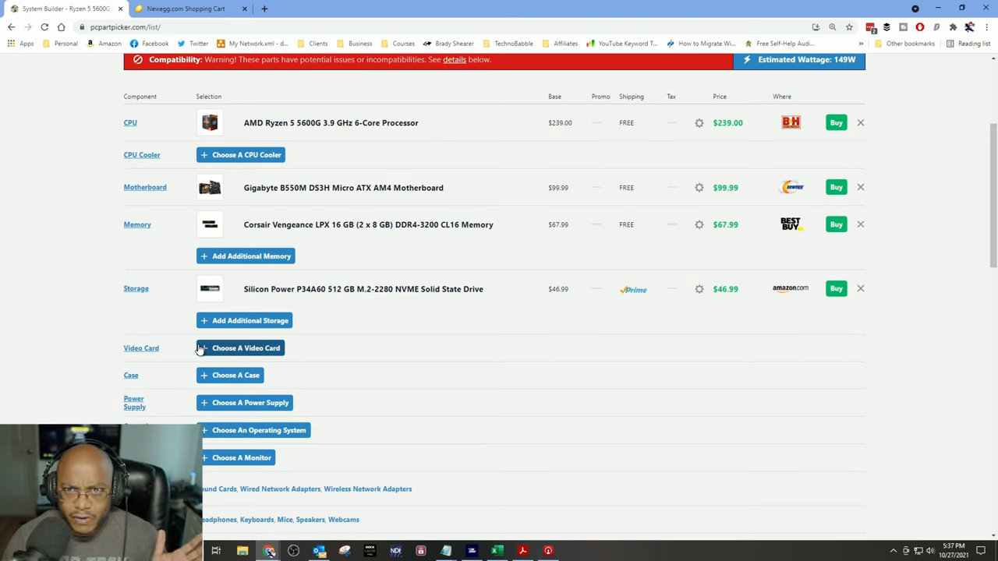
left_click(230, 375)
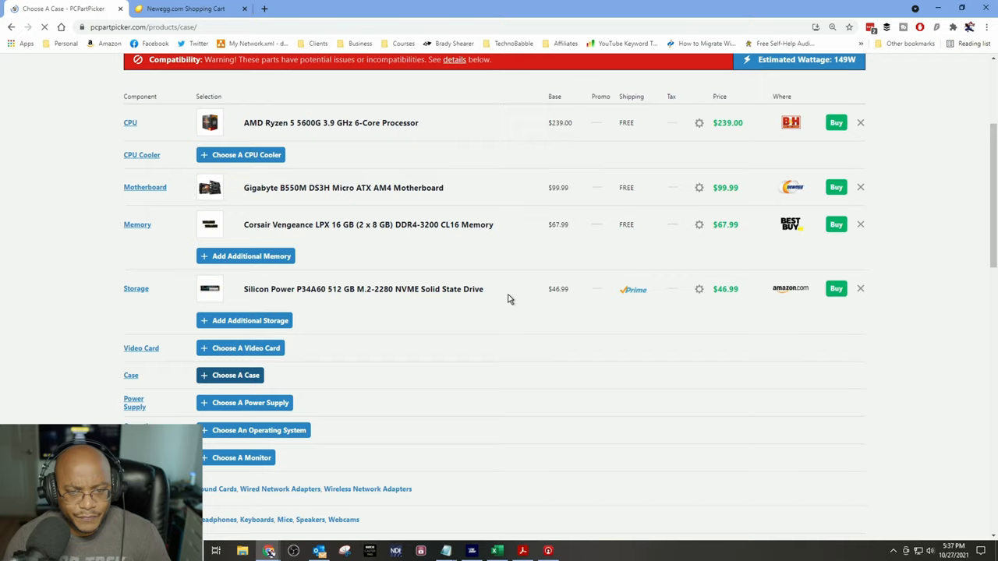
Step: Sort the 3979 compatible cases by price, cheapest first from $34.99
left_click(236, 375)
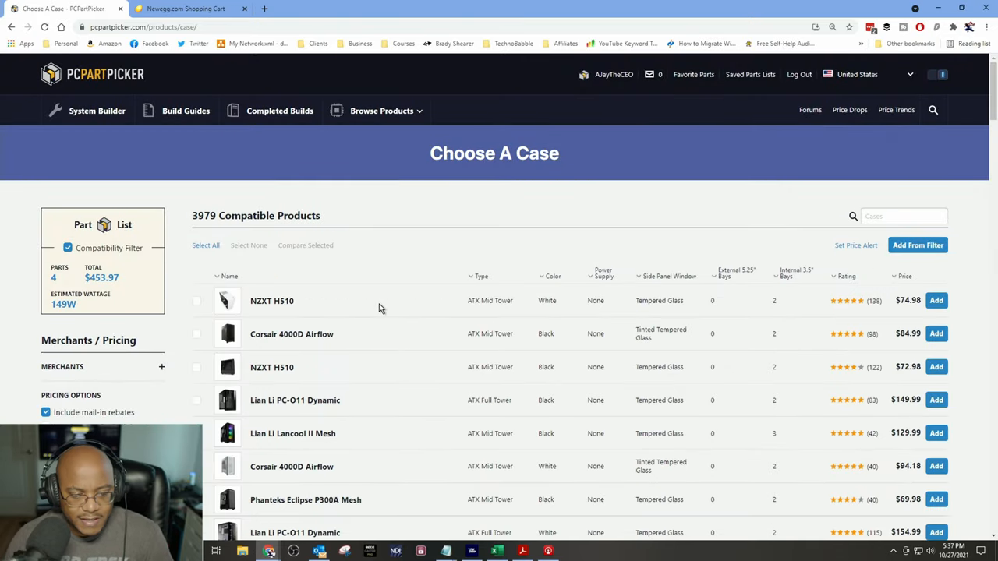
left_click(909, 277)
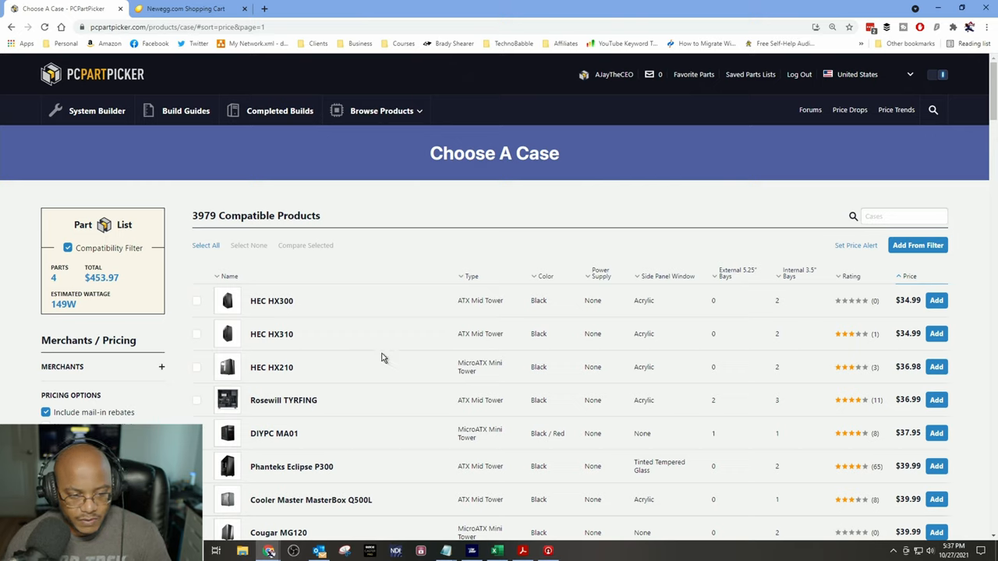
mouse_move(368, 367)
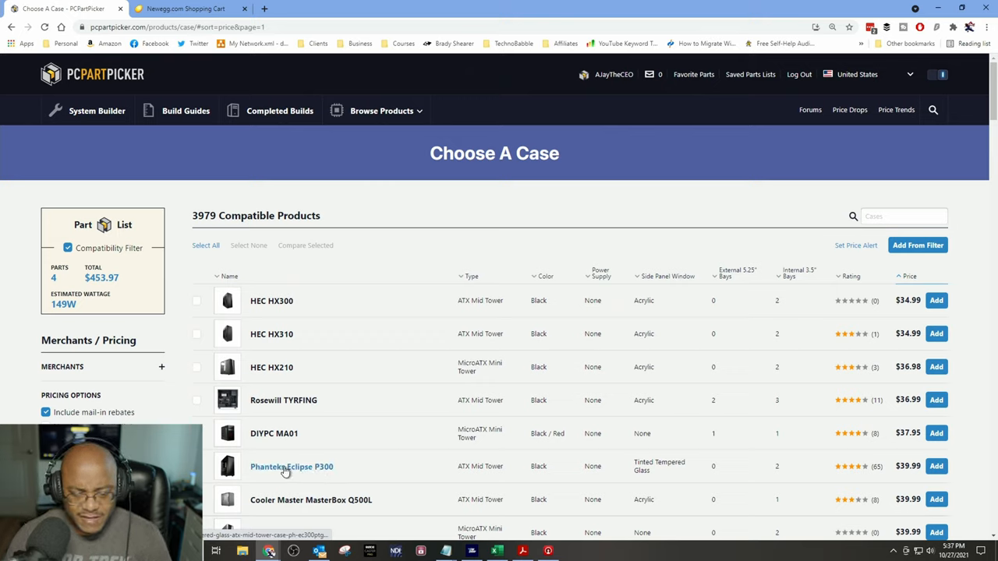
mouse_move(493, 468)
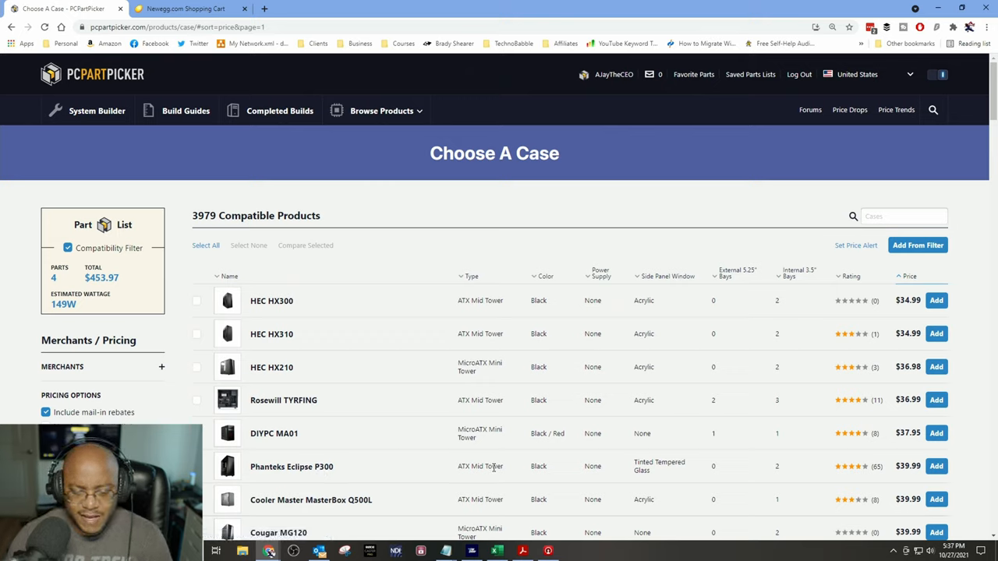
mouse_move(292, 466)
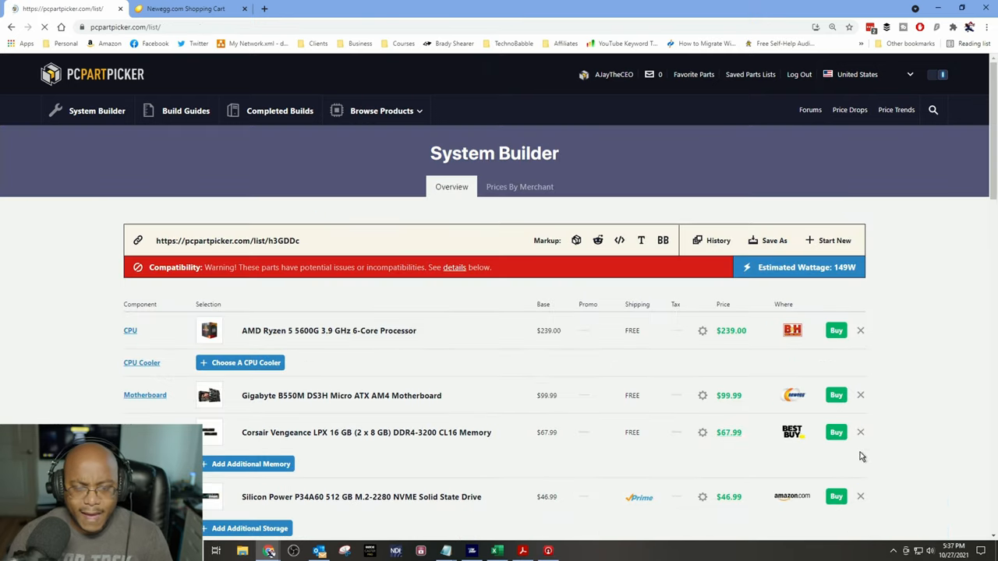
Step: Review the Phanteks Eclipse P300 ($39.99) details, then bring up the 1984 compatible power supplies
scroll("down", 3)
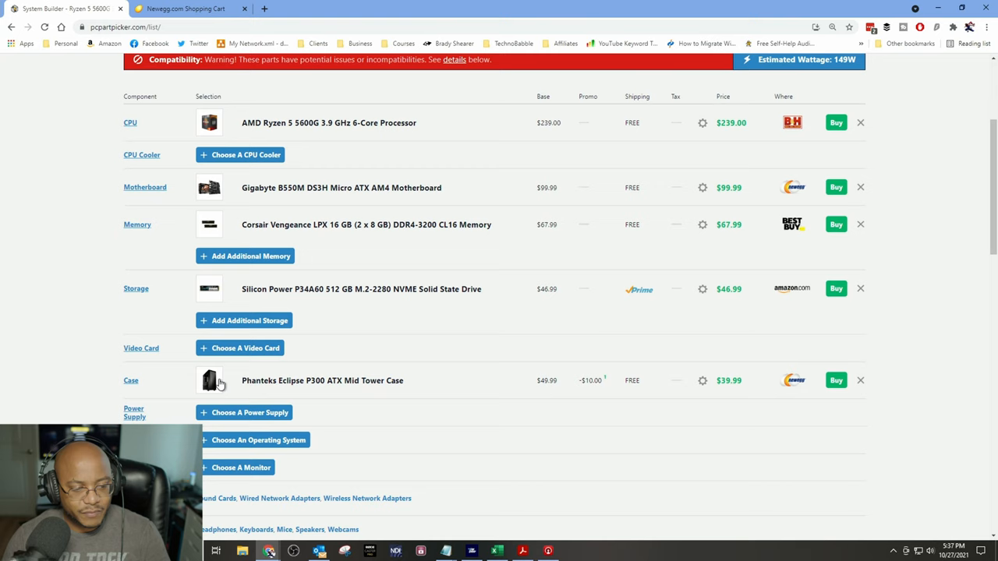
left_click(322, 380)
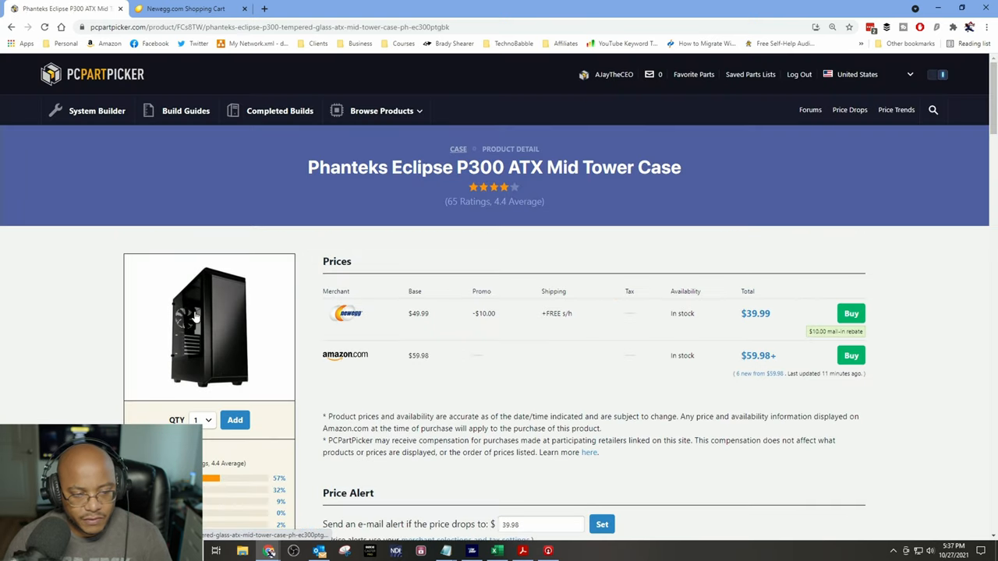
mouse_move(234, 358)
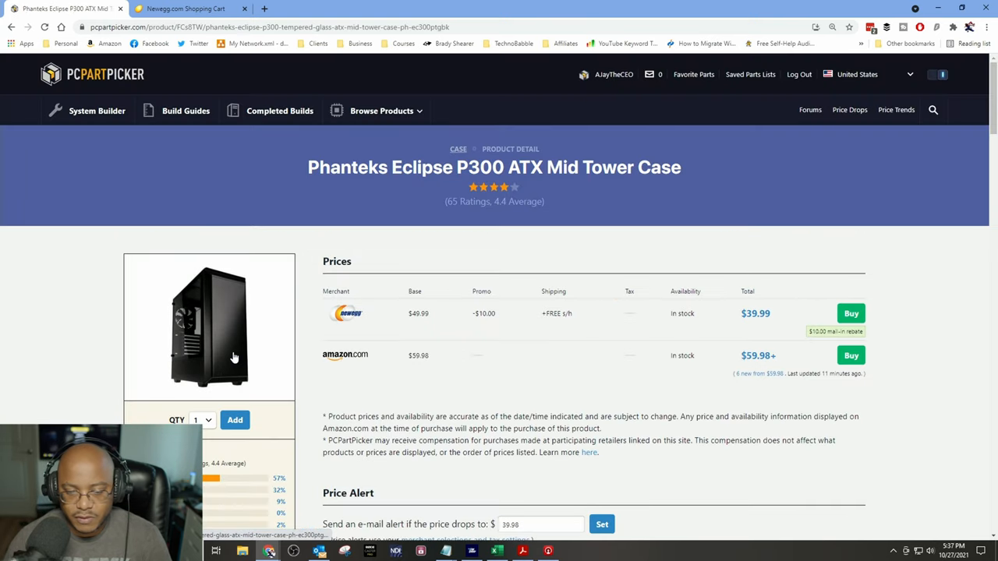
mouse_move(223, 352)
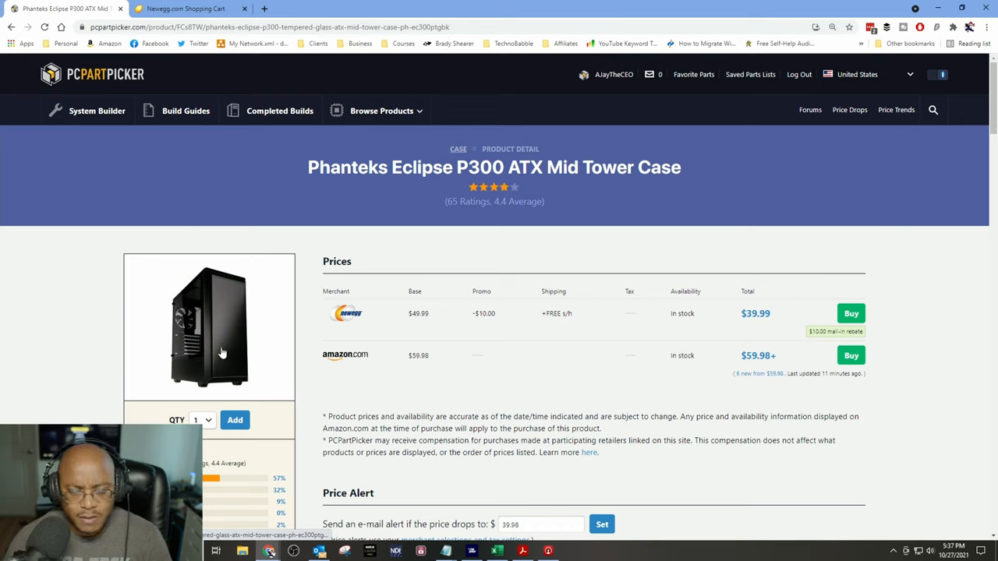
mouse_move(223, 398)
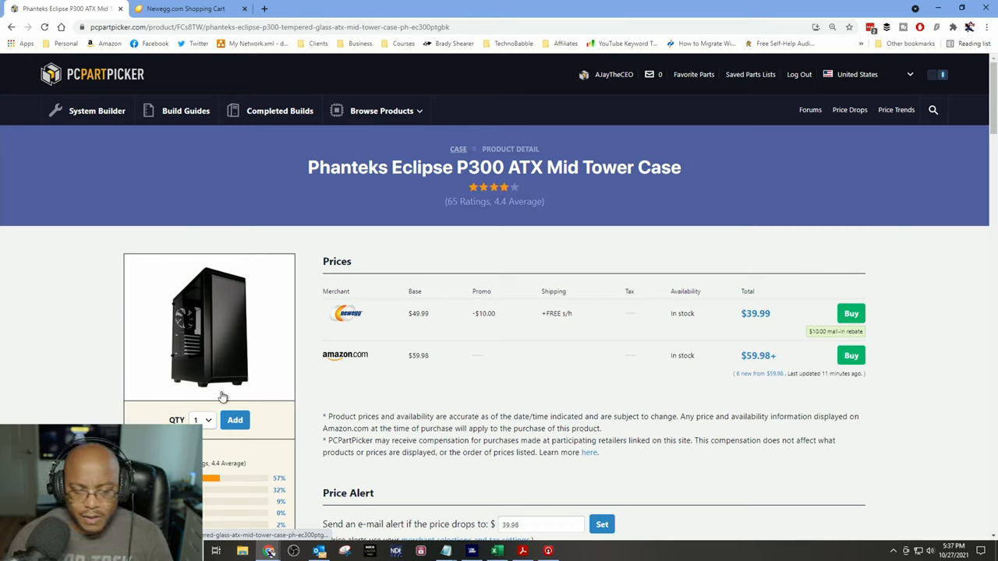
mouse_move(186, 322)
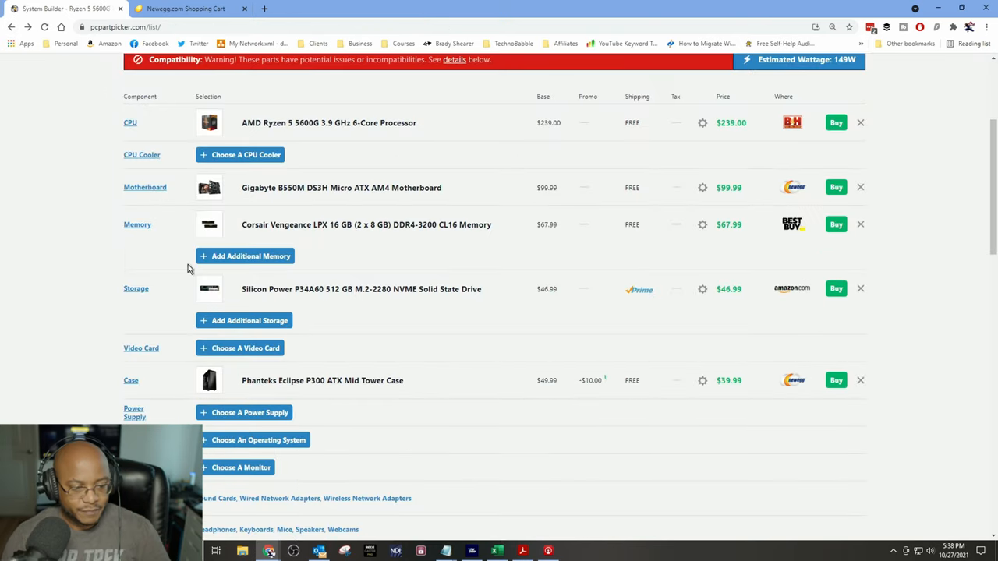
scroll("up", 3)
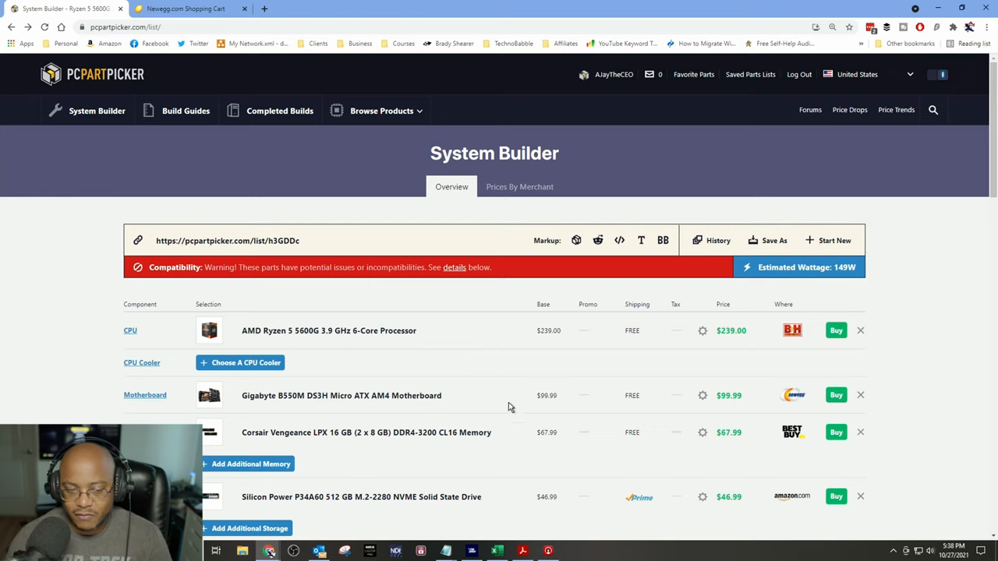
mouse_move(840, 280)
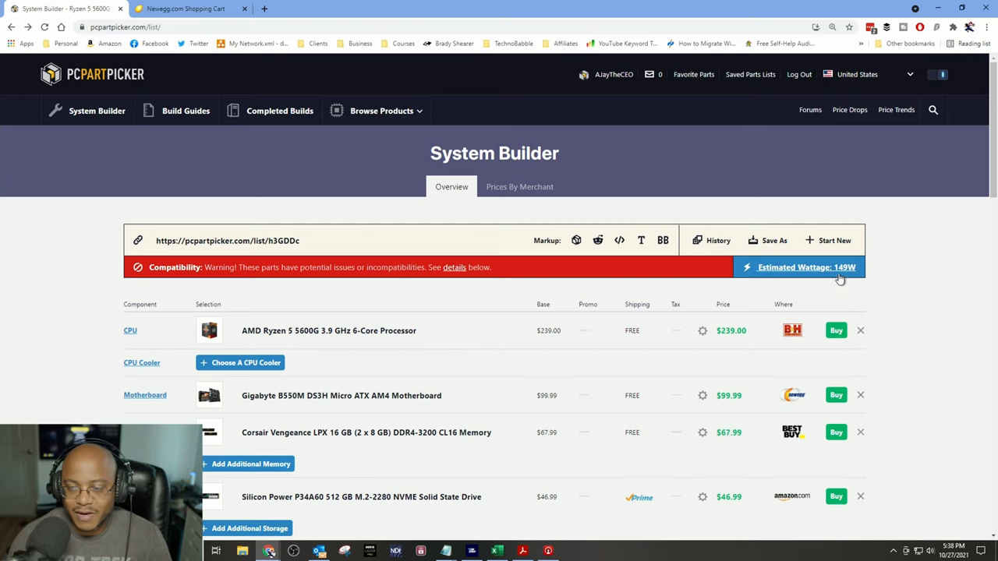
scroll("down", 3)
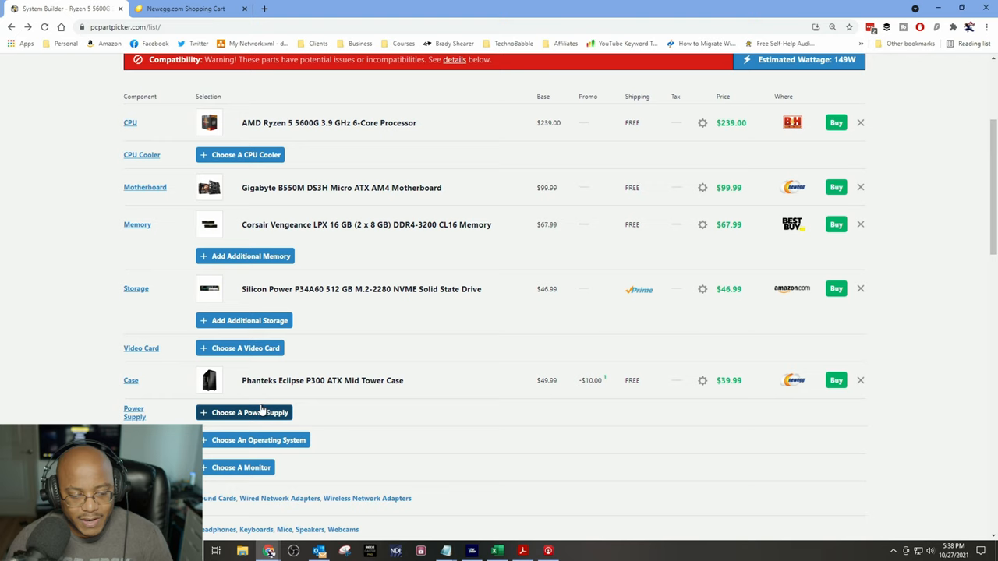
left_click(244, 413)
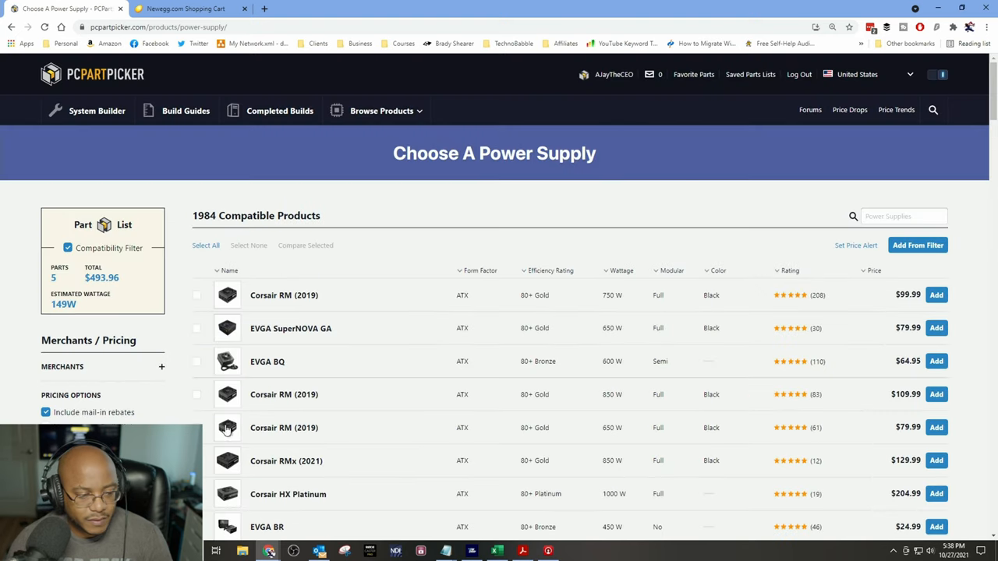
Step: Filter power supplies to 80+ Bronze with minimum wattage raised to 500 W
scroll("down", 3)
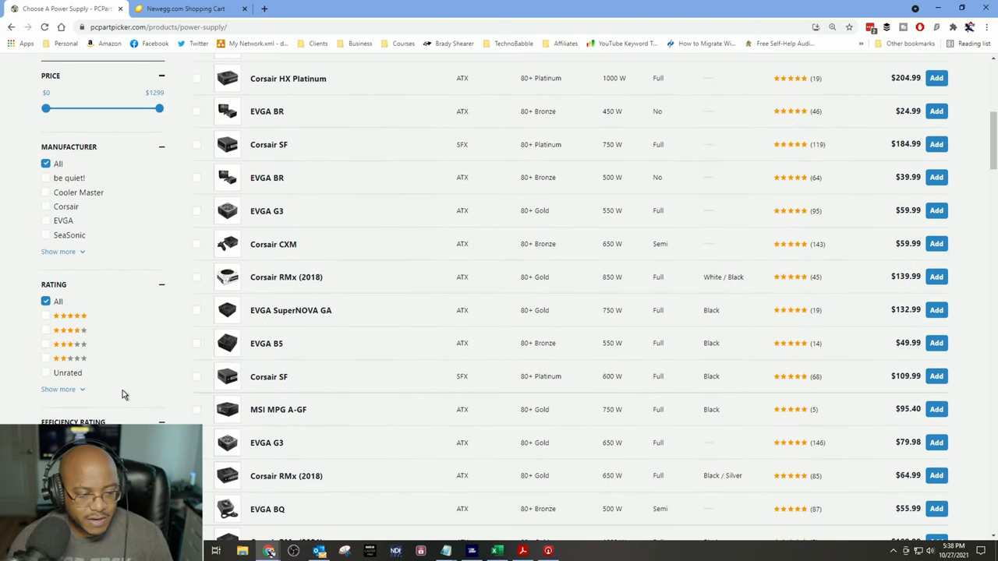
scroll("down", 3)
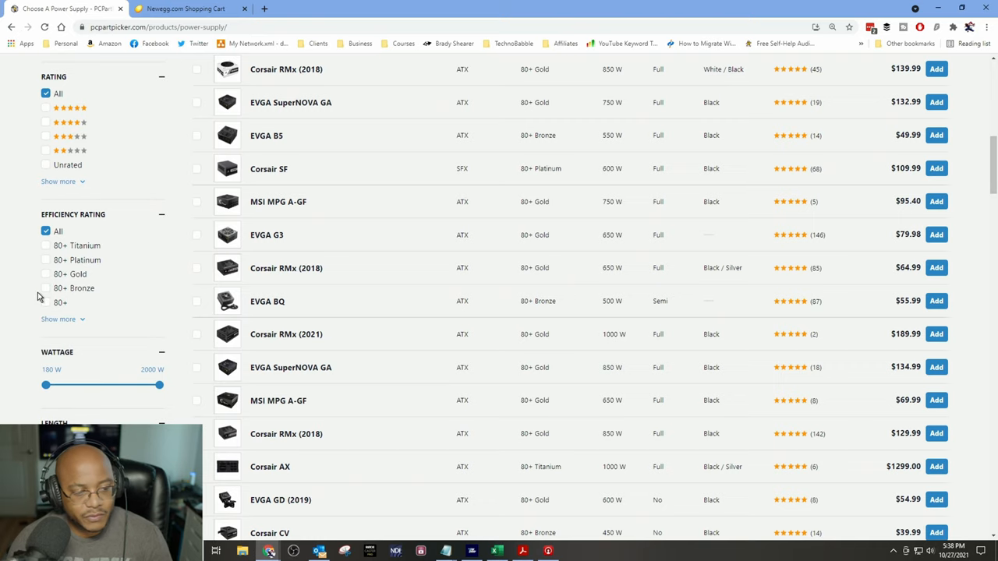
left_click(46, 287)
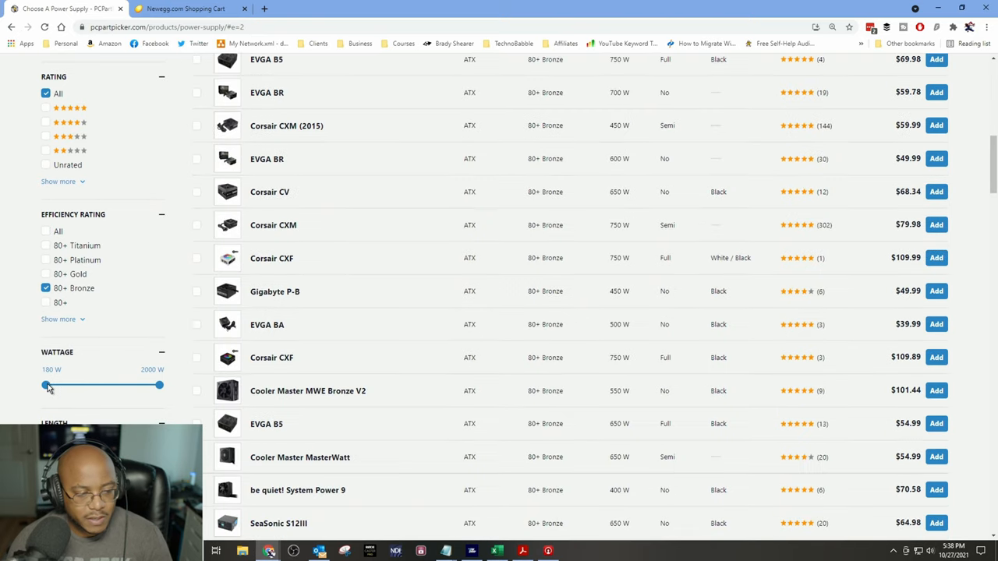
left_click_drag(45, 385, 58, 386)
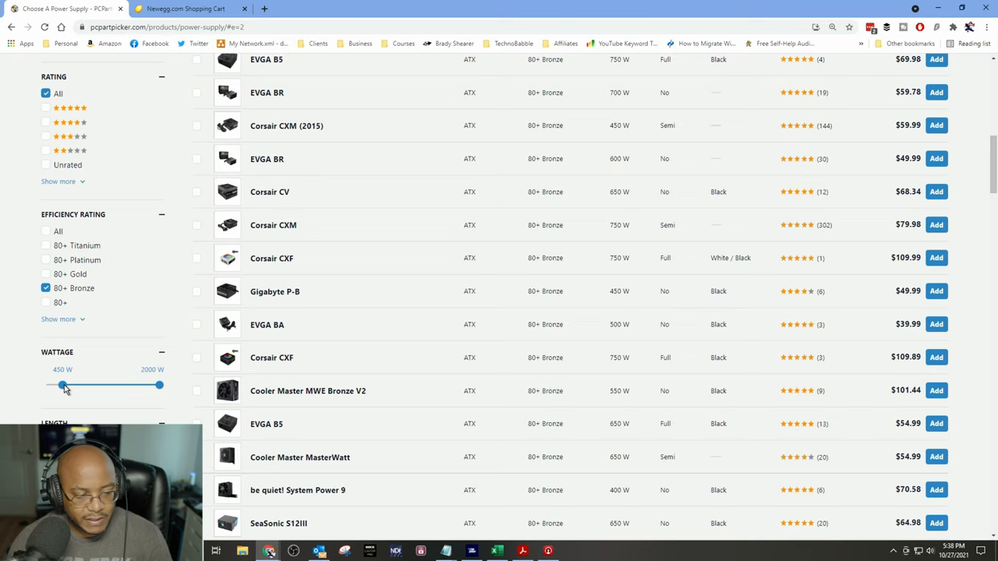
left_click_drag(52, 385, 66, 385)
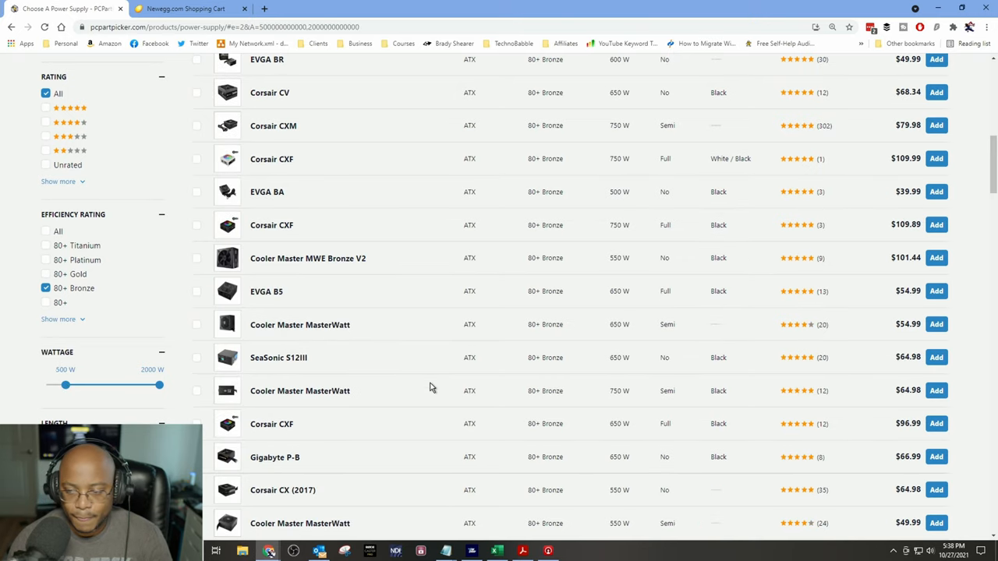
scroll("up", 3)
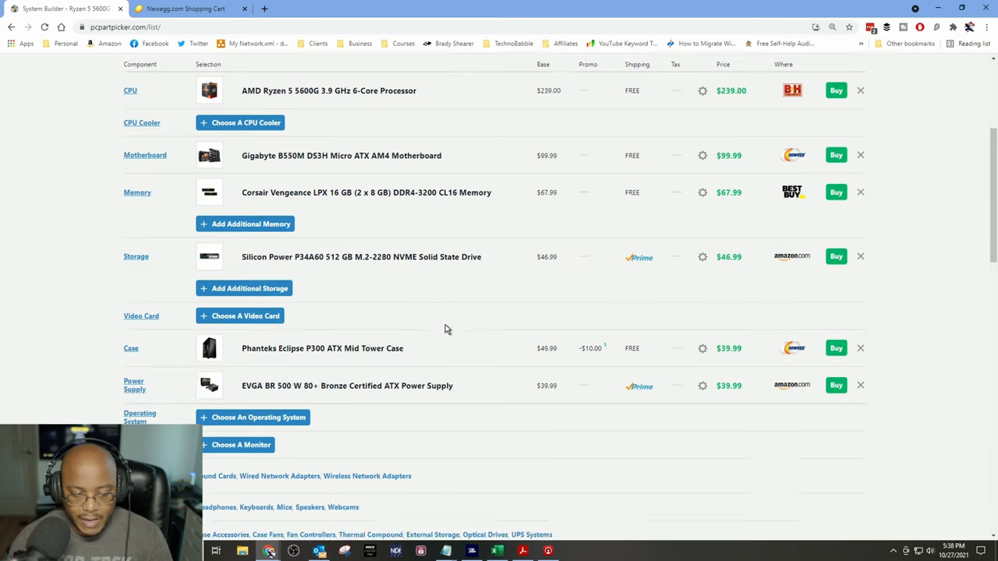
scroll("down", 3)
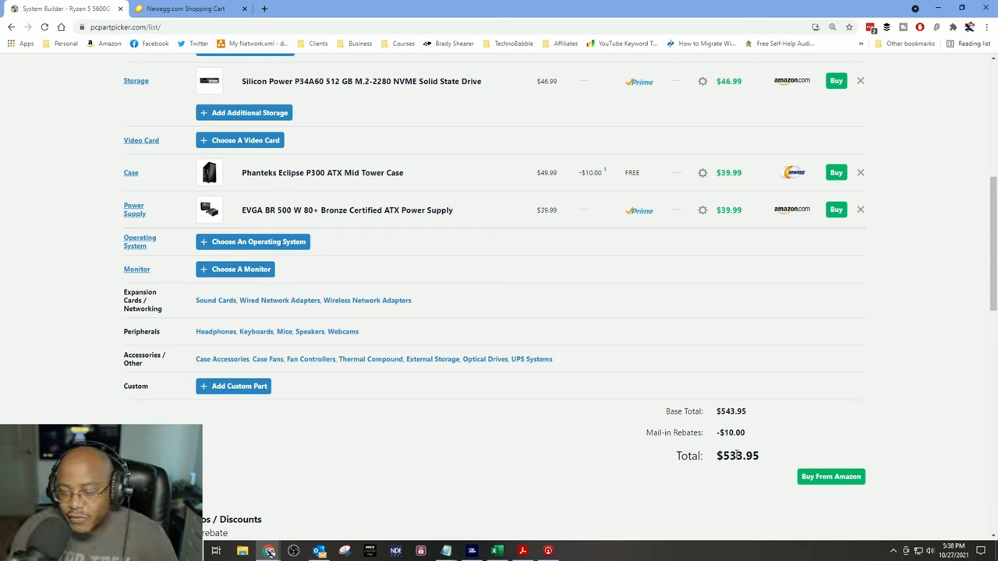
mouse_move(712, 424)
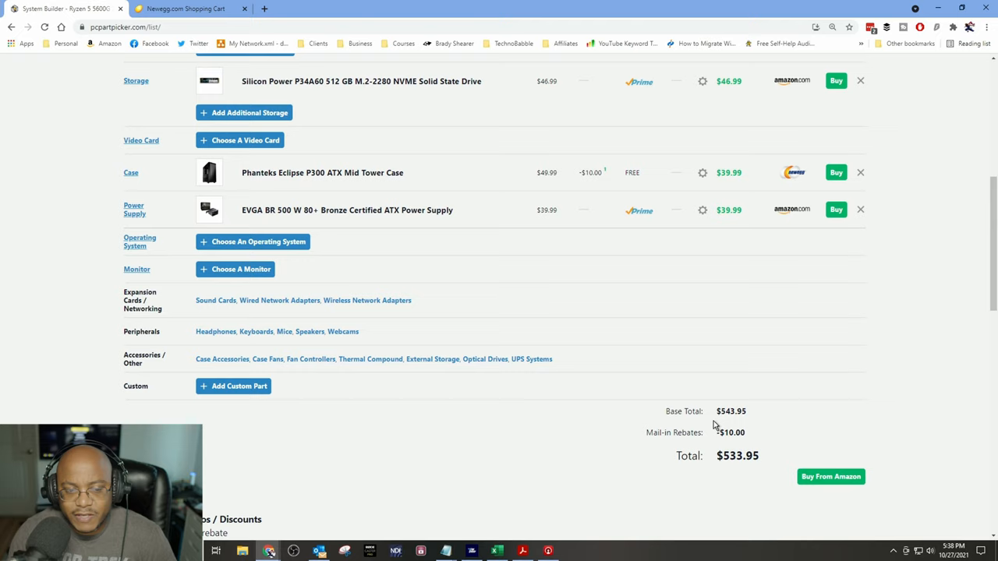
left_click(233, 386)
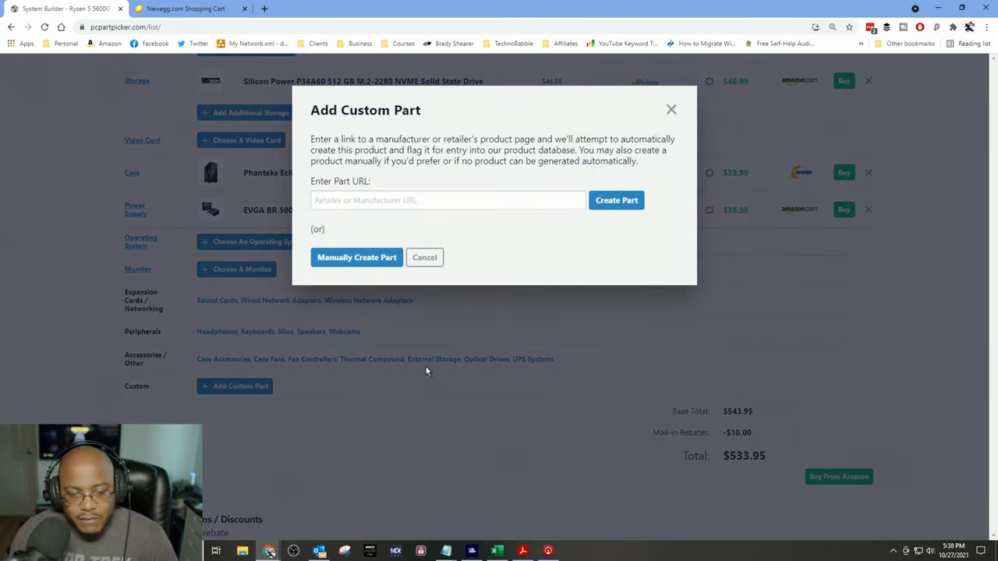
Step: Focus the empty part URL field in the Add Custom Part form
left_click(446, 200)
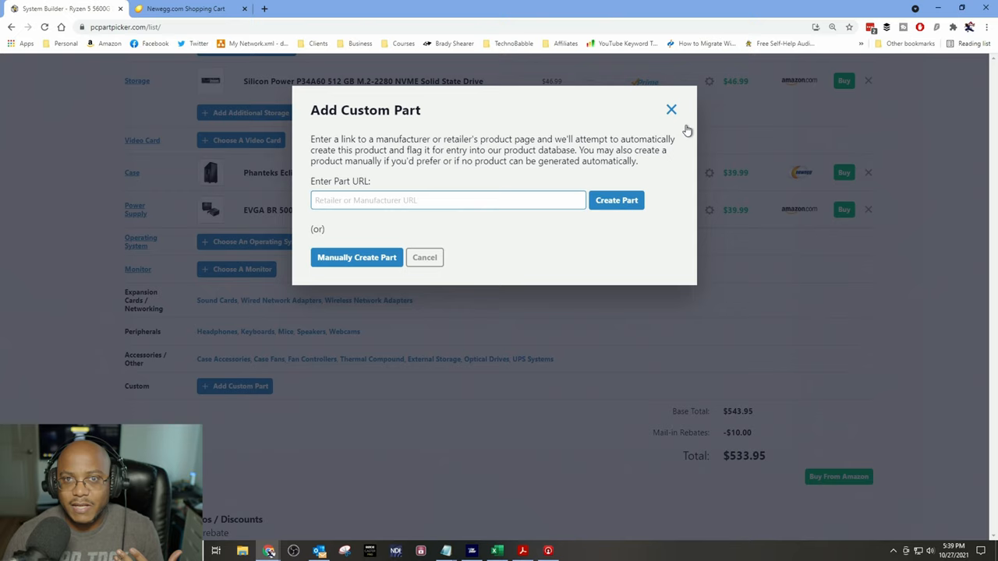
mouse_move(662, 130)
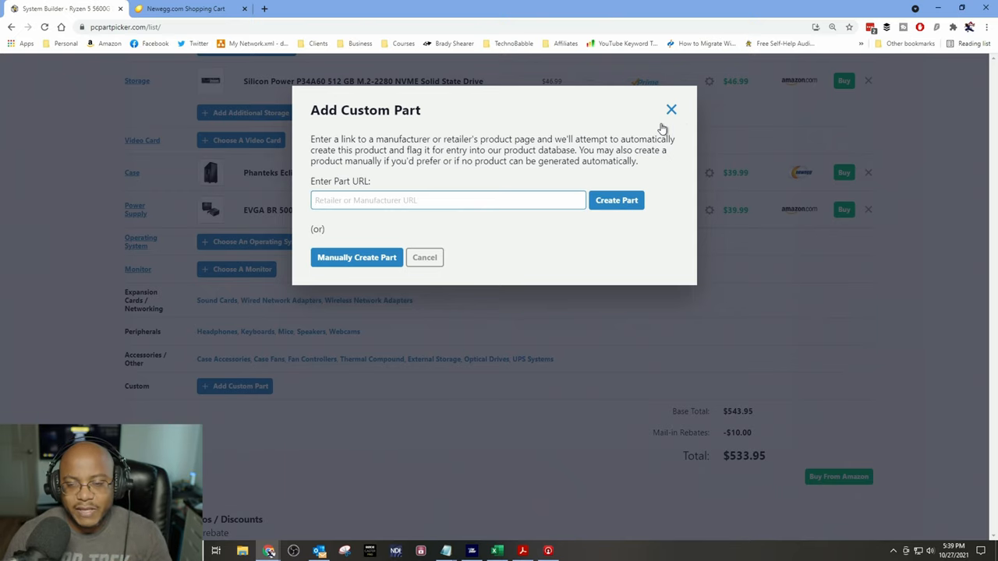
mouse_move(670, 113)
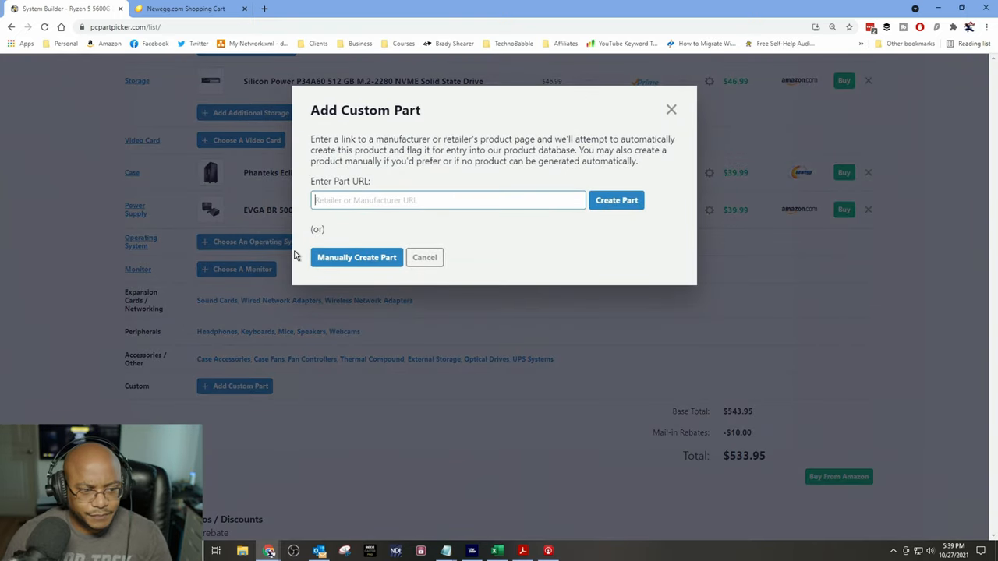
Step: Create custom part 'Decklink Mini Recorder 4K' at $195, raising the total to $728.95
left_click(357, 257)
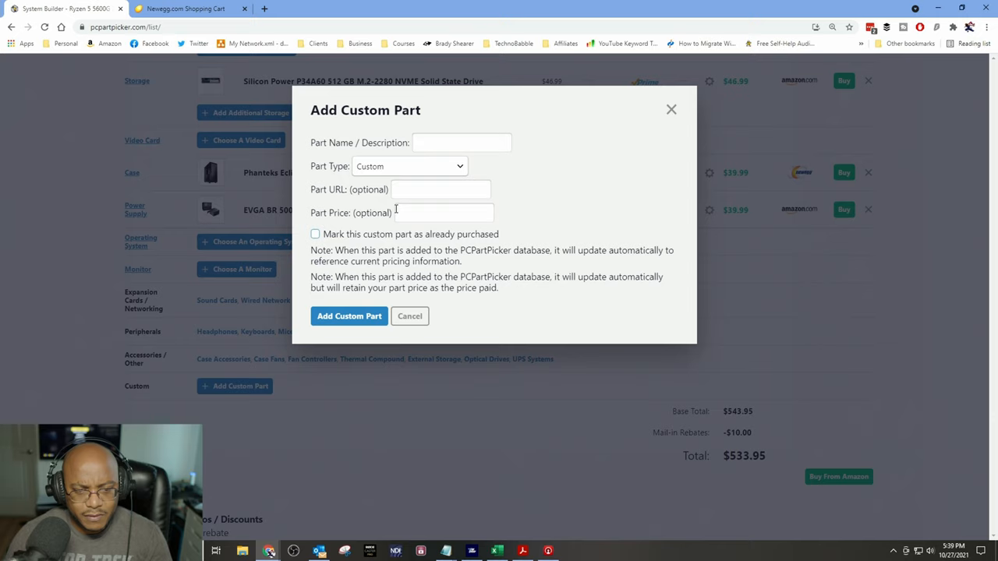
type("Decklink Mini R")
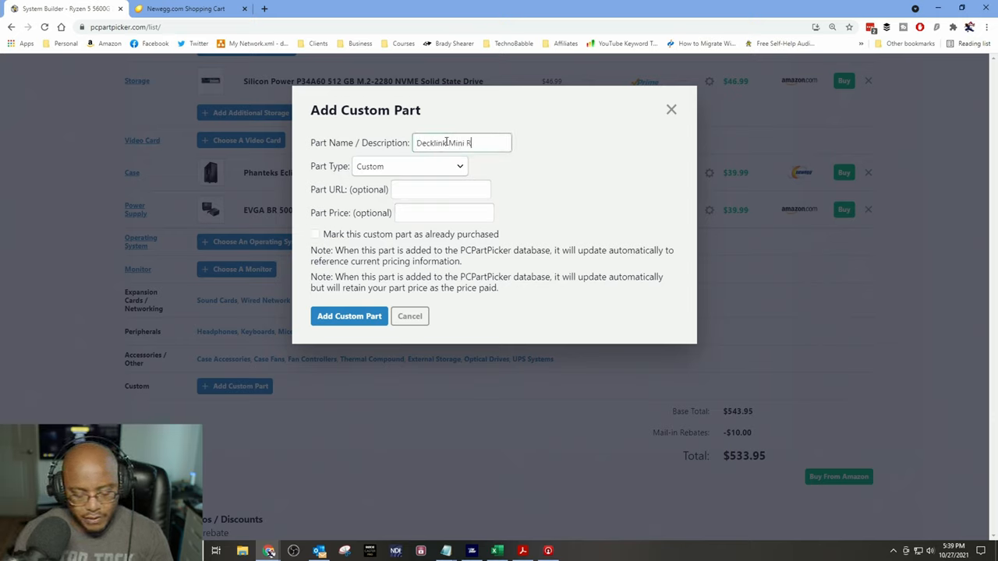
type("ecorder 4")
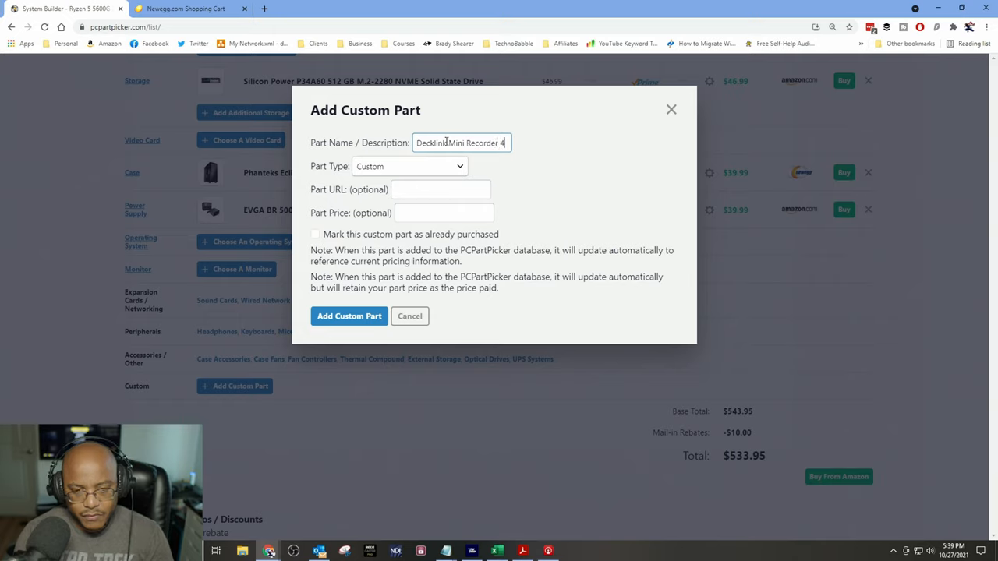
left_click(440, 190)
type("19")
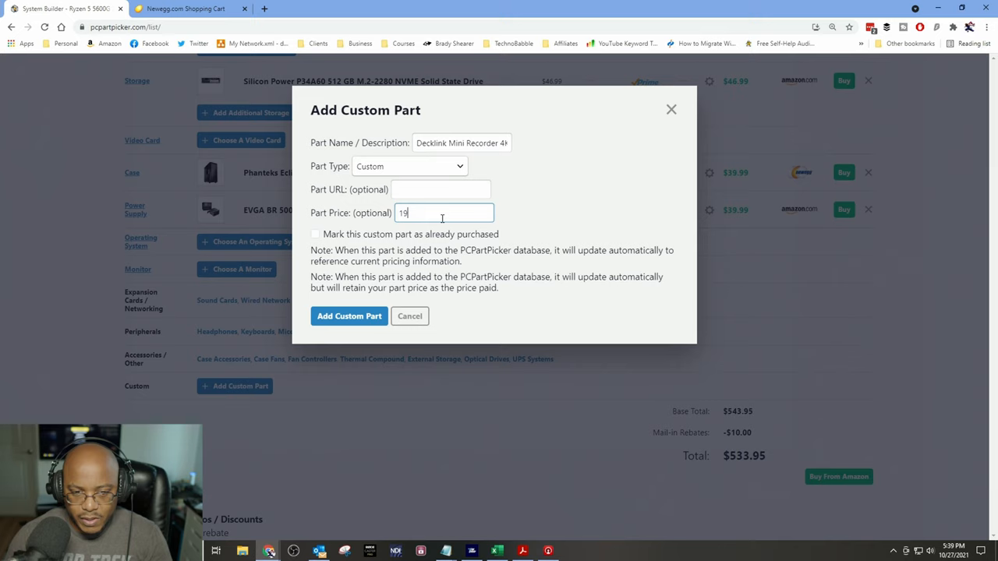
type("5")
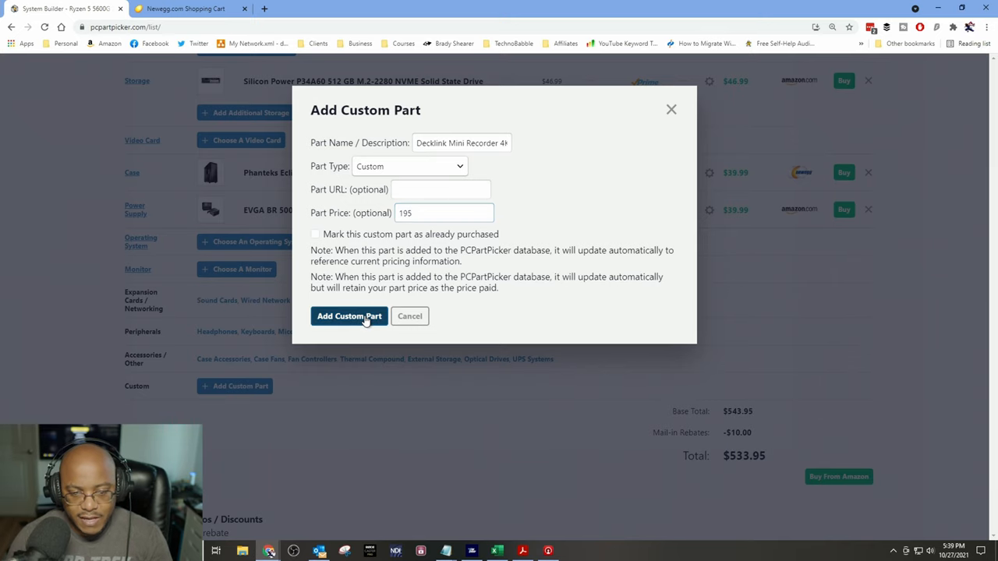
left_click(348, 316)
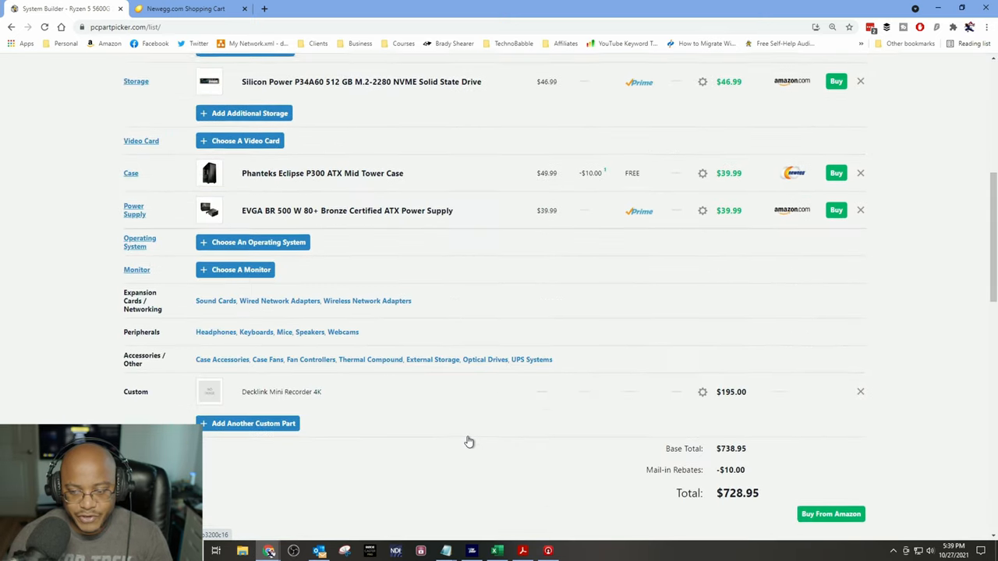
scroll("down", 3)
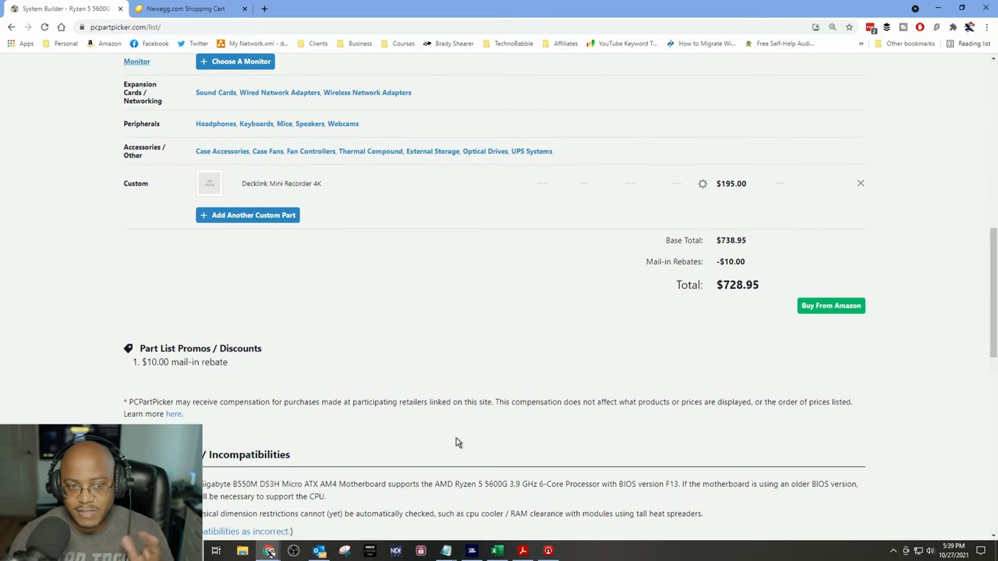
scroll("up", 3)
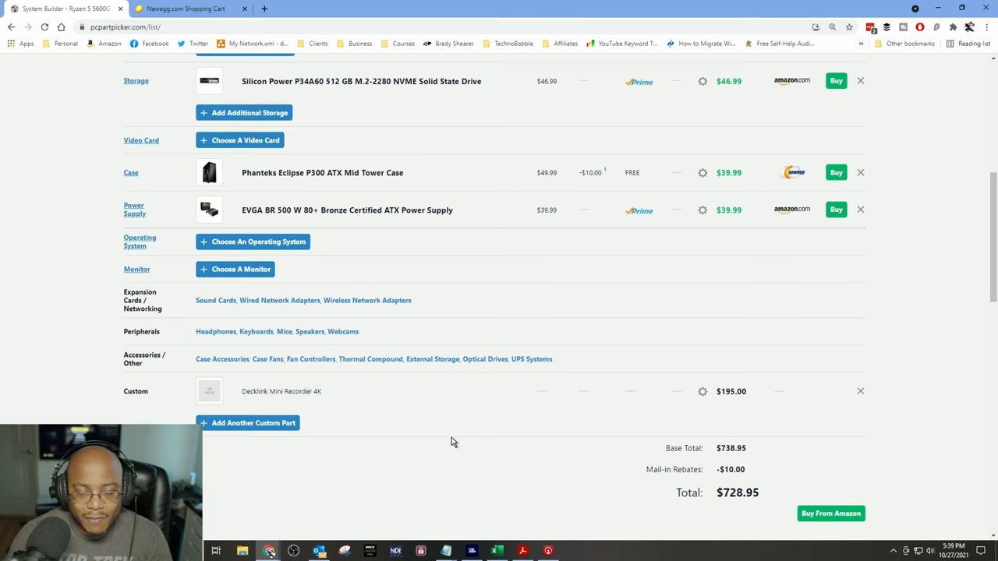
mouse_move(265, 288)
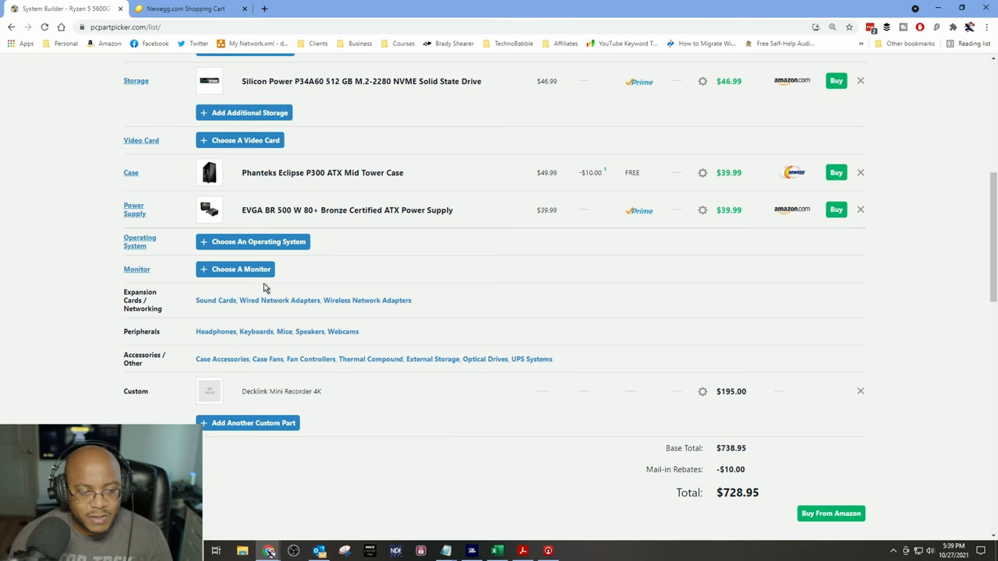
Step: Sort monitors cheapest first and add the Asus VS228H-P 21.5" monitor at $114.99
left_click(235, 269)
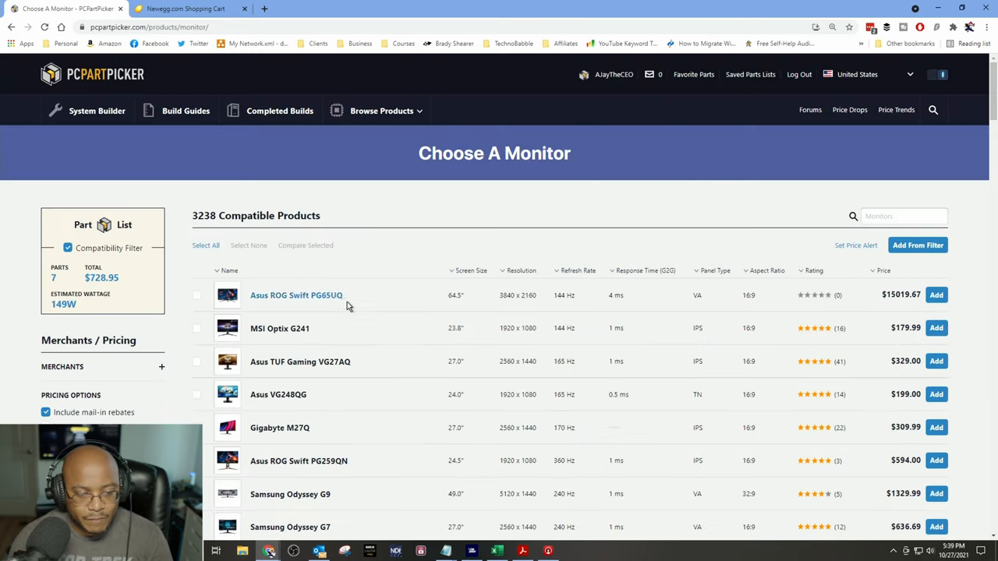
left_click(882, 270)
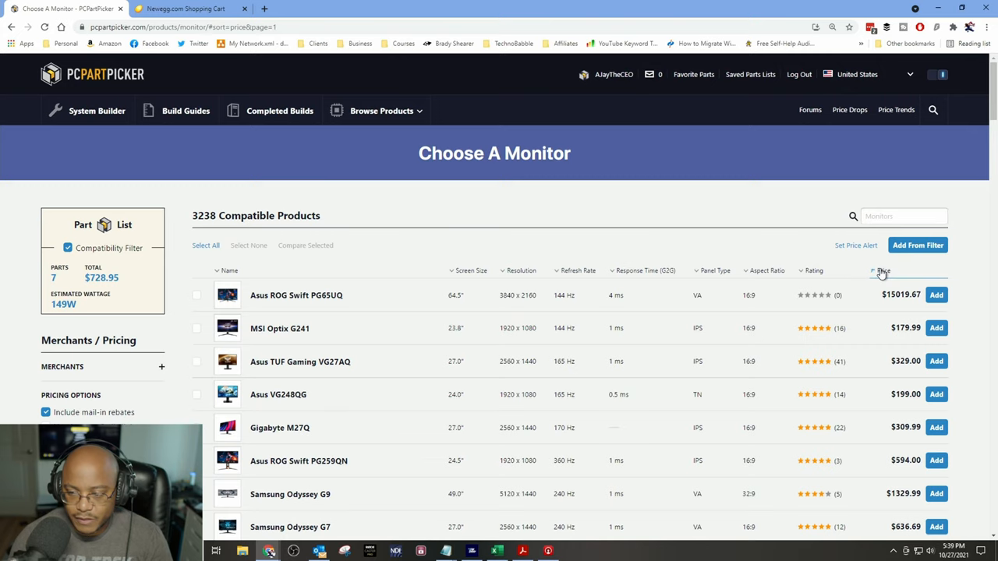
left_click(886, 270)
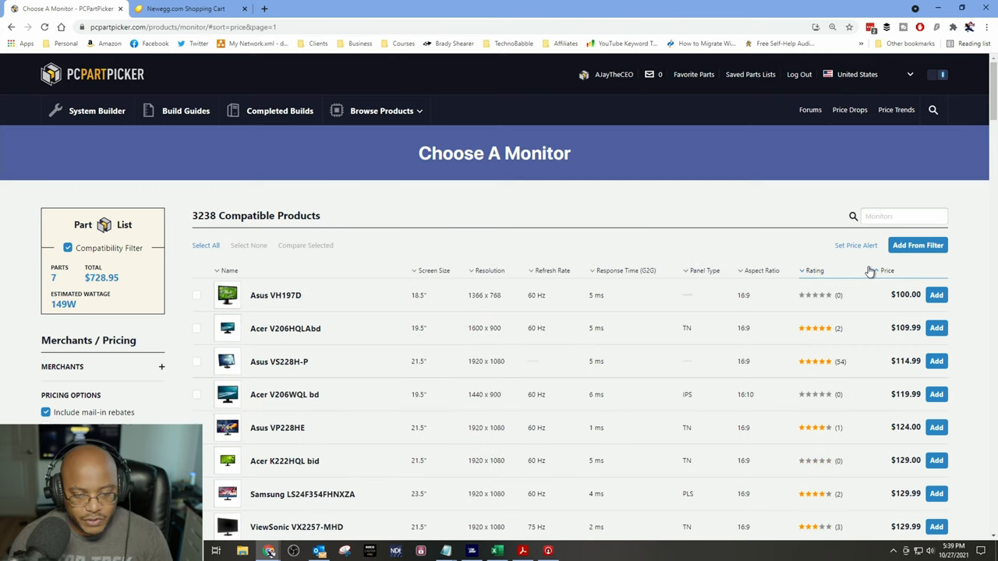
left_click(886, 271)
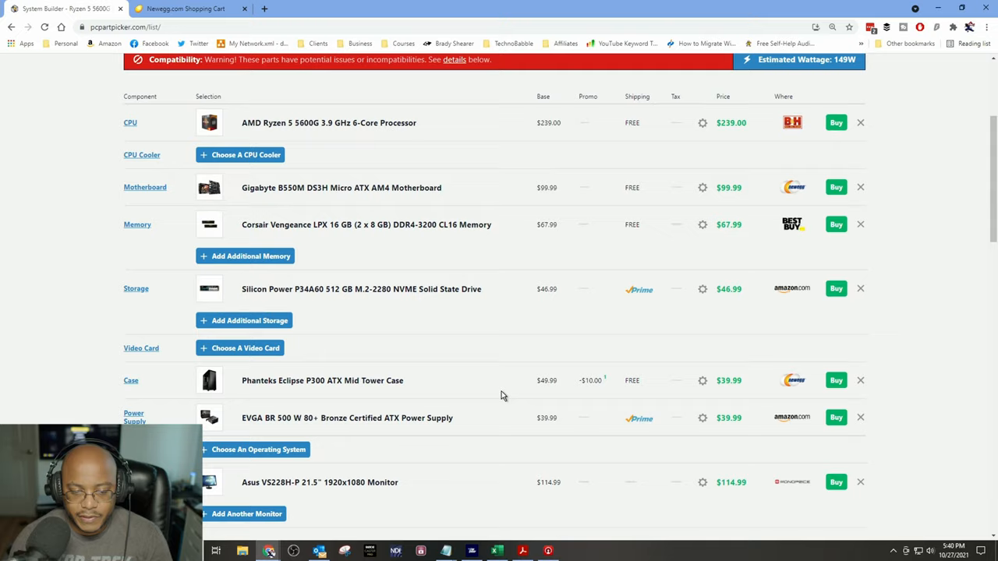
Step: Open the Keyboards catalog under Peripherals and sort it by price, cheapest first
scroll("down", 3)
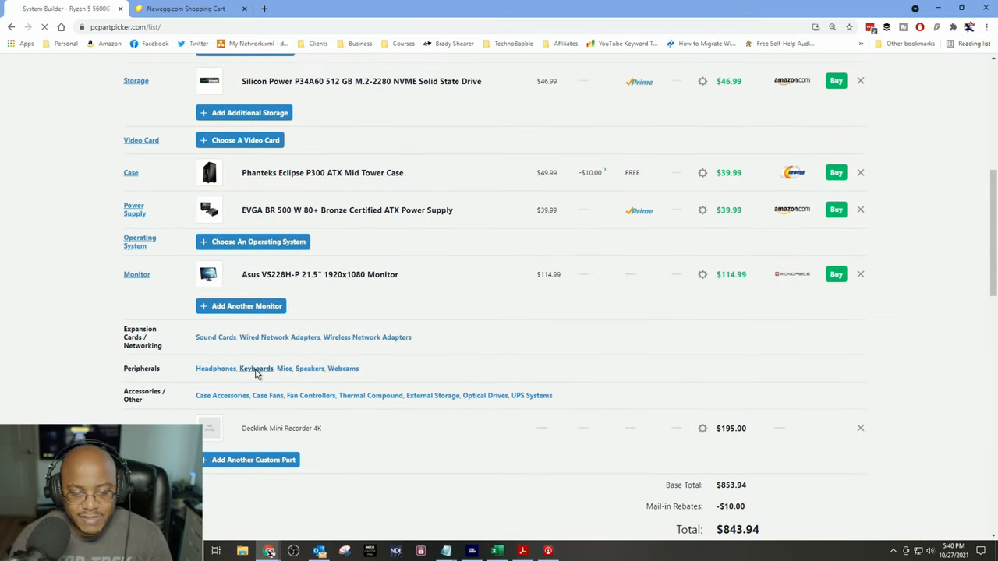
left_click(256, 368)
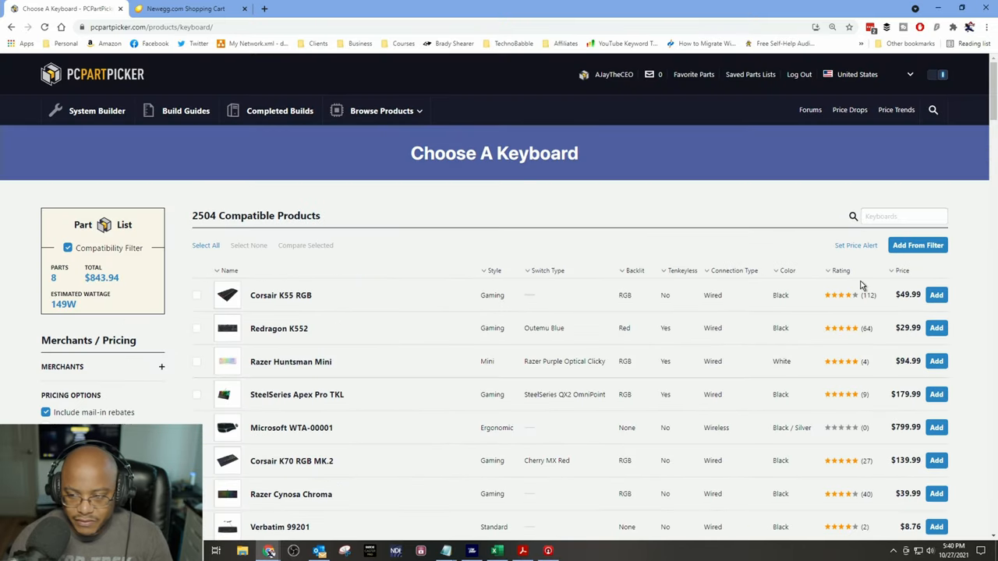
left_click(900, 271)
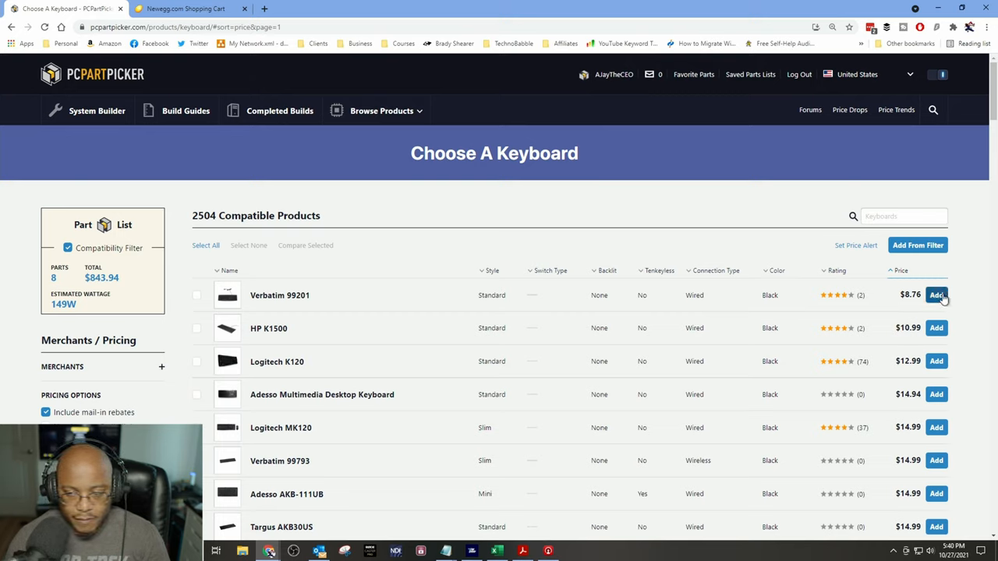
mouse_move(937, 361)
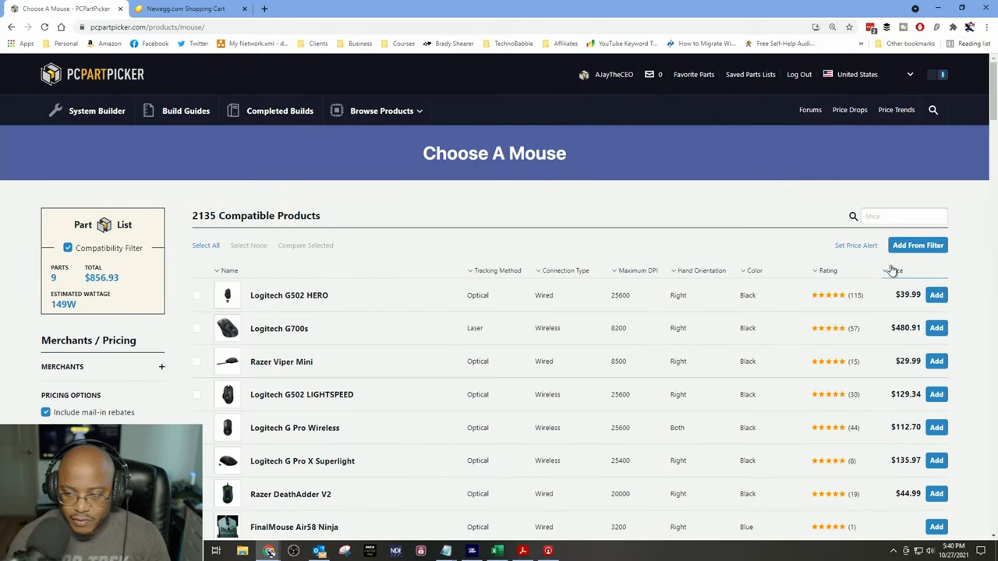
Step: Sort the mice catalog by price ascending and browse the cheapest options
left_click(901, 271)
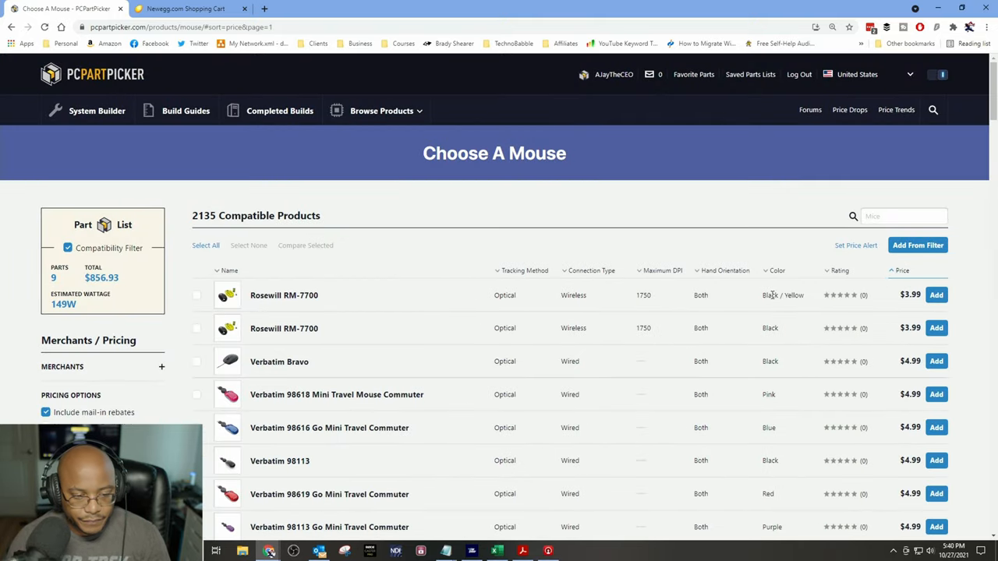
scroll("down", 3)
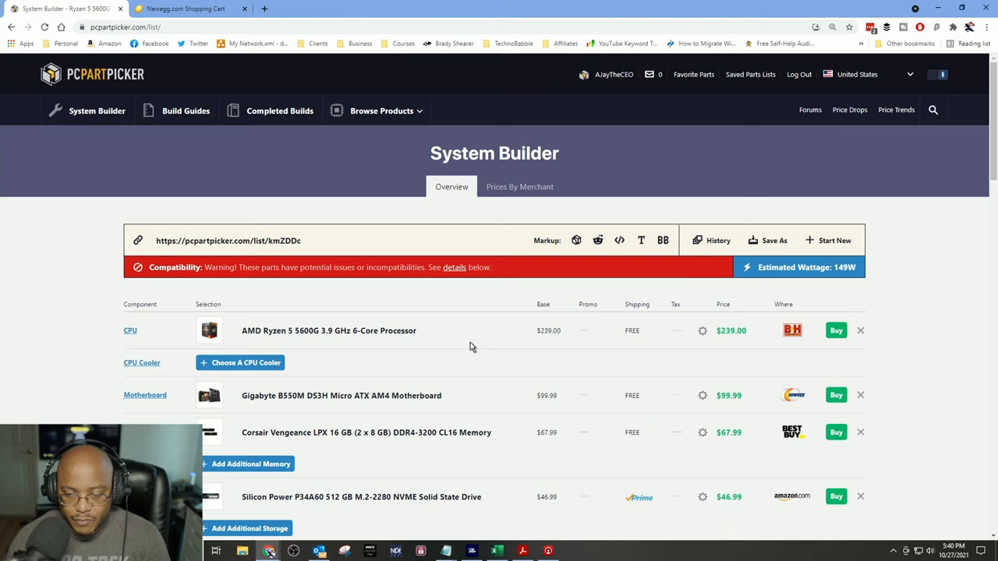
scroll("down", 3)
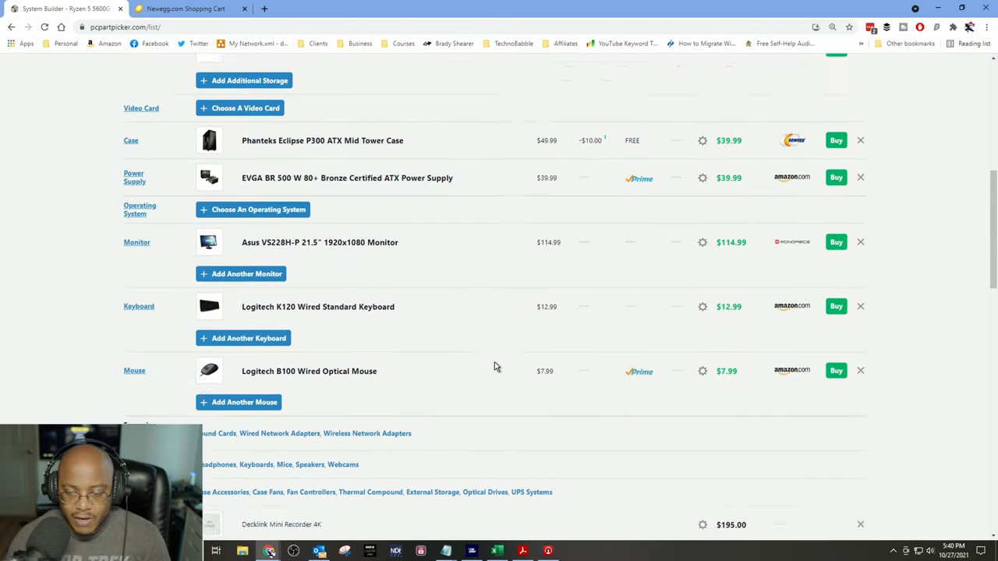
scroll("down", 3)
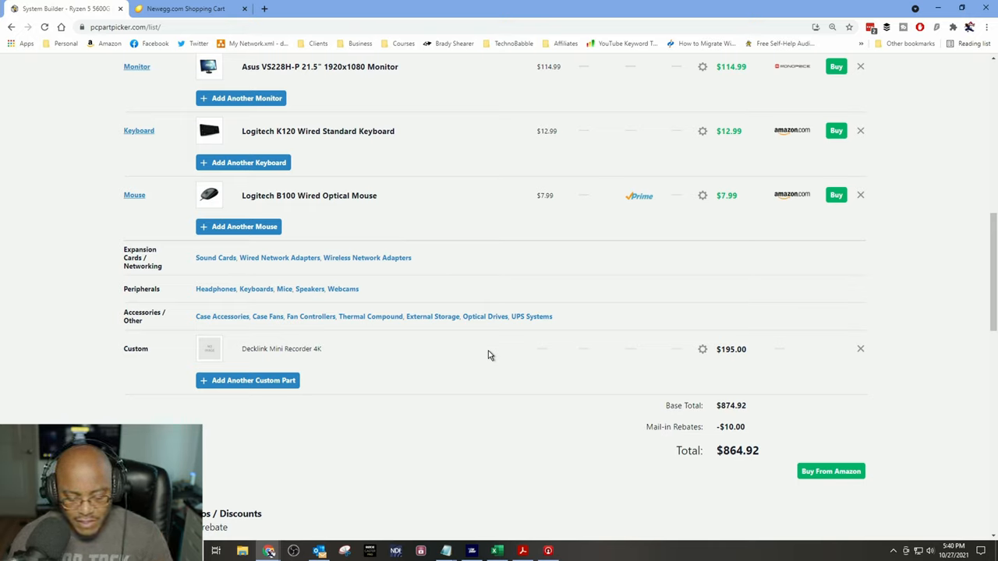
mouse_move(483, 351)
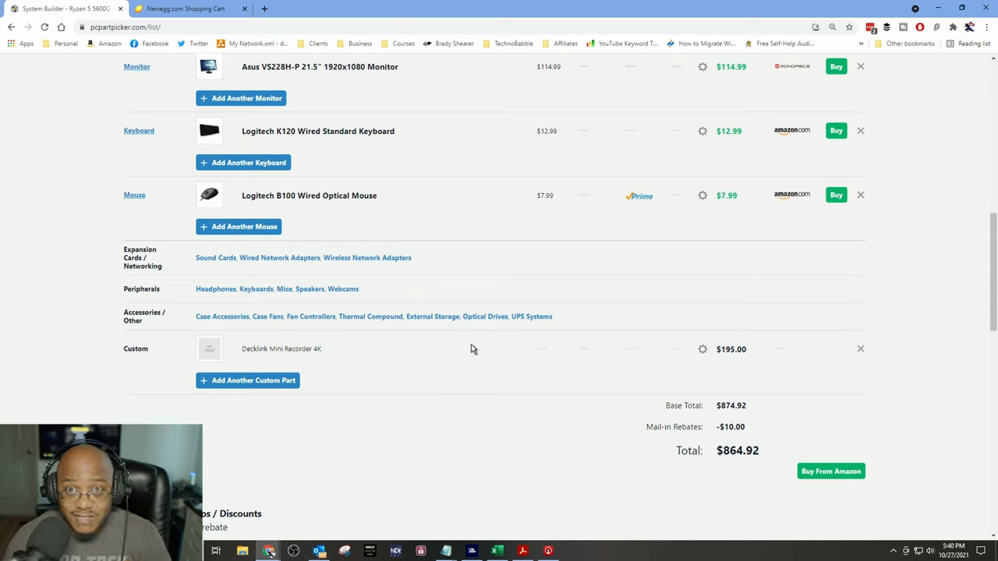
mouse_move(469, 349)
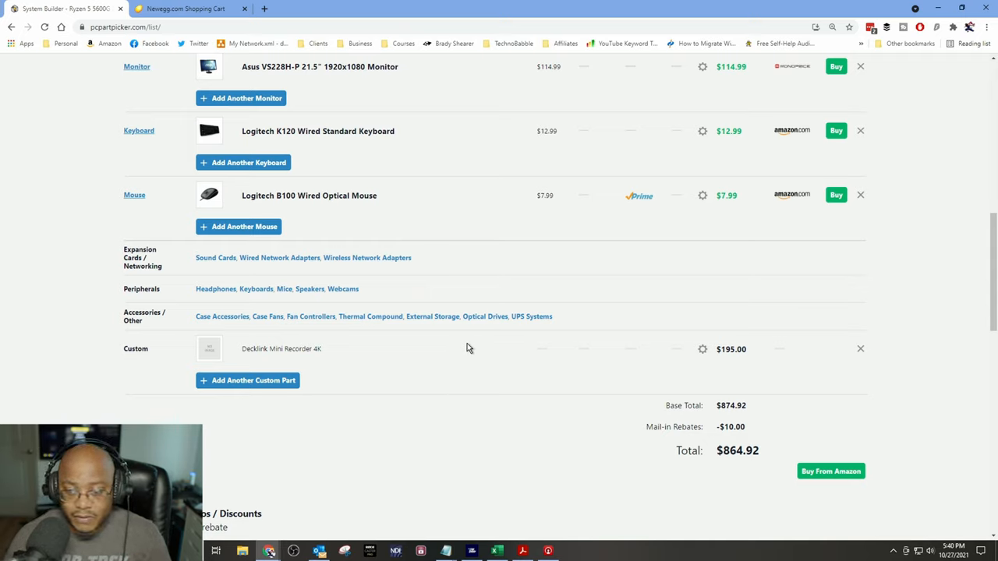
mouse_move(432, 340)
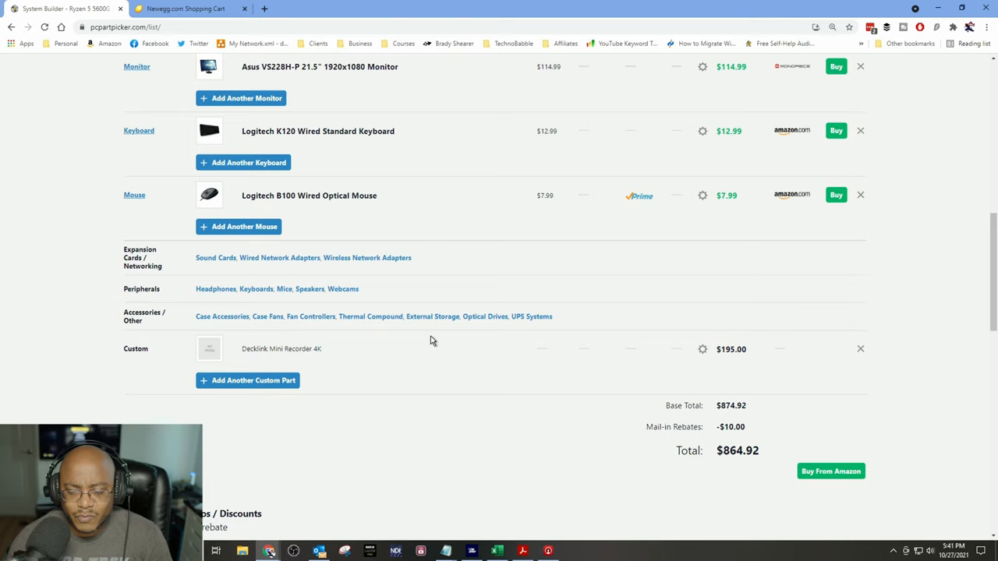
mouse_move(424, 340)
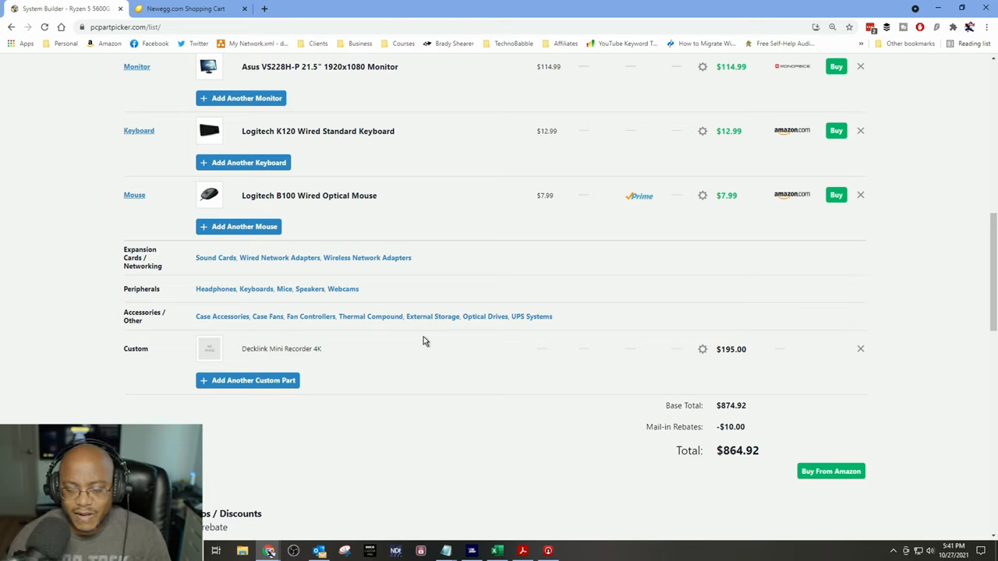
mouse_move(394, 341)
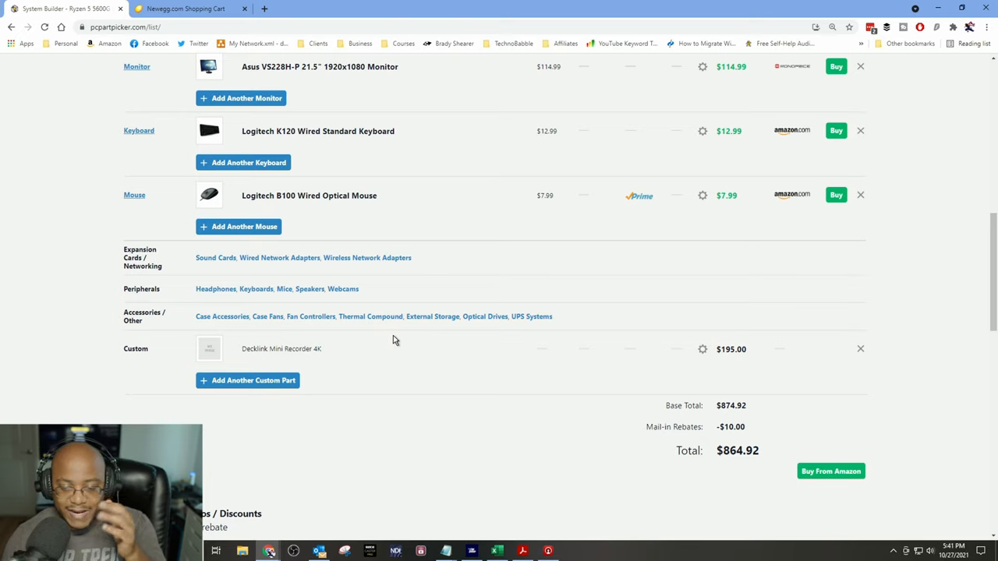
mouse_move(385, 339)
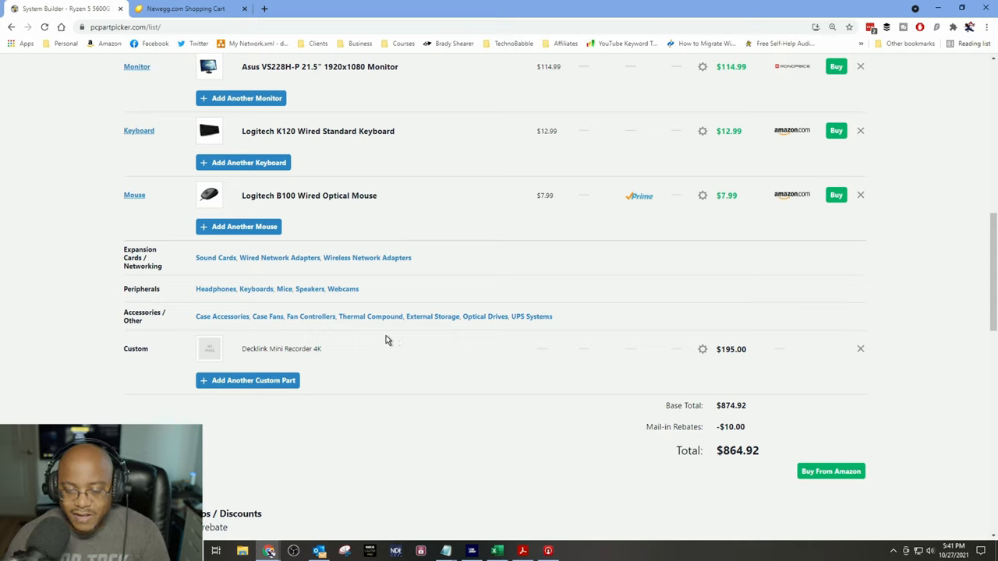
mouse_move(383, 339)
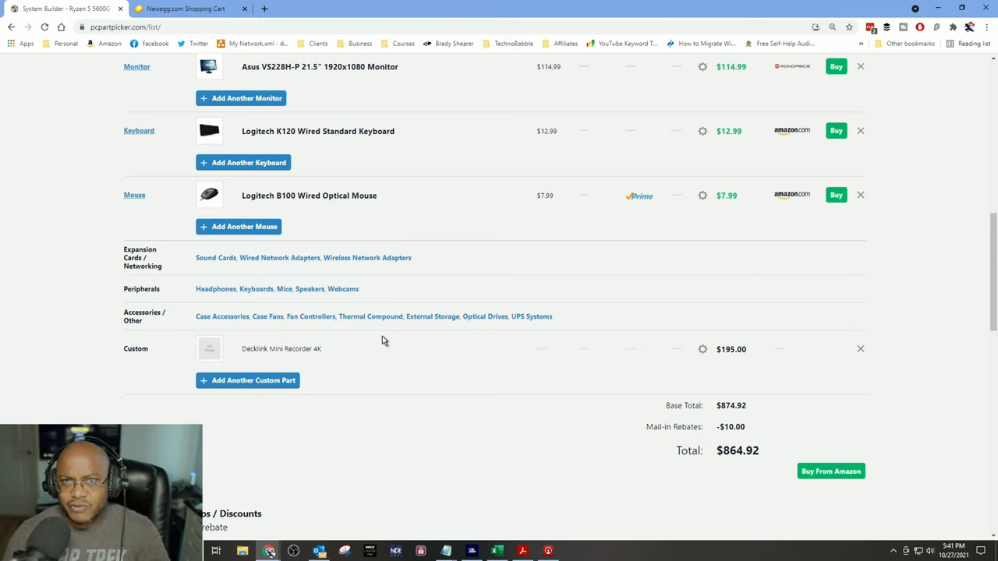
mouse_move(373, 335)
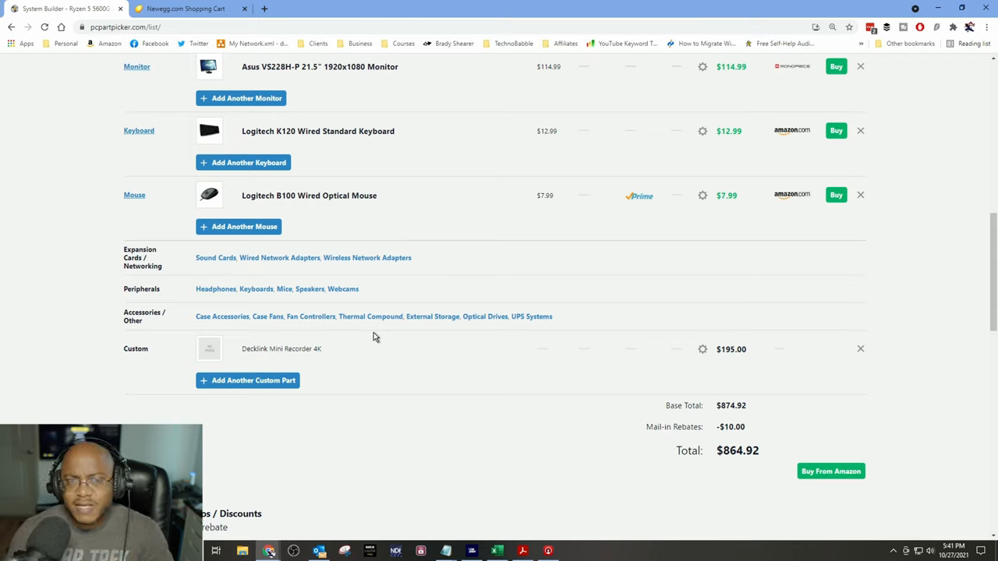
mouse_move(391, 330)
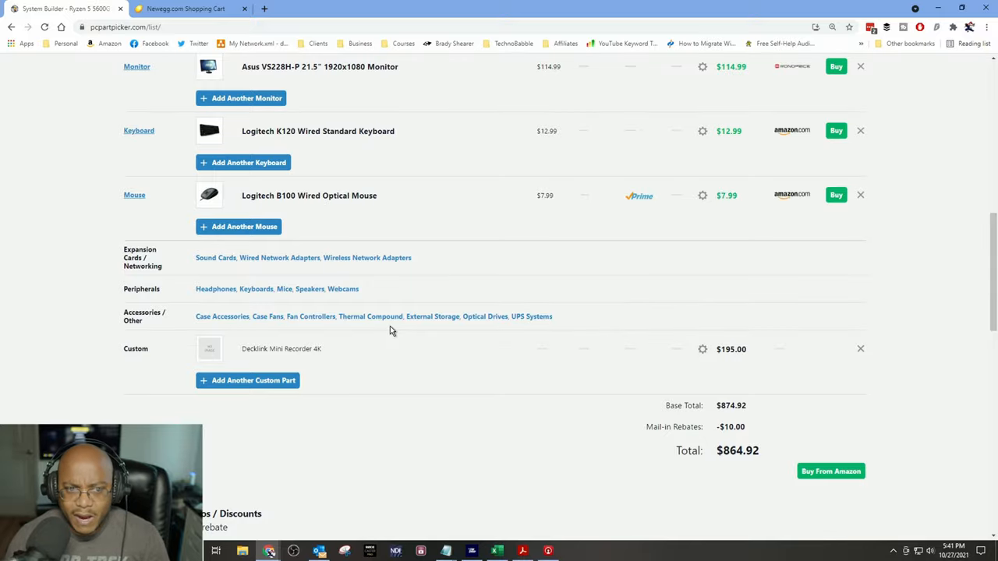